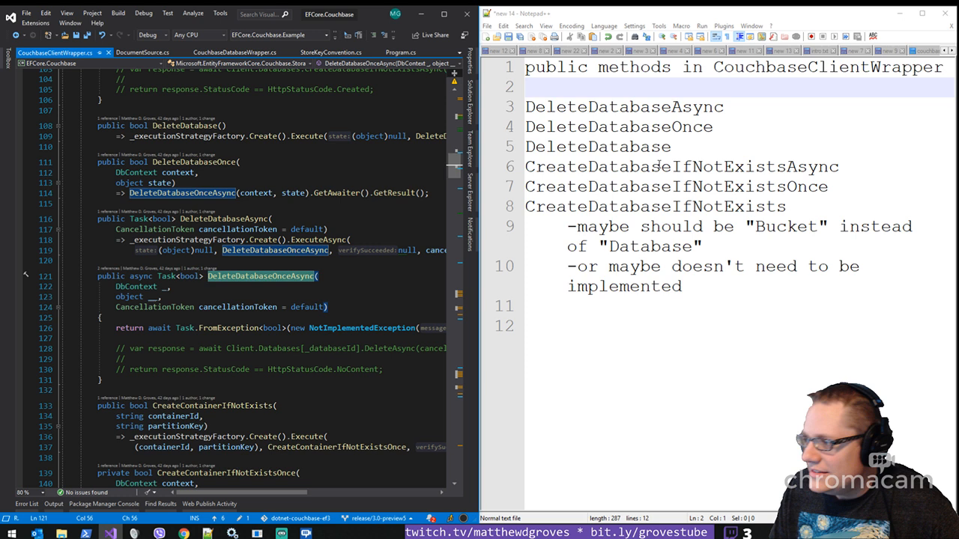
# Step: Note the DeleteDatabaseOnceAsync method in the wrapper notes, then switch to the browser
pyautogui.write('DeleteDatabaseOnceAsync')
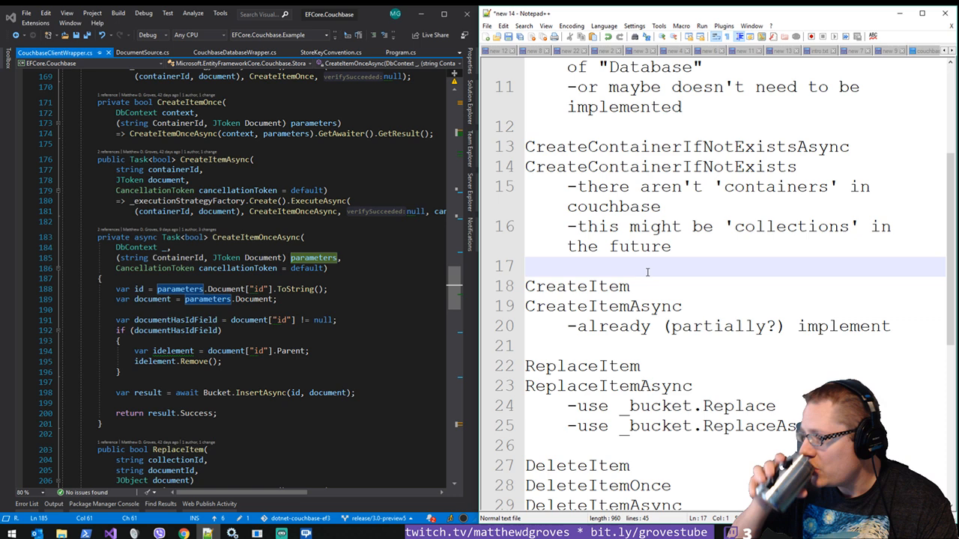
pyautogui.click(183, 534)
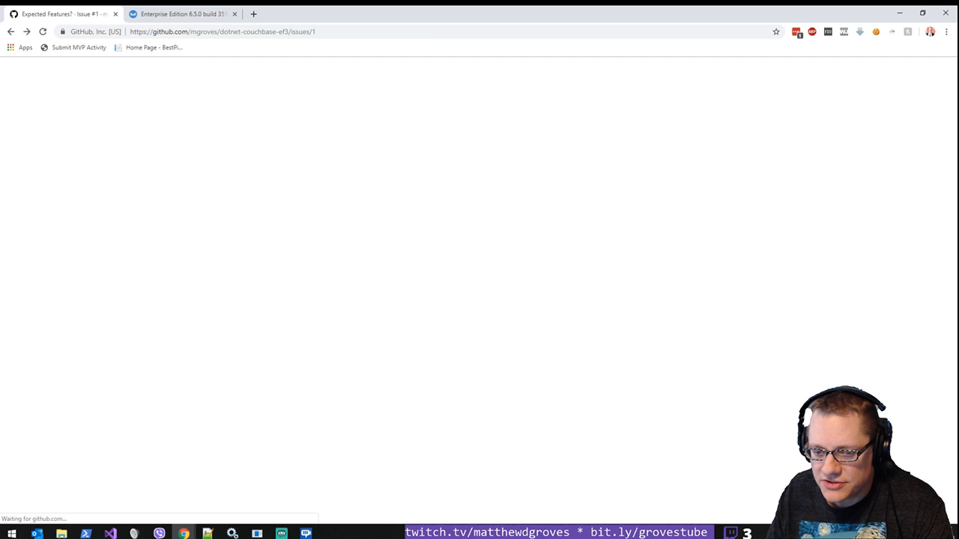
# Step: Start a new repository project board named Low Hanging Fruit
pyautogui.click(413, 133)
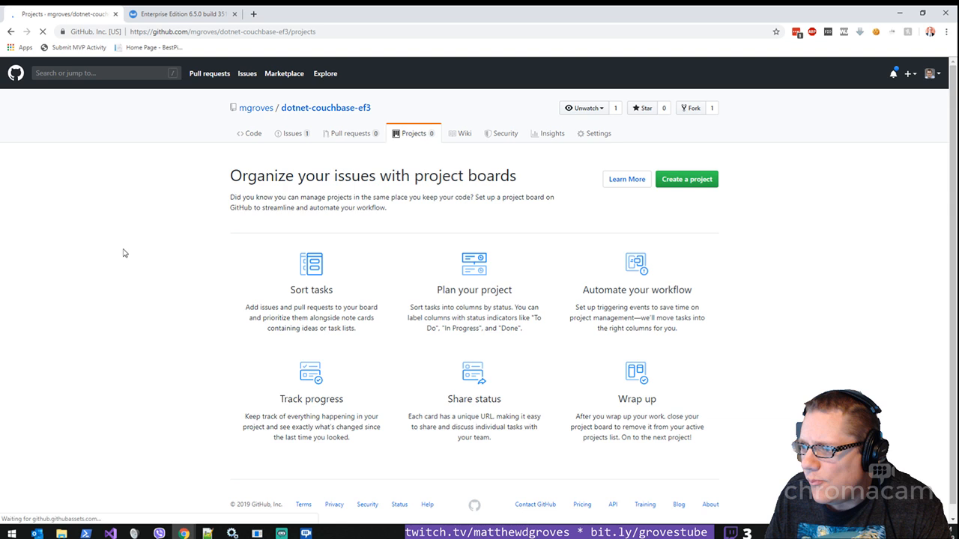
pyautogui.click(686, 179)
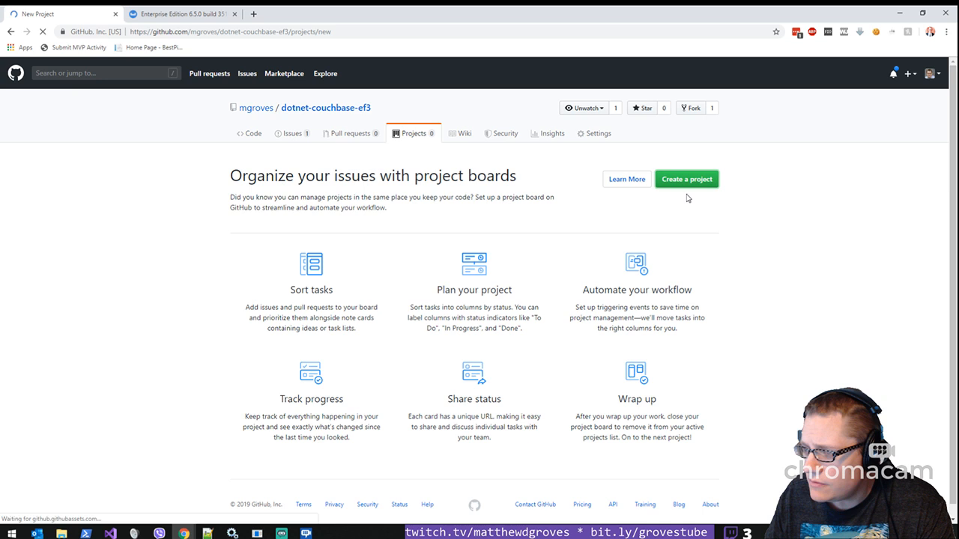
pyautogui.click(686, 180)
pyautogui.write('Low Hanging Fruit')
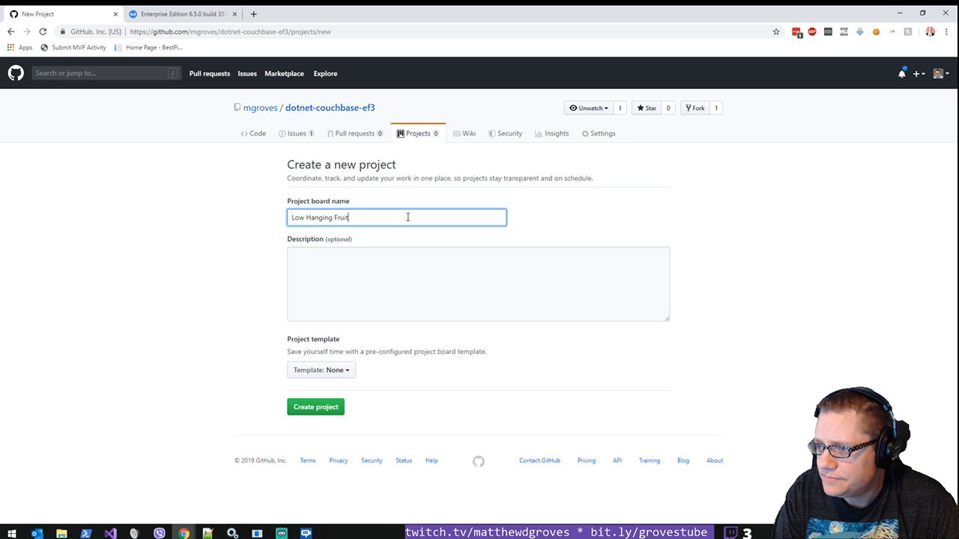
# Step: Describe the board as easy-ish tasks for first-time contributors or busy OSS developers short on time
pyautogui.write('This is where easy-')
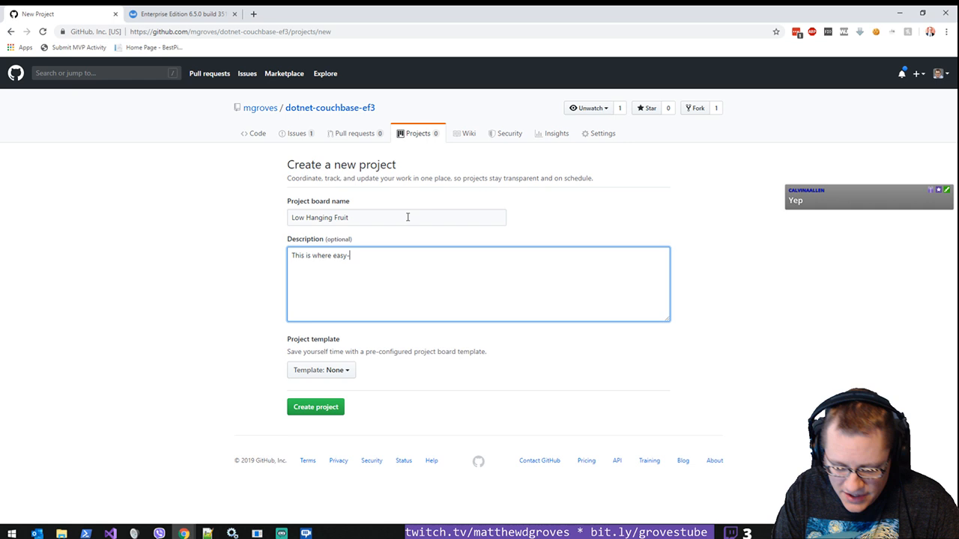
pyautogui.write('ish tasks will go. These are tasks that have been estimated as relatively short/easy')
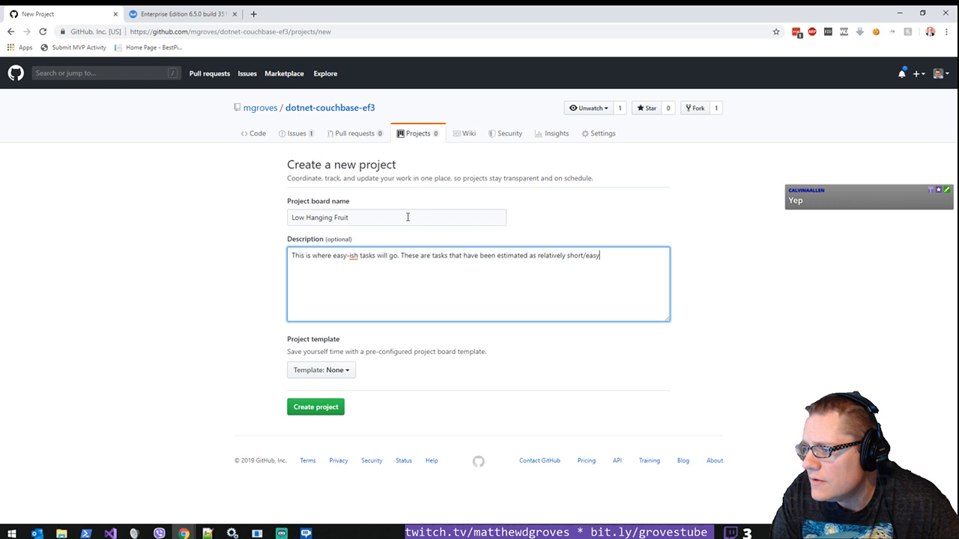
pyautogui.write('They')
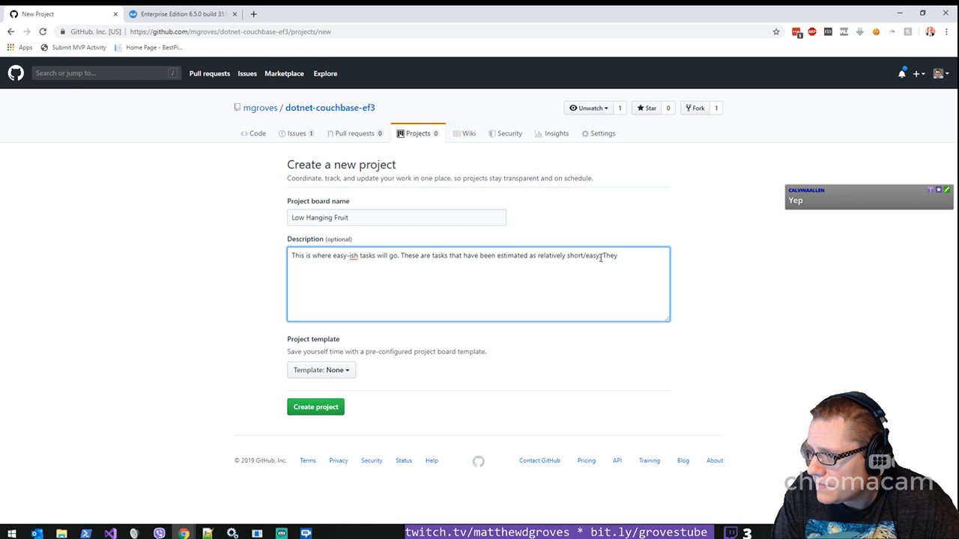
pyautogui.write('They are designed for first-tie')
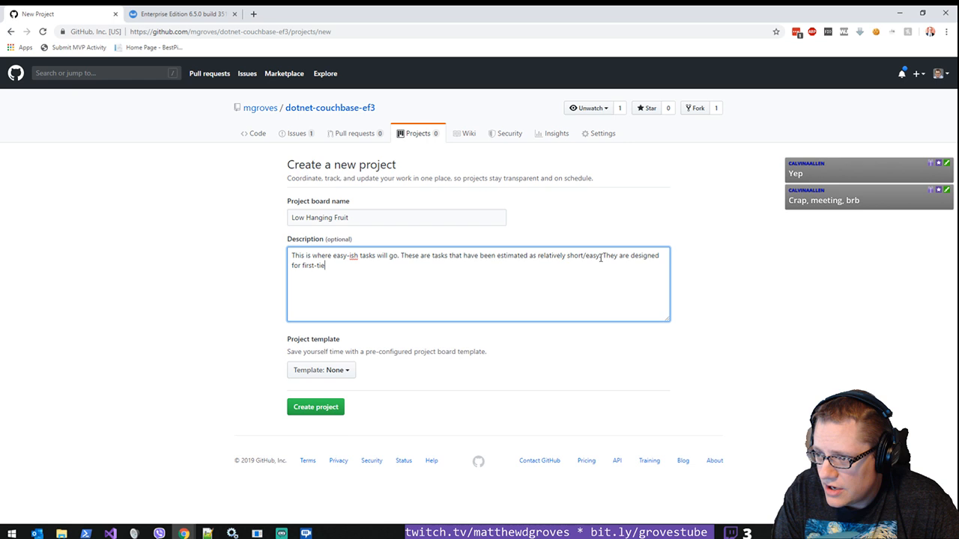
pyautogui.write('me contributors or for')
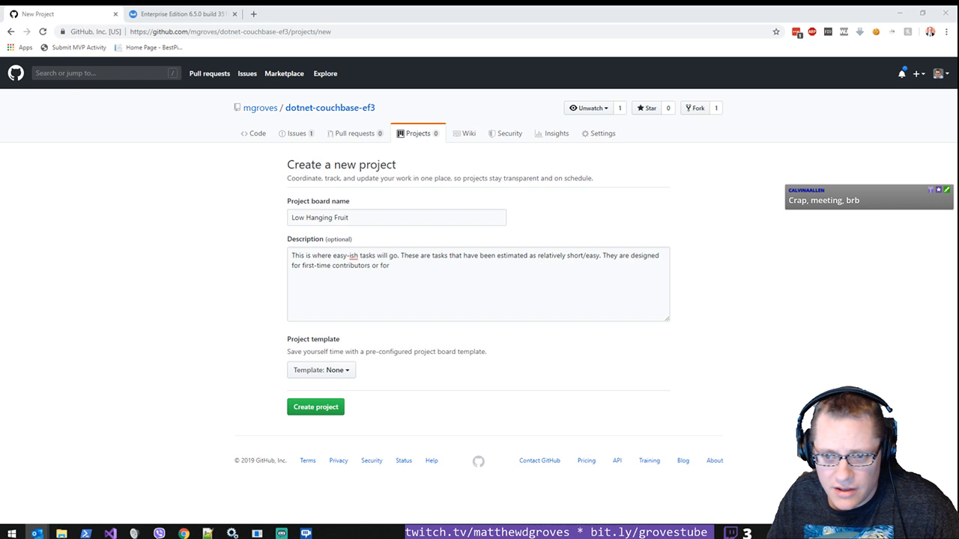
pyautogui.click(434, 267)
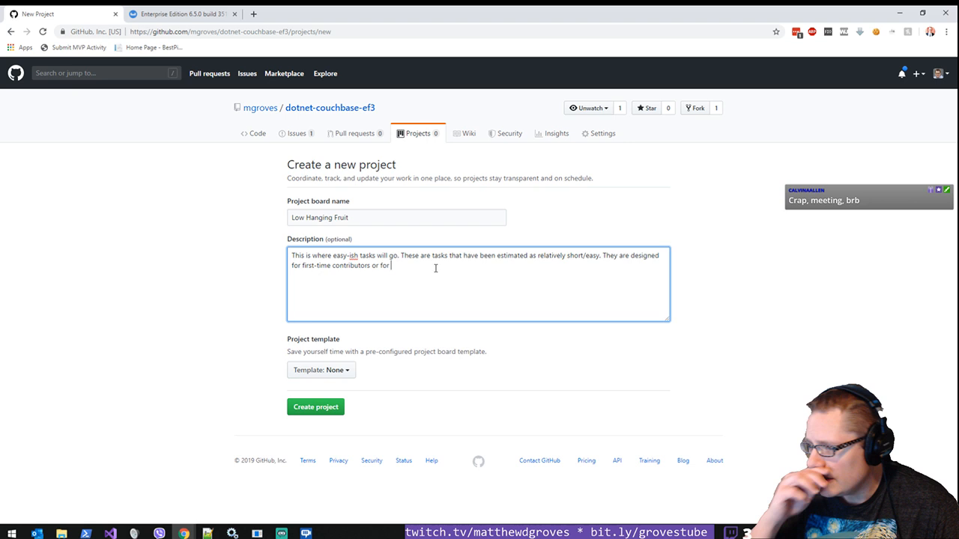
pyautogui.write('the busy OSS developer o')
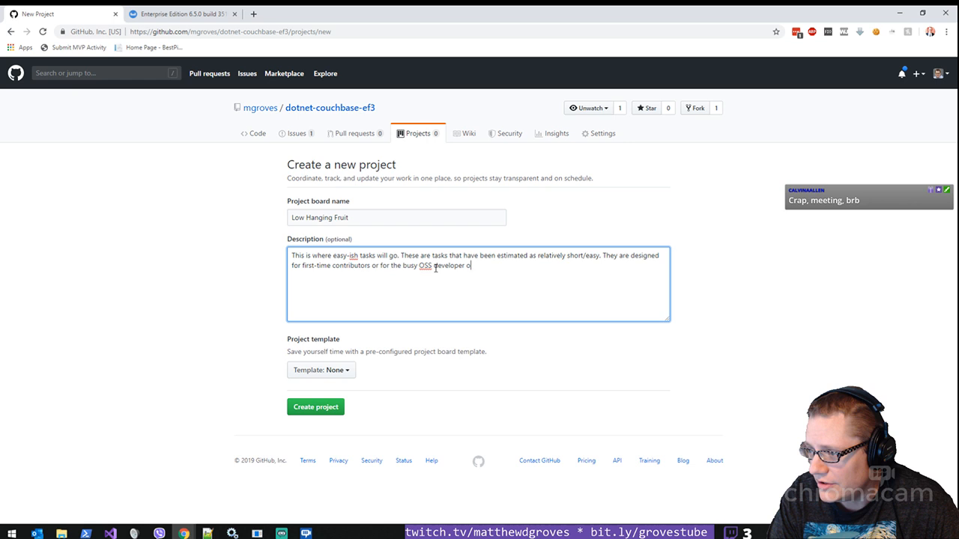
pyautogui.write('n the go who is short on time.')
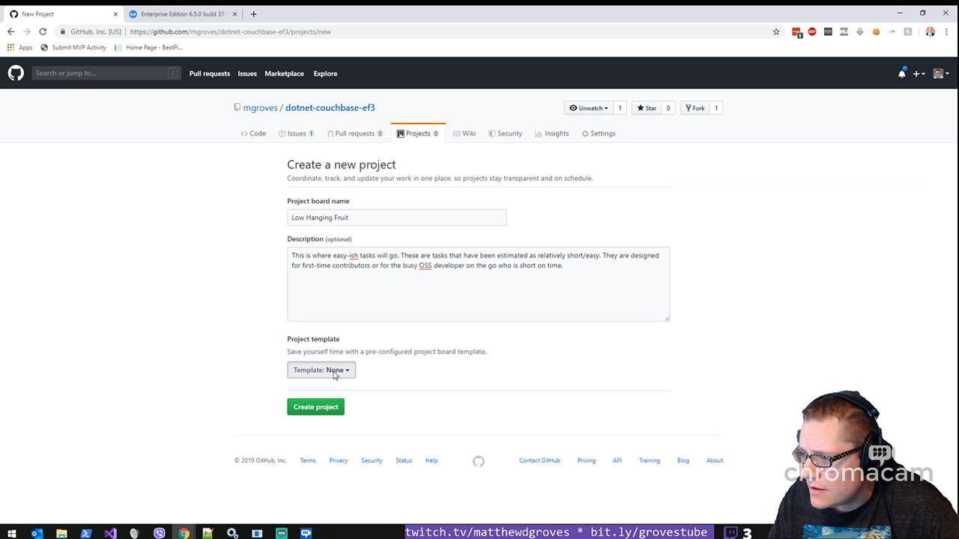
# Step: Create the board from the Basic kanban template with To do, In progress and Done columns
pyautogui.click(320, 368)
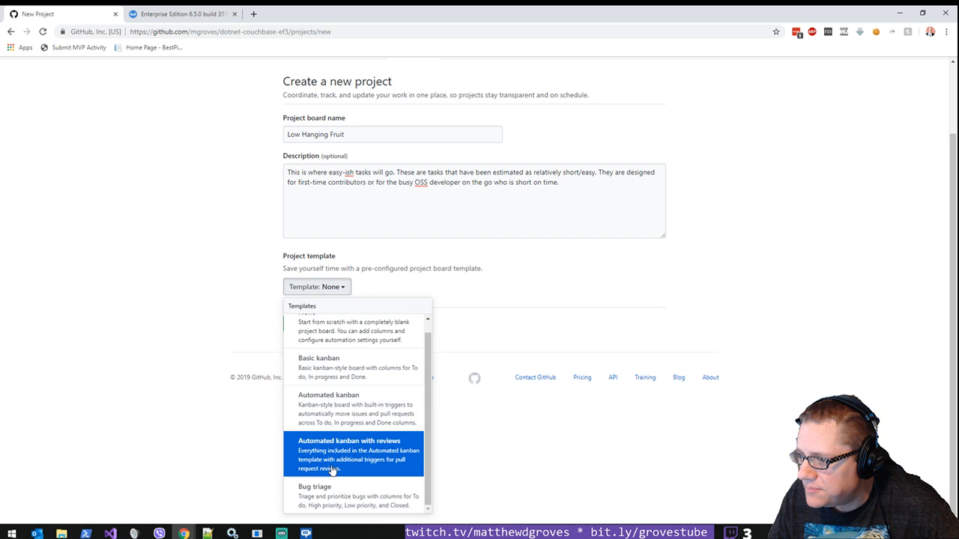
pyautogui.click(318, 358)
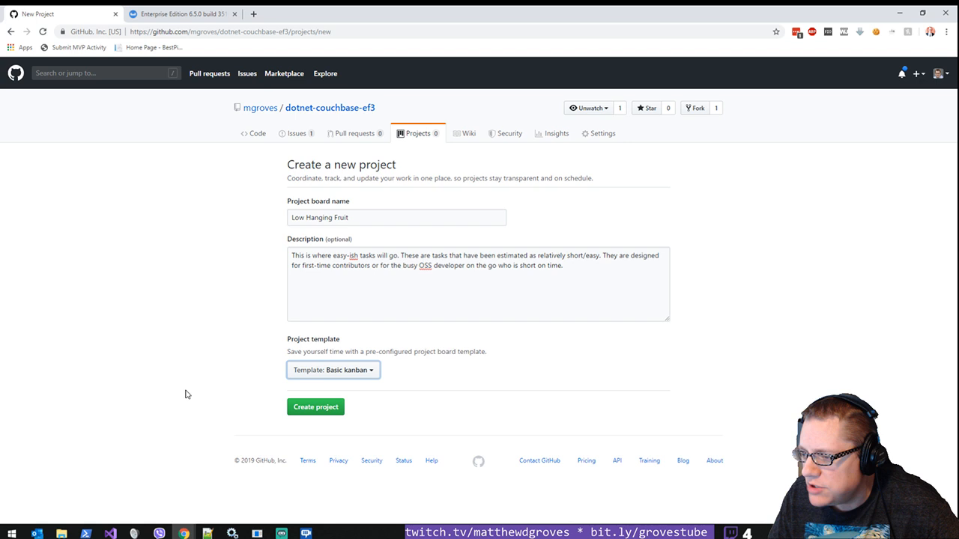
pyautogui.click(314, 408)
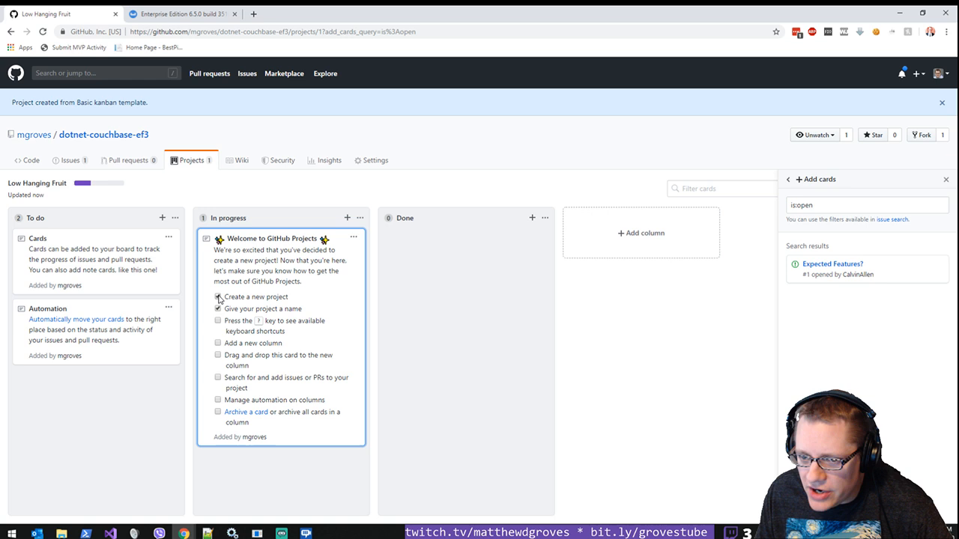
# Step: Tick the project-name and keyboard-shortcuts checklist items and dismiss the shortcuts help
pyautogui.click(218, 296)
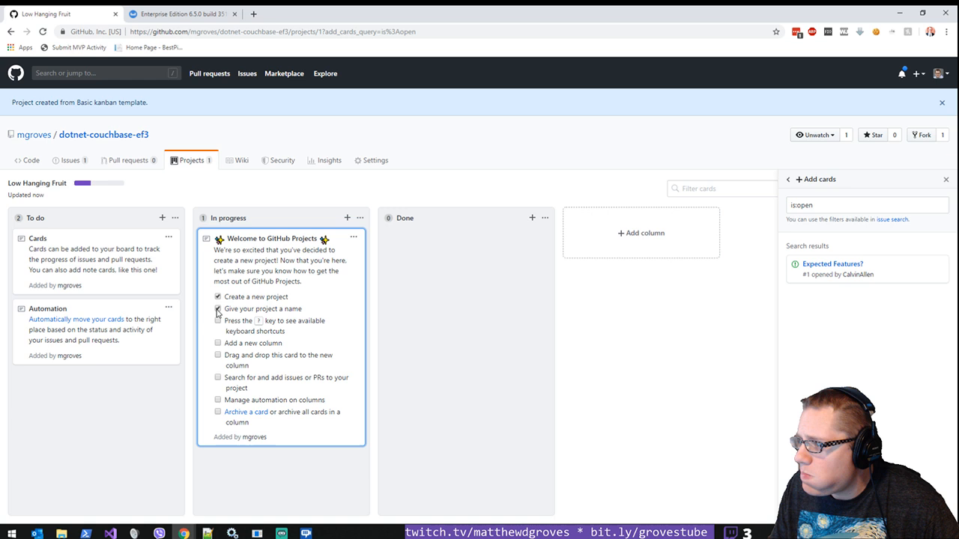
pyautogui.click(218, 309)
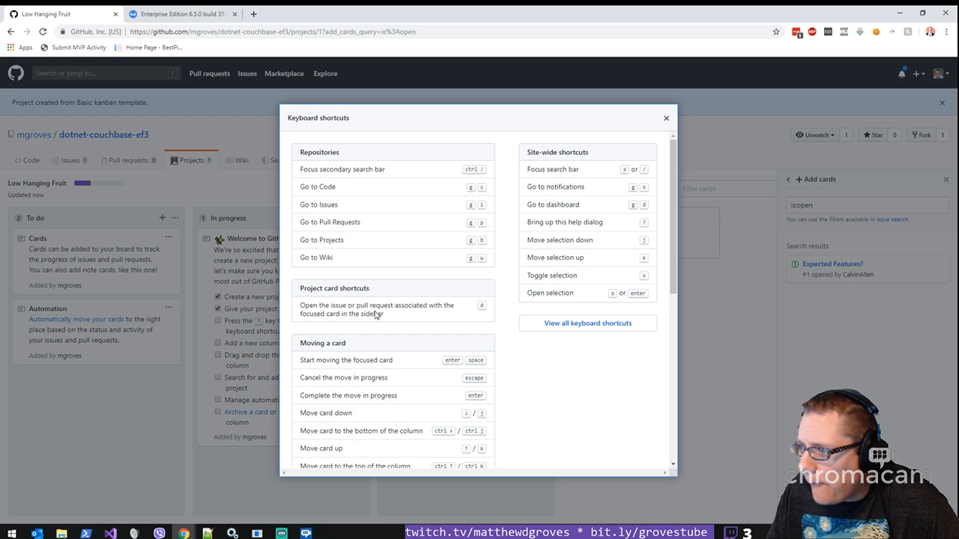
pyautogui.click(665, 117)
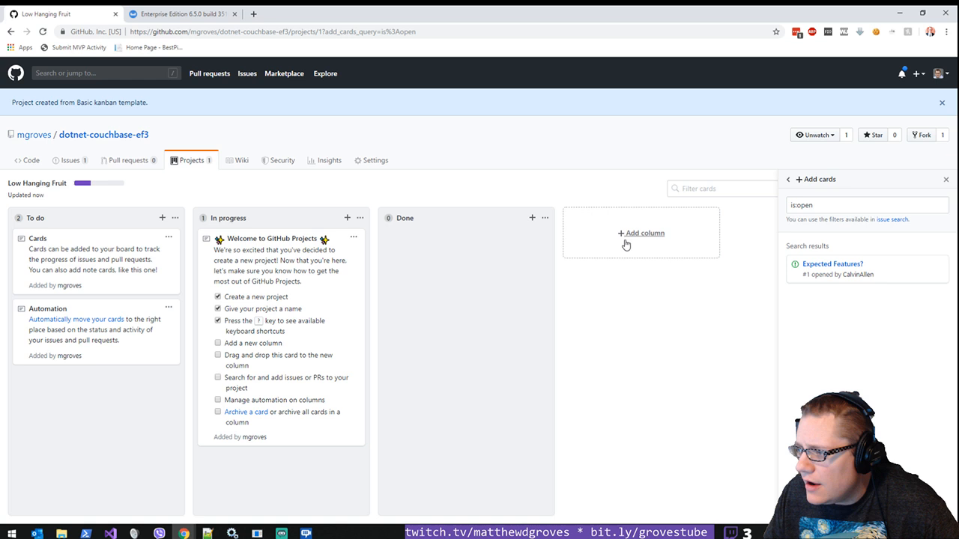
# Step: Add a temporary Test column to the board and delete it again
pyautogui.click(641, 234)
pyautogui.write('Test')
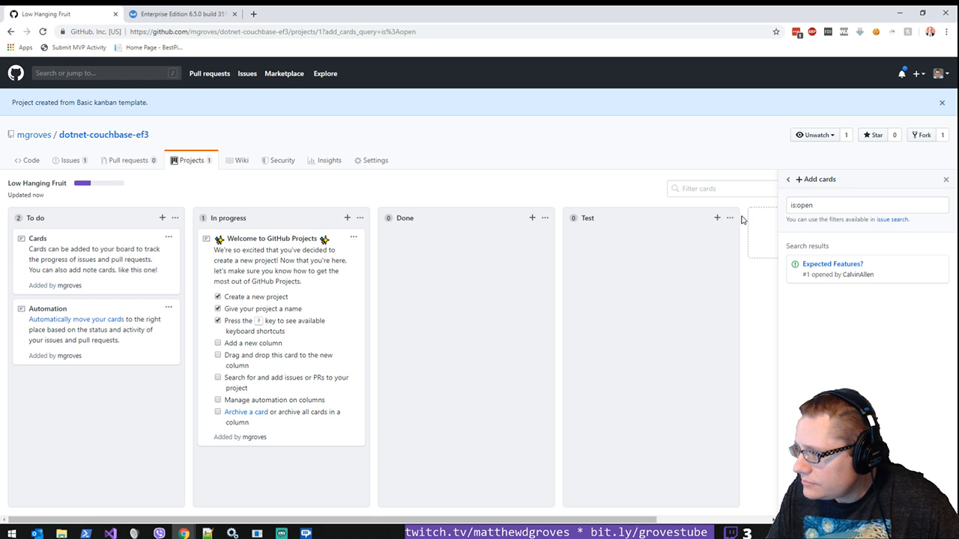
pyautogui.click(728, 219)
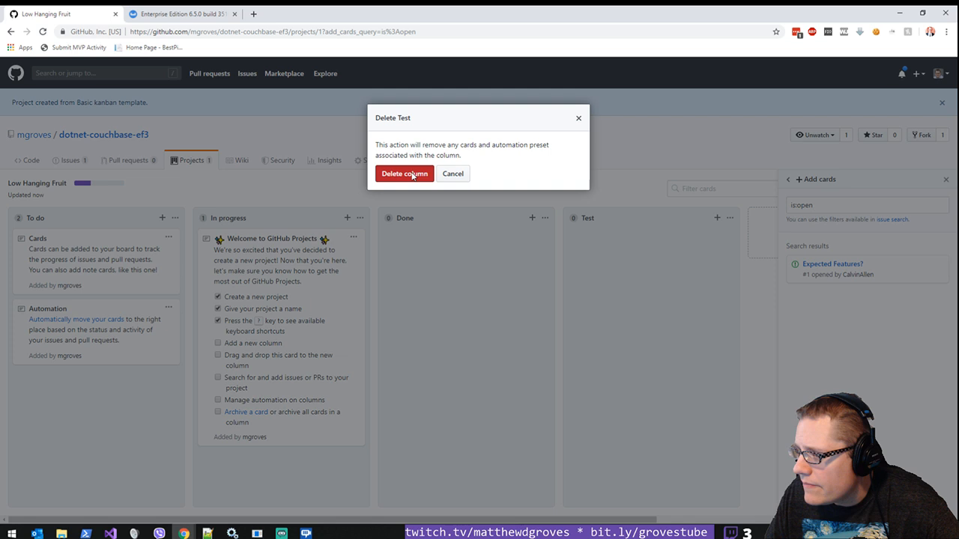
pyautogui.click(404, 174)
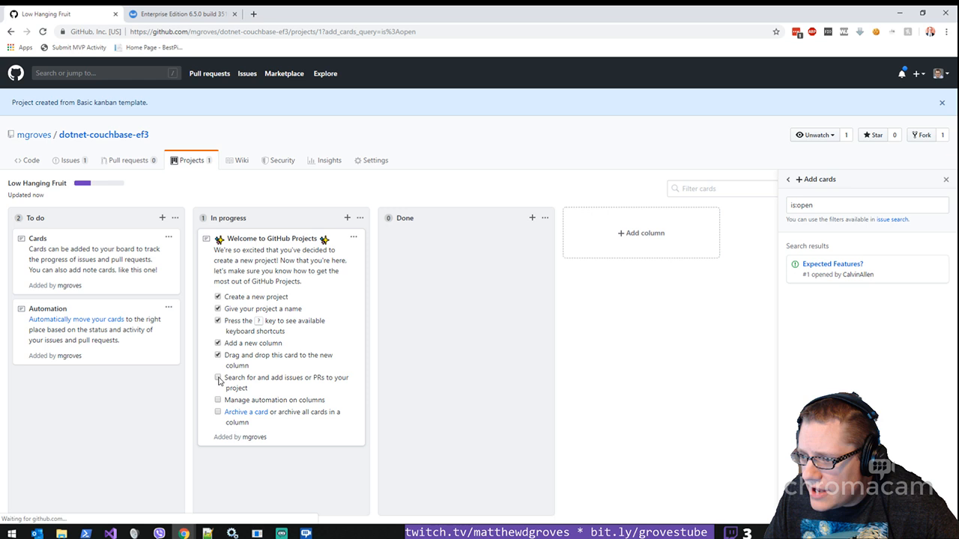
pyautogui.moveTo(69, 160)
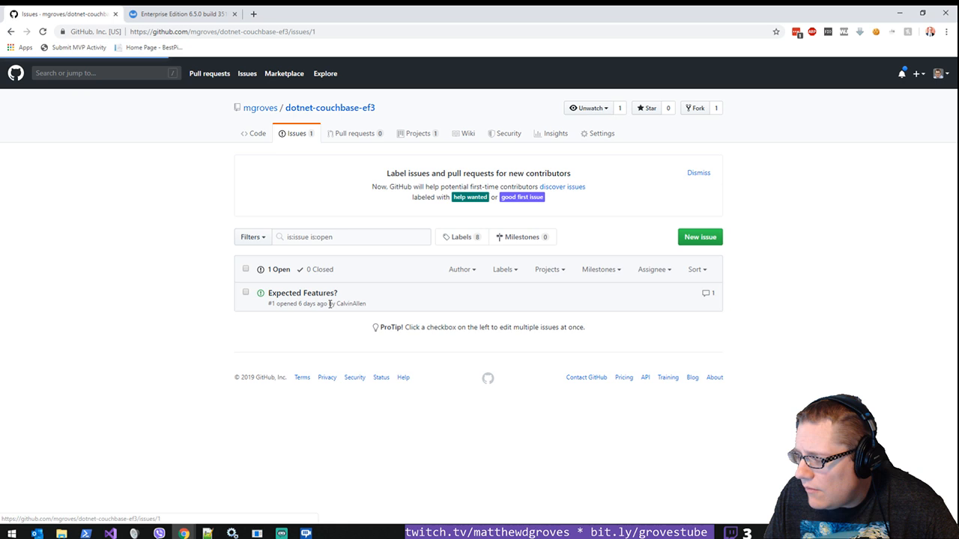
# Step: Review the Expected Features? issue and return to the Low Hanging Fruit board
pyautogui.click(301, 292)
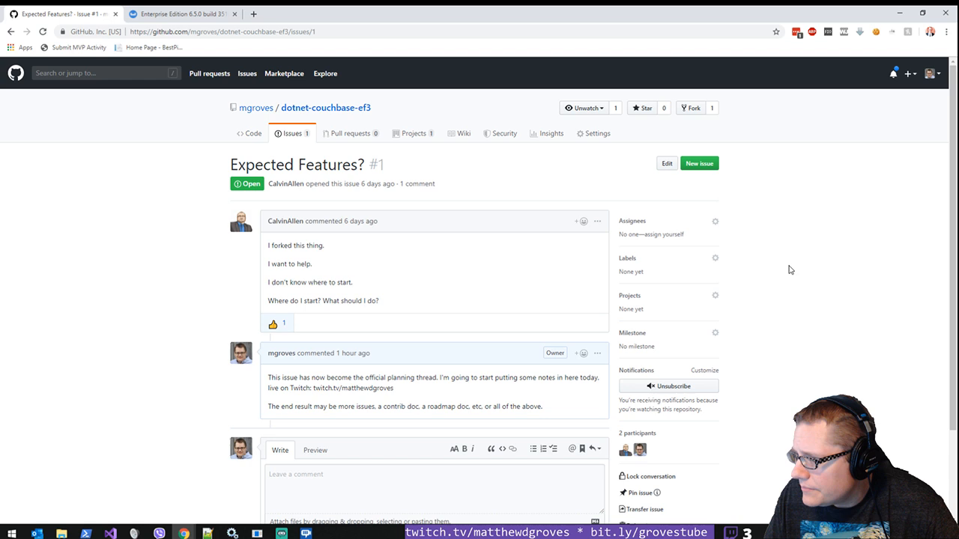
pyautogui.click(412, 134)
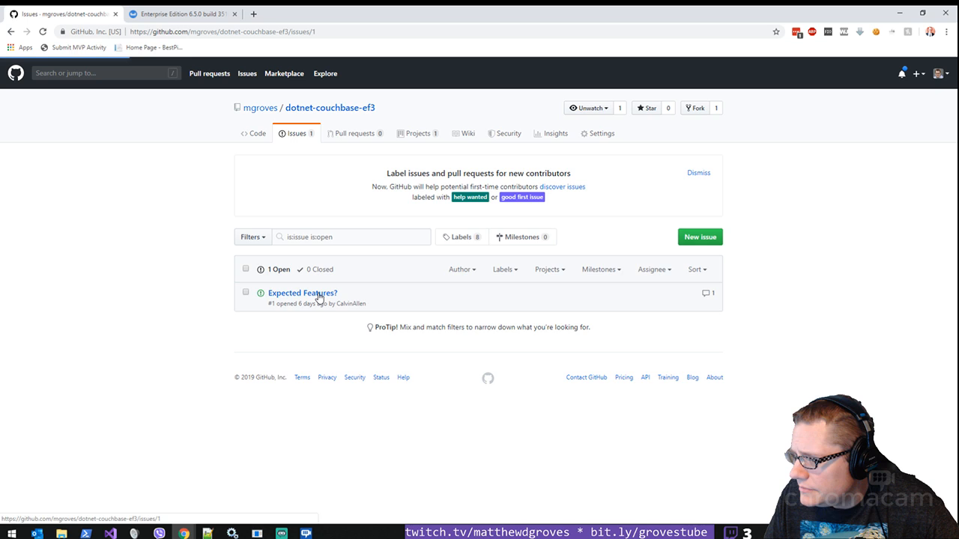
pyautogui.click(302, 292)
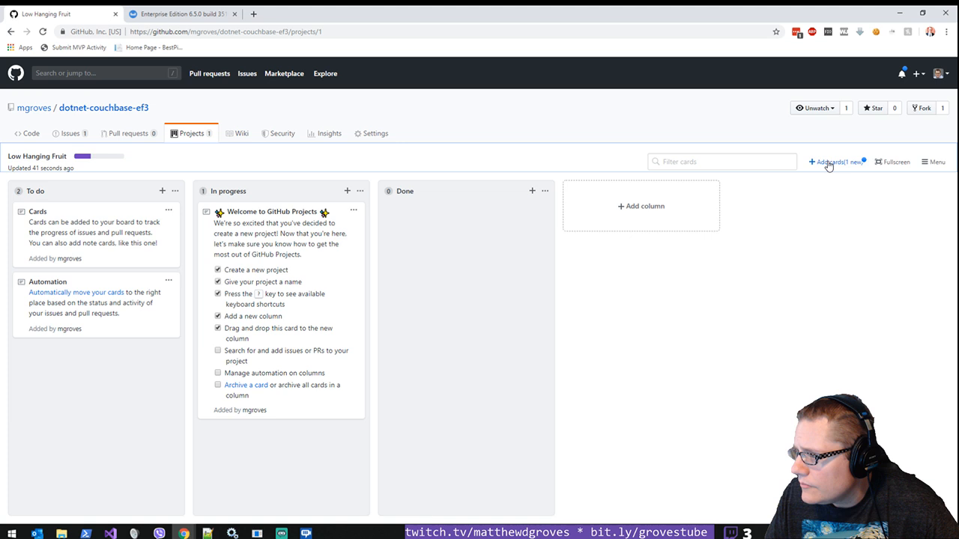
# Step: Add the Expected Features? issue as a To do card and tick the add-issues checklist item
pyautogui.click(833, 162)
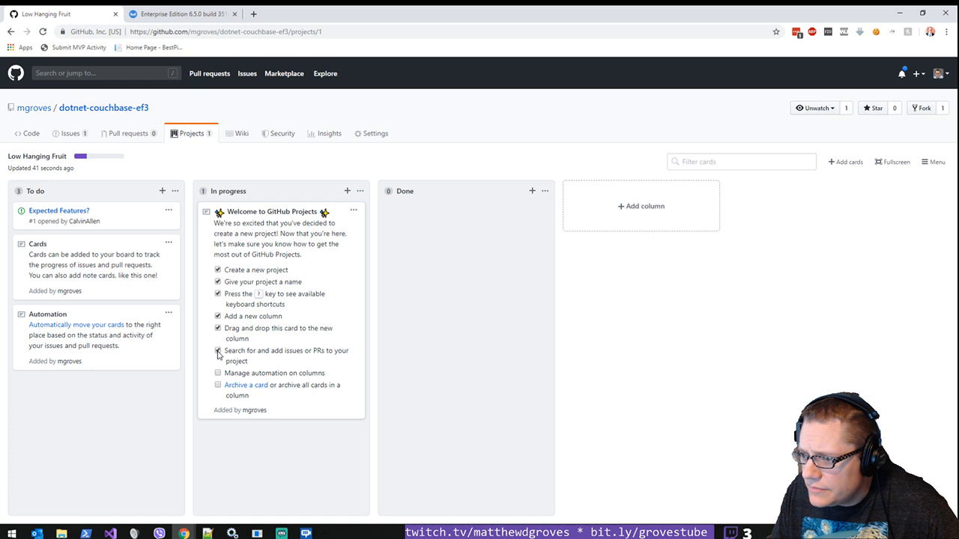
pyautogui.click(359, 192)
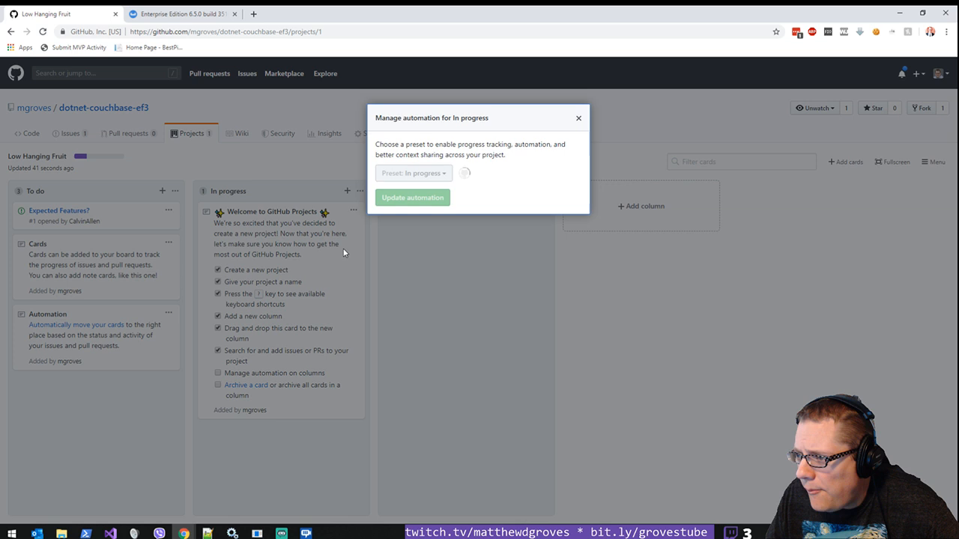
pyautogui.click(413, 174)
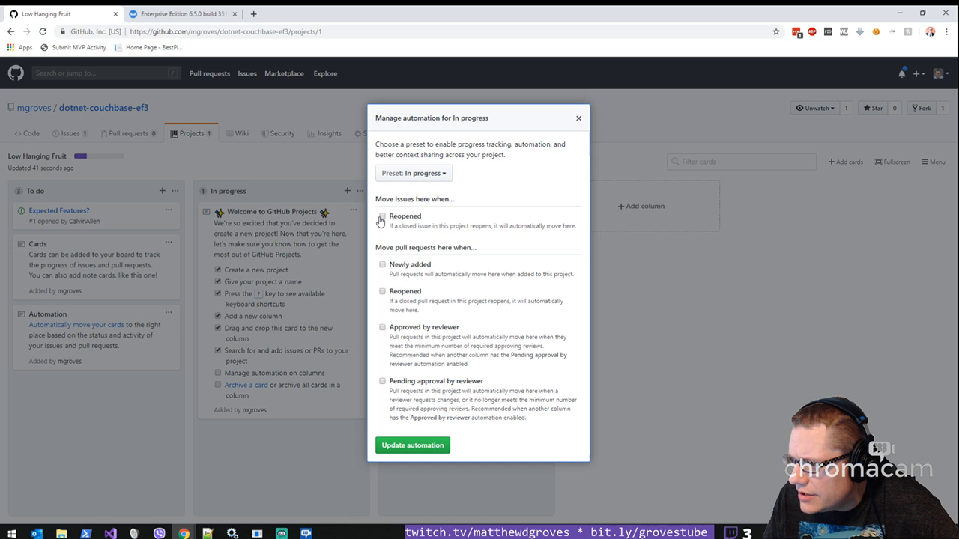
# Step: Automate In progress to collect reopened issues and newly added, reopened or approved pull requests
pyautogui.click(382, 216)
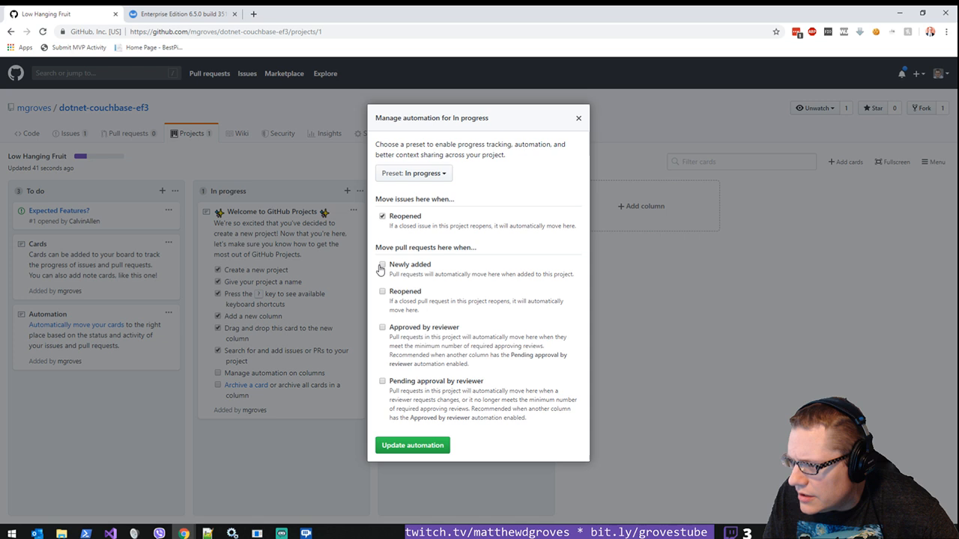
pyautogui.click(382, 266)
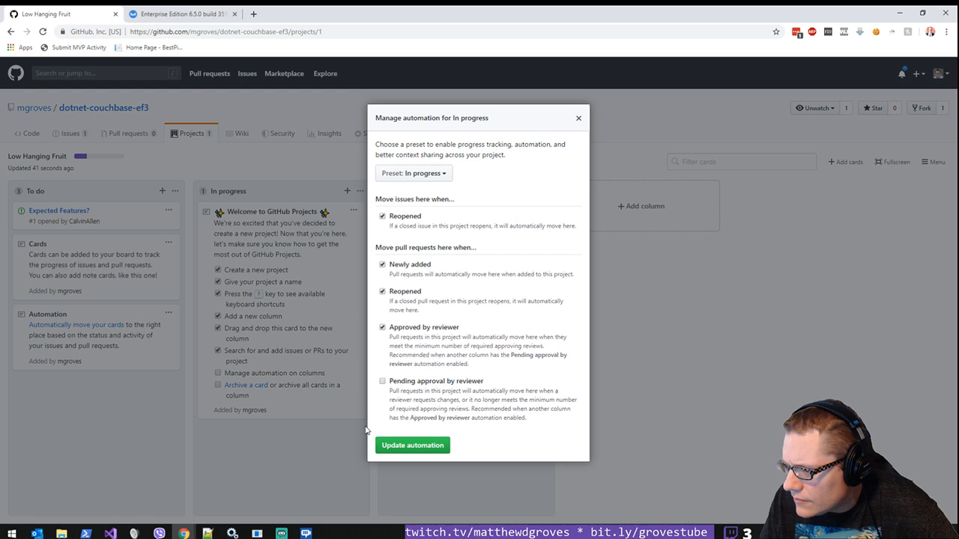
pyautogui.click(414, 445)
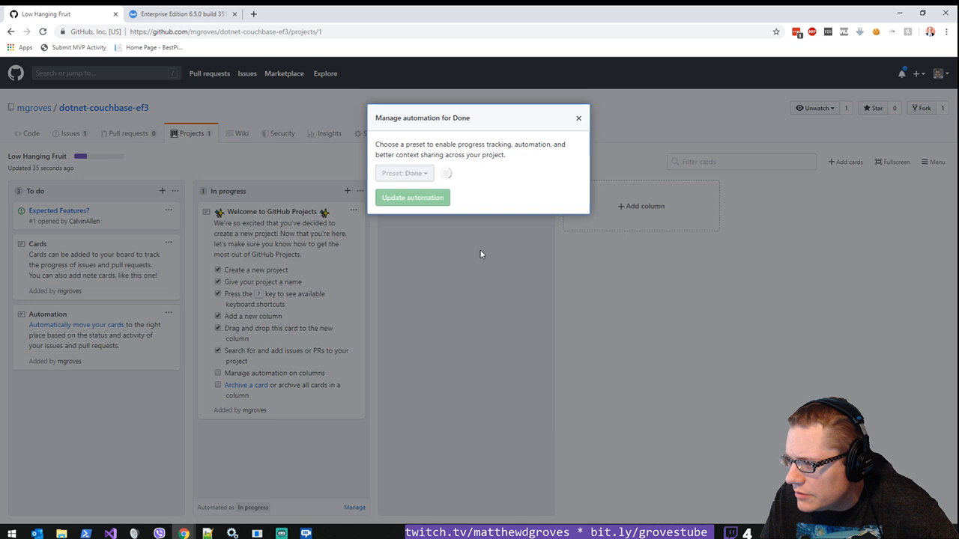
# Step: Save the Done preset and automate To do for new and reopened issues and pull requests
pyautogui.click(405, 174)
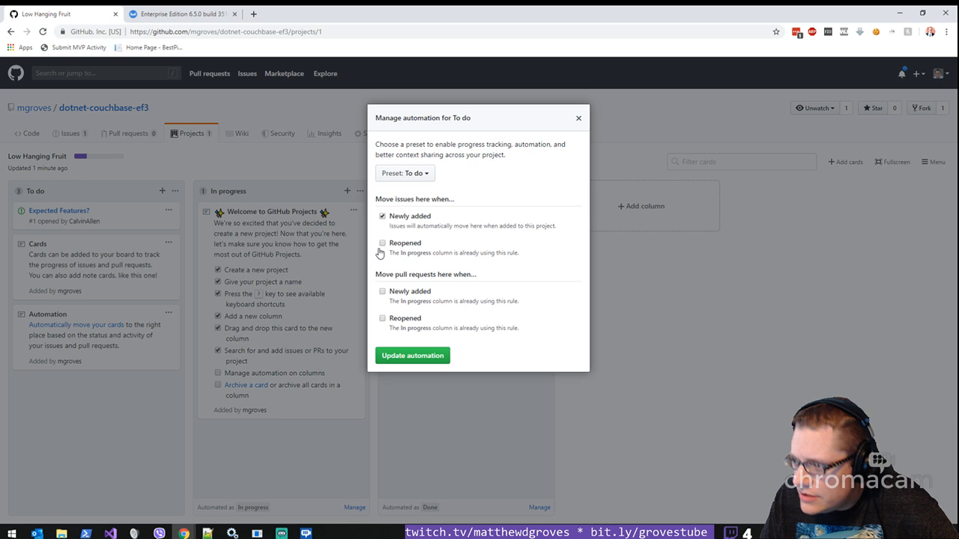
pyautogui.click(382, 245)
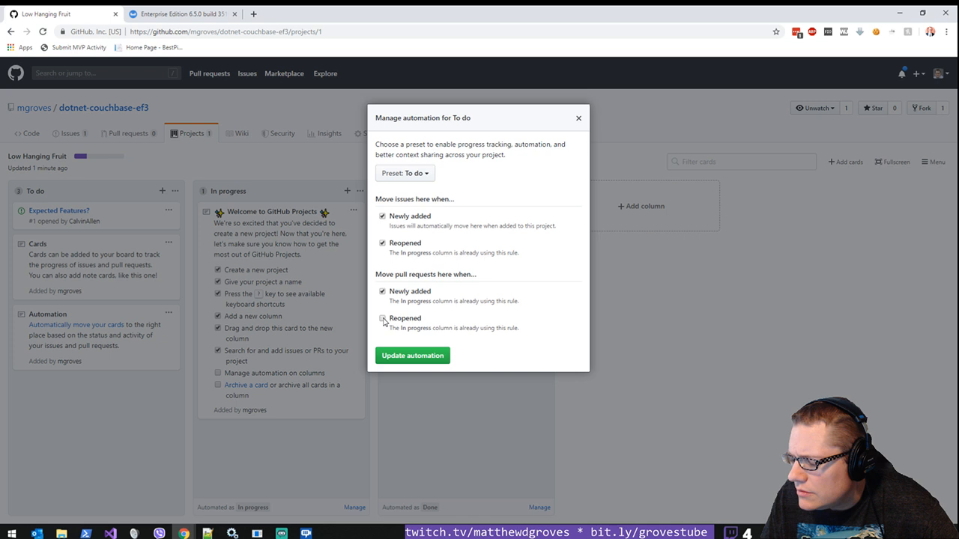
pyautogui.click(412, 355)
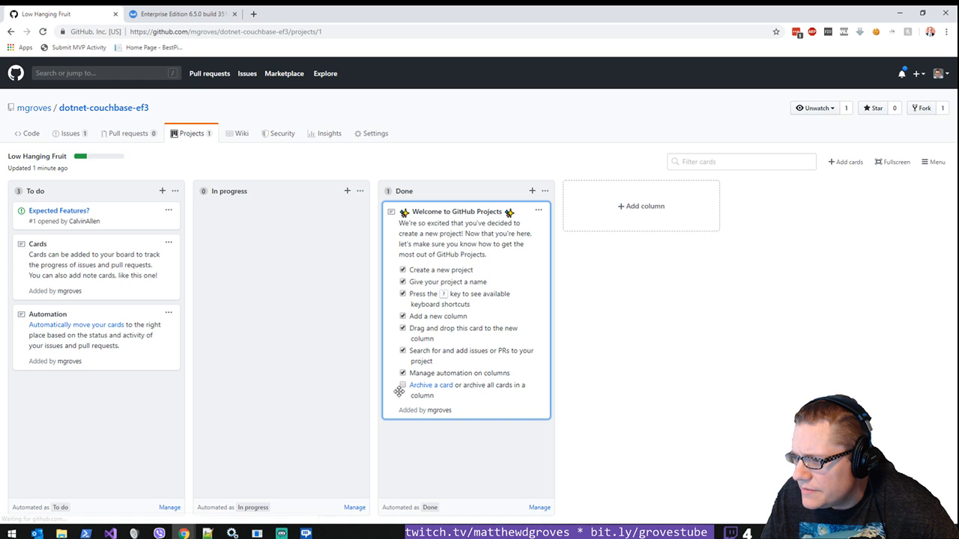
# Step: Archive the welcome card after reading the help, then view the Expected Features? issue
pyautogui.click(431, 385)
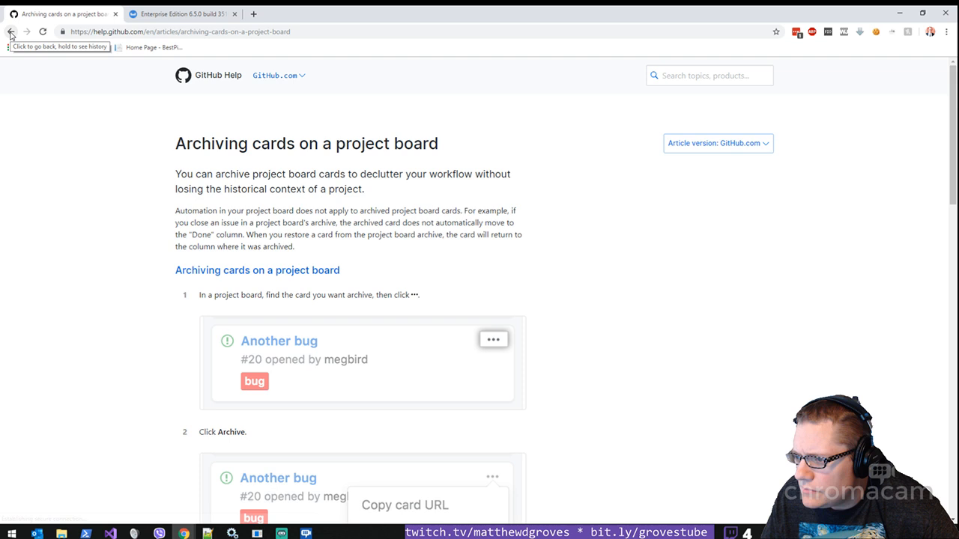
pyautogui.click(12, 32)
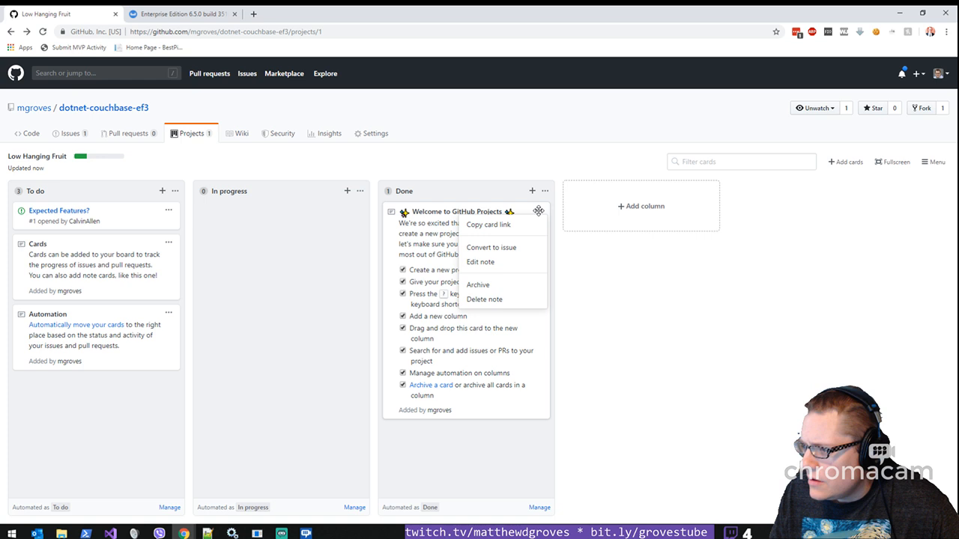
pyautogui.click(476, 285)
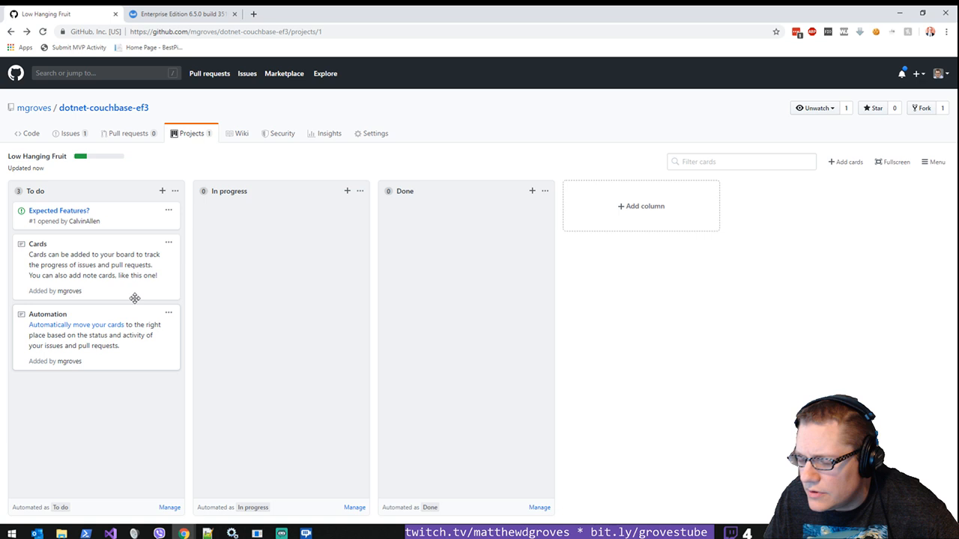
pyautogui.click(92, 266)
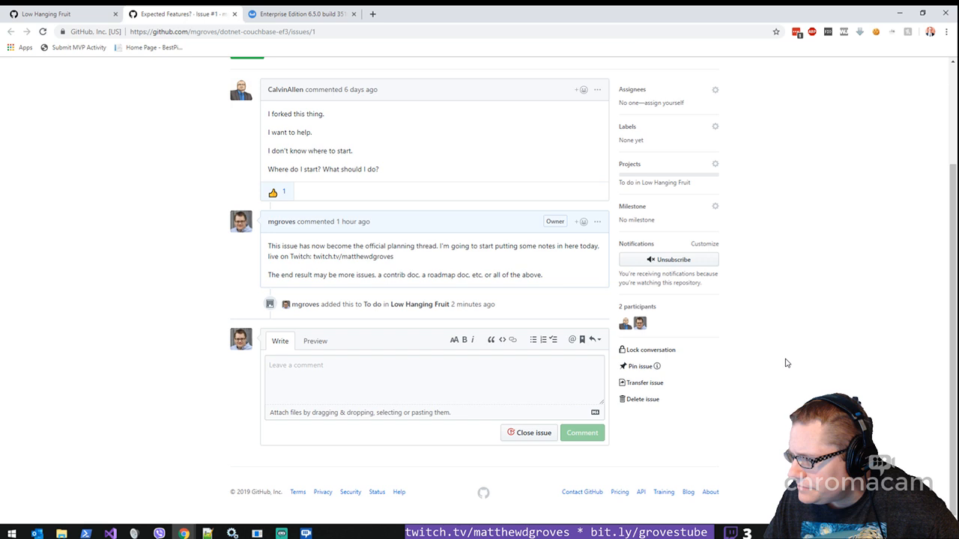
# Step: Post the raw planning notes as a comment, close Expected Features, and go to the Low Hanging Fruit board
pyautogui.click(434, 382)
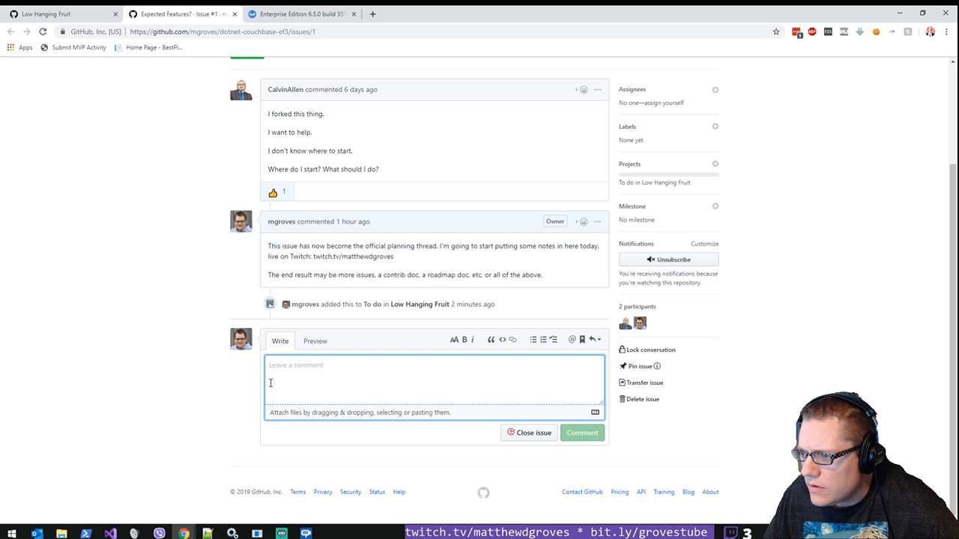
pyautogui.write('The')
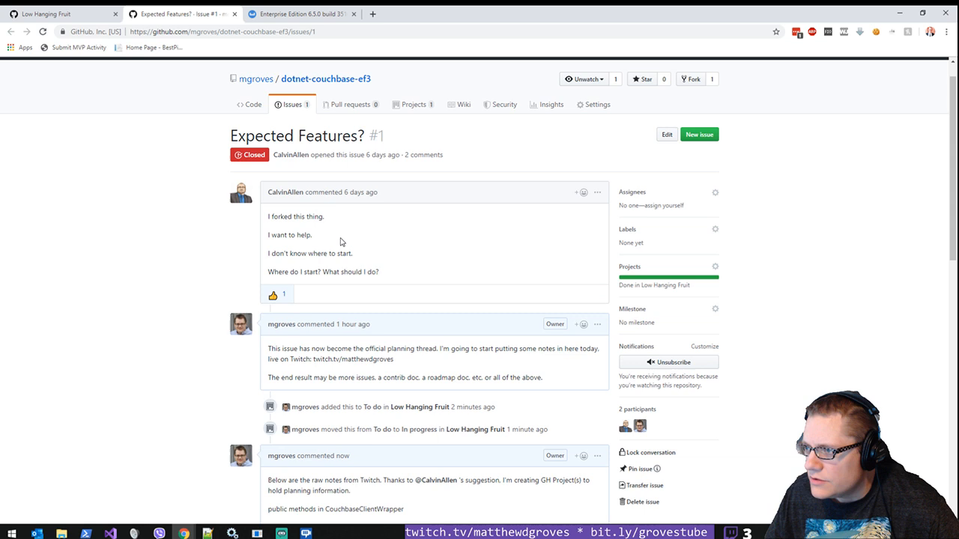
pyautogui.click(639, 285)
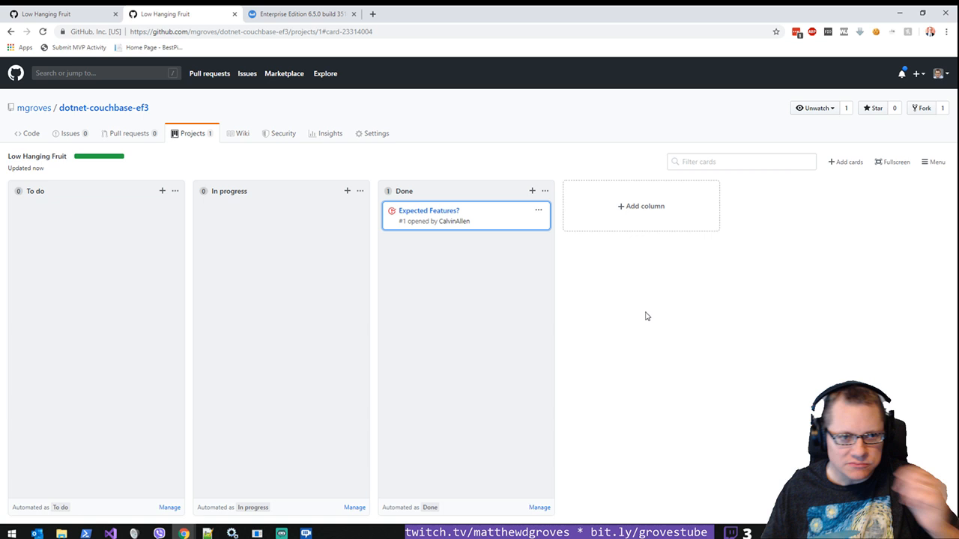
# Step: Review the CouchbaseClientWrapper method notes in Notepad++ and bring up the To do column options
pyautogui.click(234, 13)
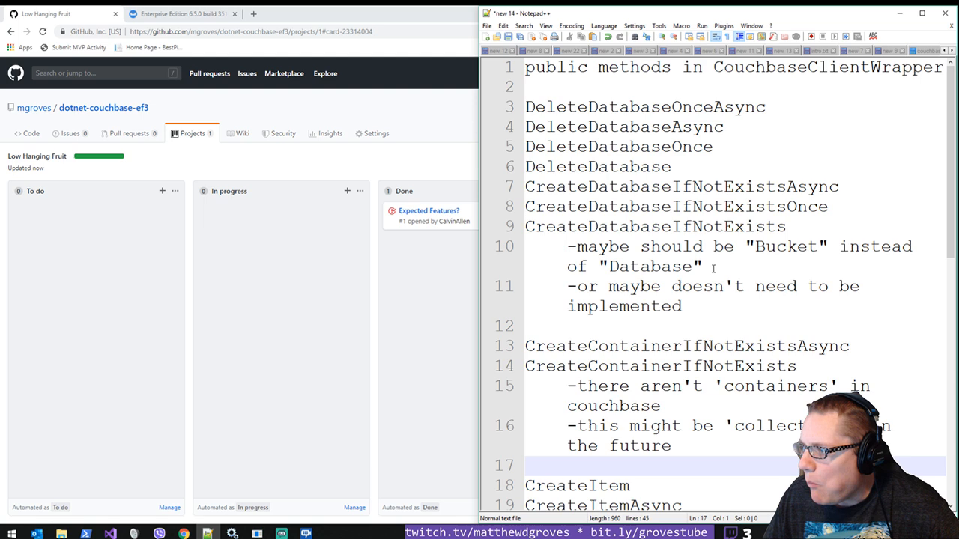
pyautogui.scroll(-3)
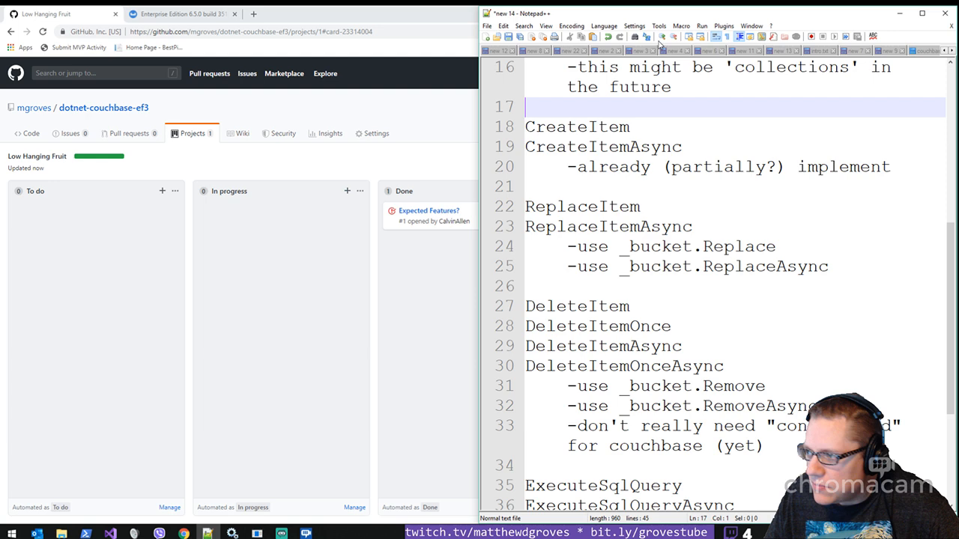
pyautogui.click(174, 192)
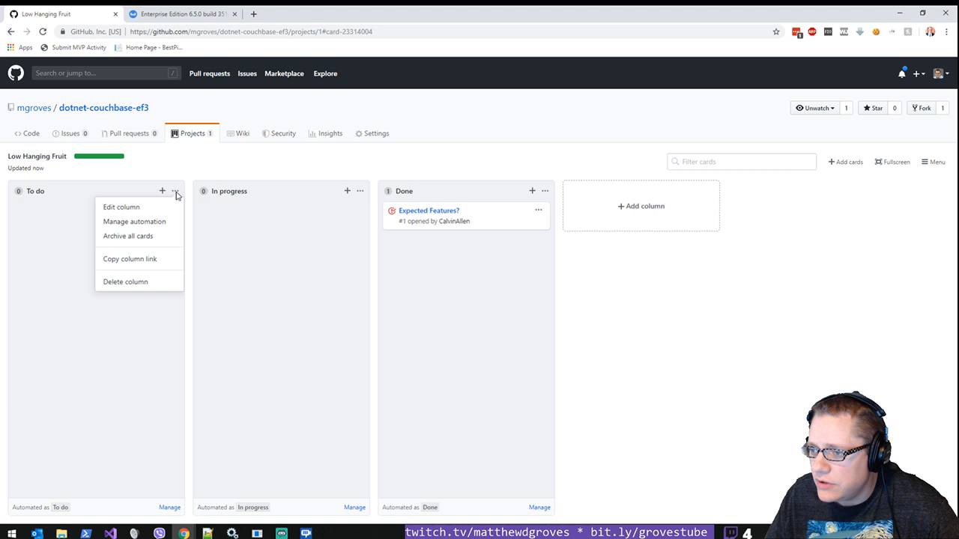
# Step: Add To do note cards for the DeleteItem, ReplaceItem and DeleteDatabase method groups
pyautogui.click(162, 190)
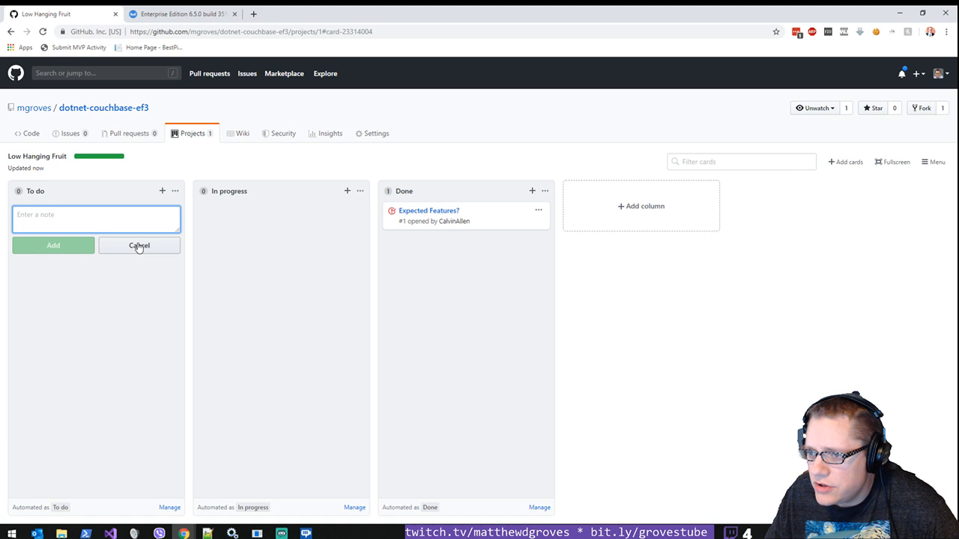
pyautogui.write('Does this create issues?')
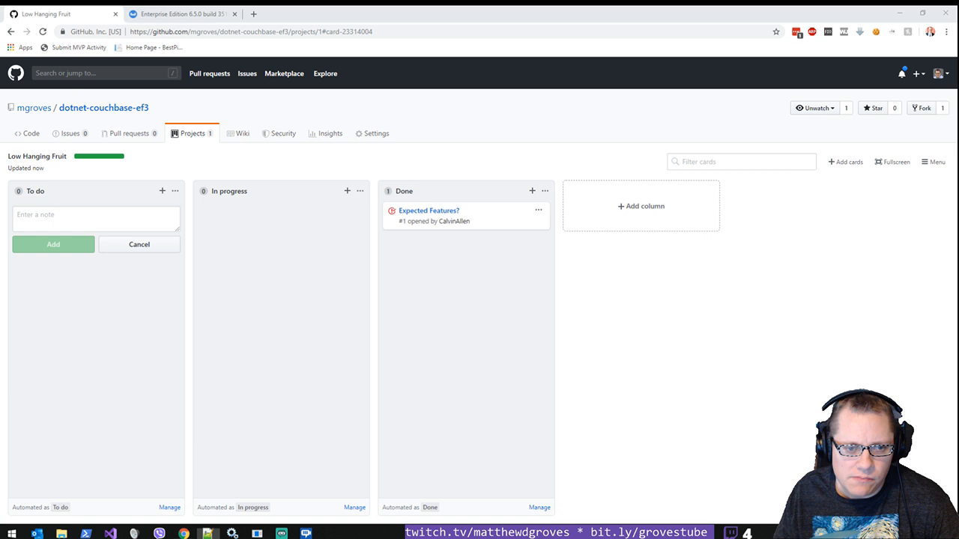
pyautogui.click(54, 244)
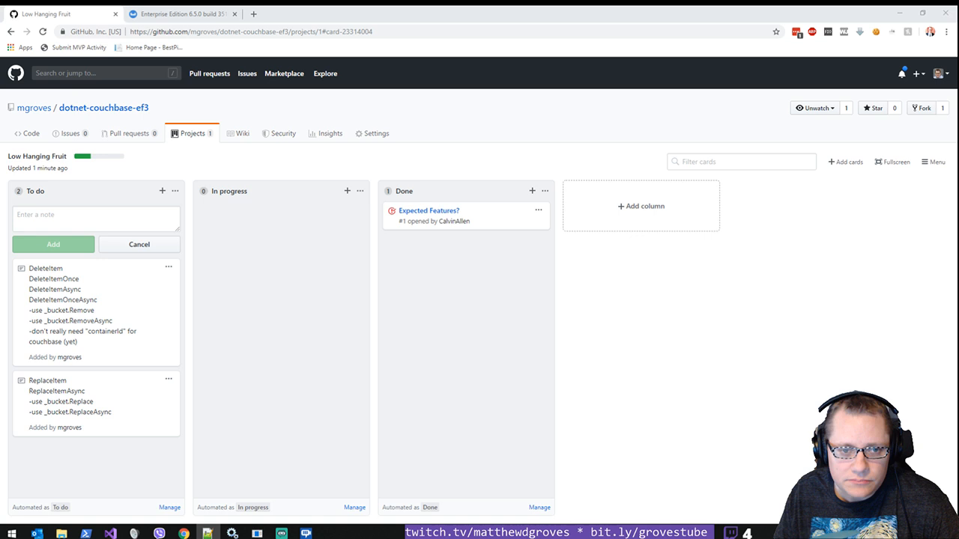
pyautogui.click(53, 264)
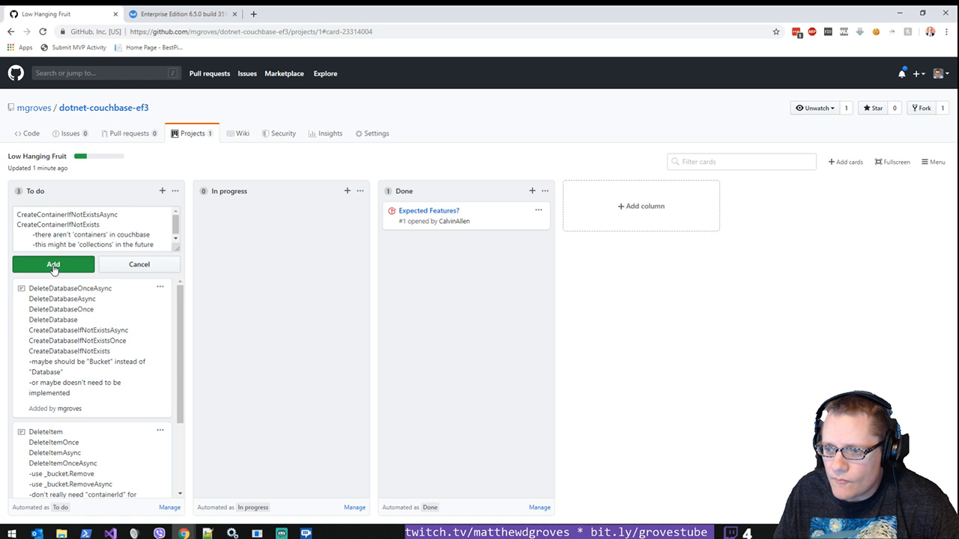
# Step: Convert the CreateContainer note to issue 'CouchbaseClientWrapper - CreateContainer* methods' noting Couchbase has no containers yet
pyautogui.click(52, 264)
pyautogui.write('CouchbaseClientWrapper - CreateContainer* met')
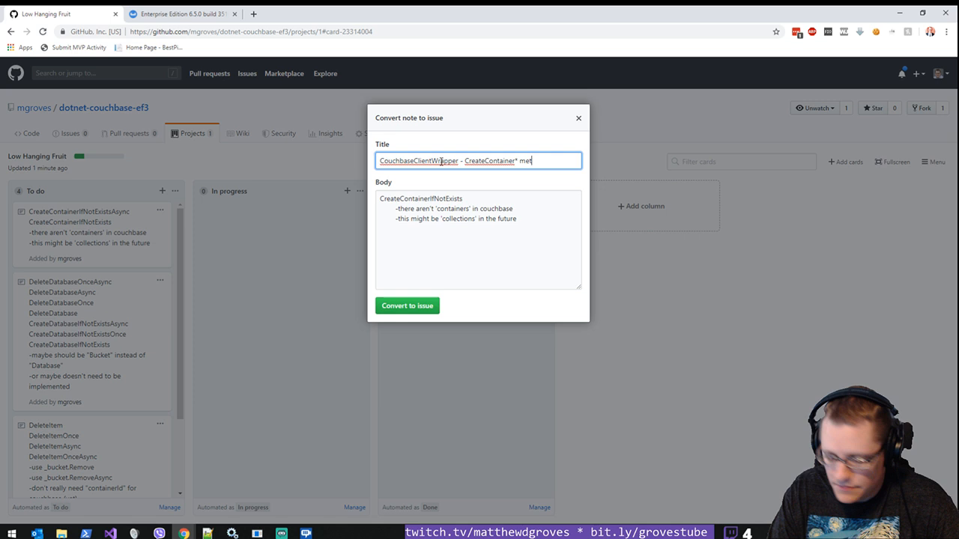
pyautogui.write('hods')
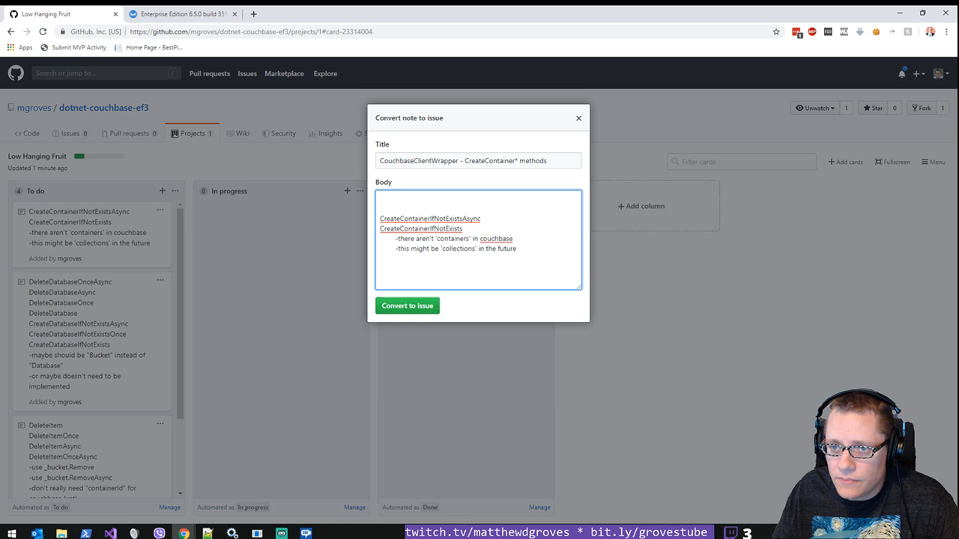
pyautogui.write('Unlike Cosmos, there is no concept of a "container" in Couchbase (yet). These can')
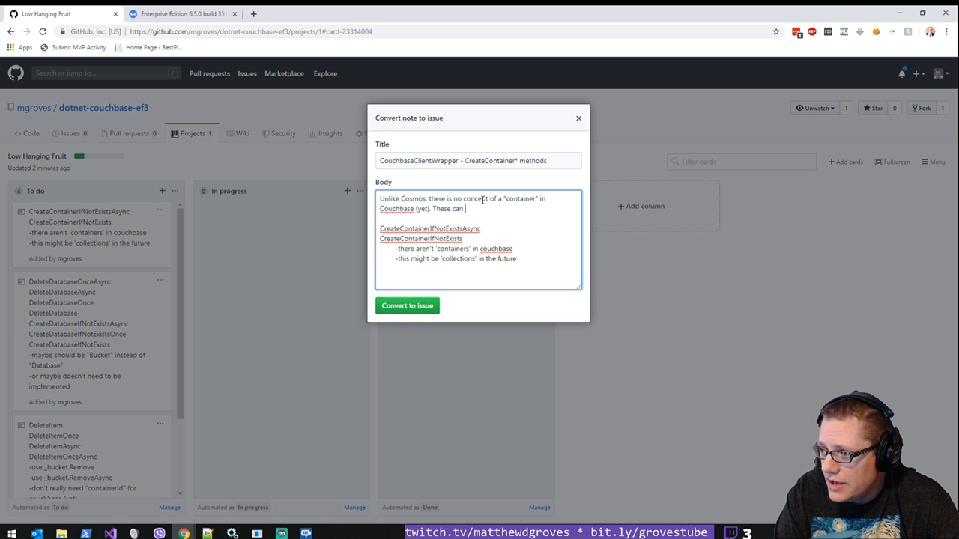
pyautogui.write('be left alone until Couchbase support for collections')
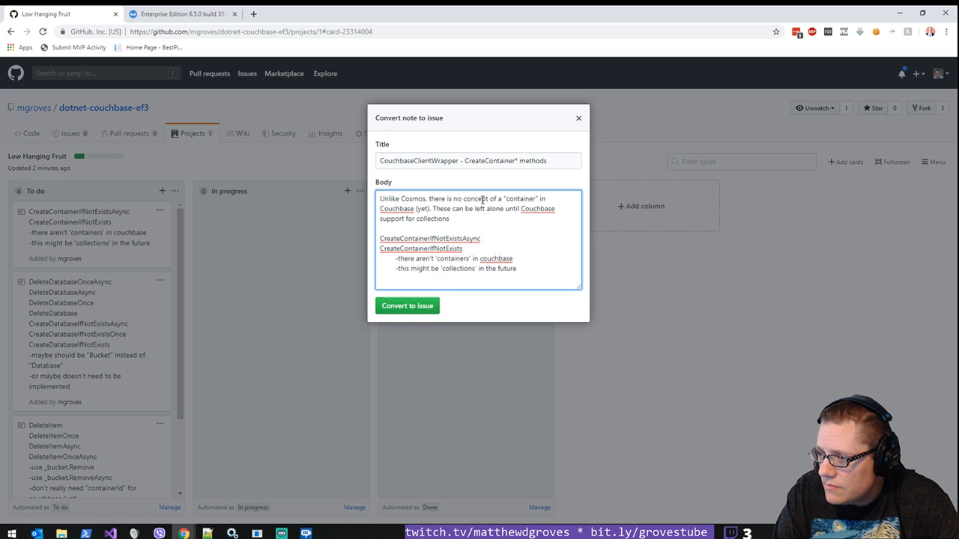
pyautogui.write('comes (probably later this ye')
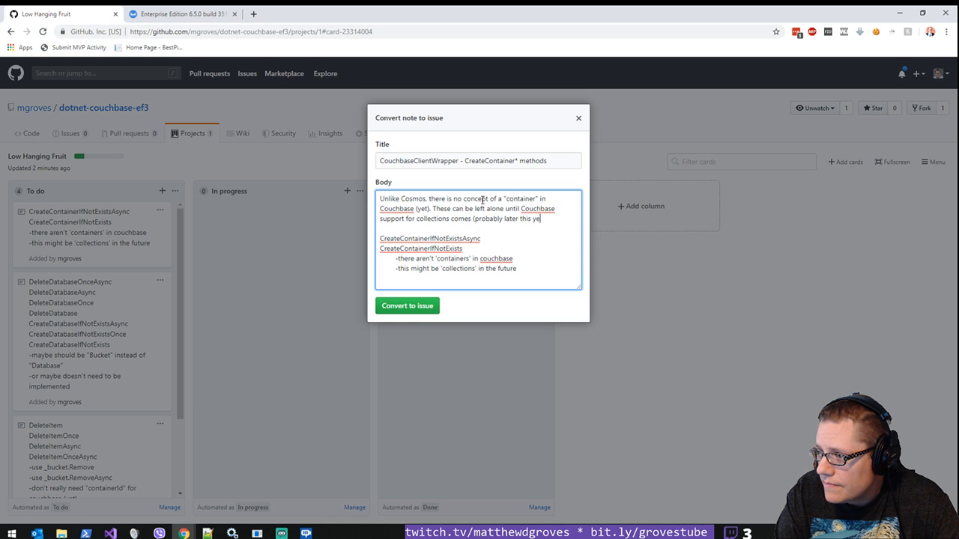
pyautogui.click(407, 305)
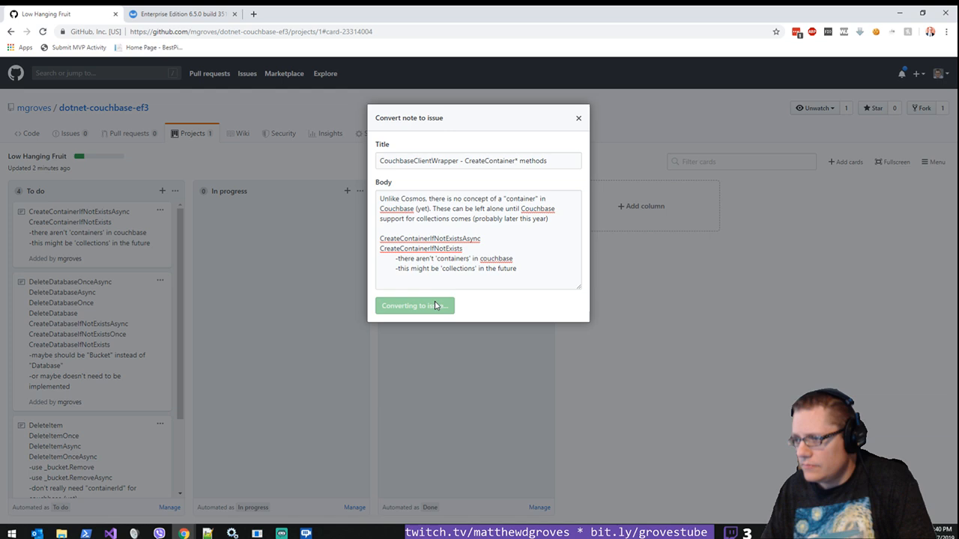
# Step: Convert the DeleteDatabase note to issue 'CouchbaseClientWrapper - DeleteDatabase*' explaining Couchbase uses buckets instead of databases
pyautogui.click(414, 305)
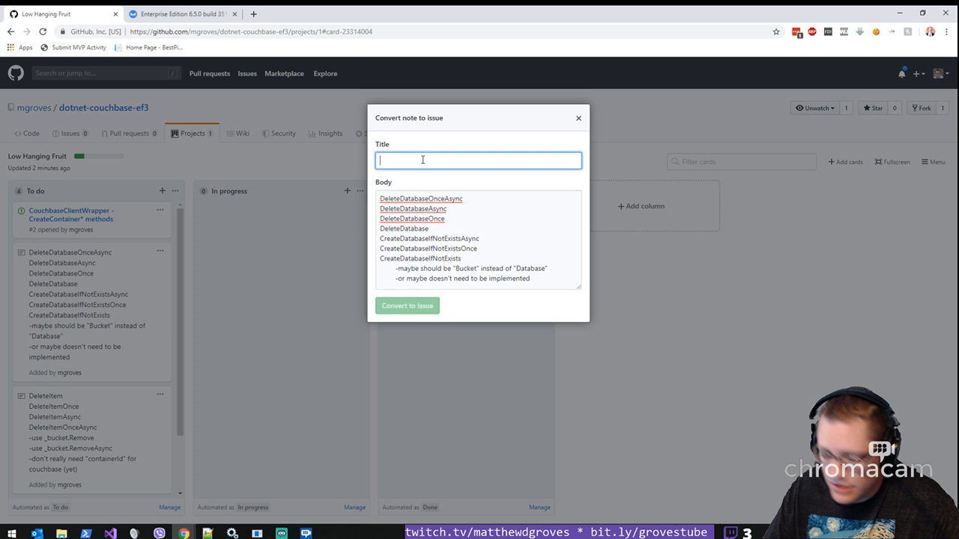
pyautogui.write('CouchbaseClientWrapper - DeleteDatabase*')
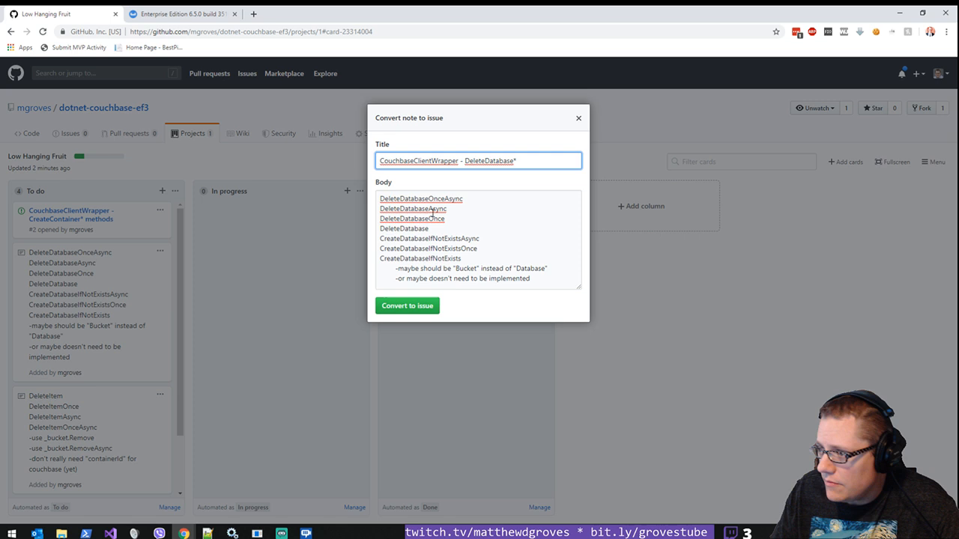
pyautogui.write('Couch')
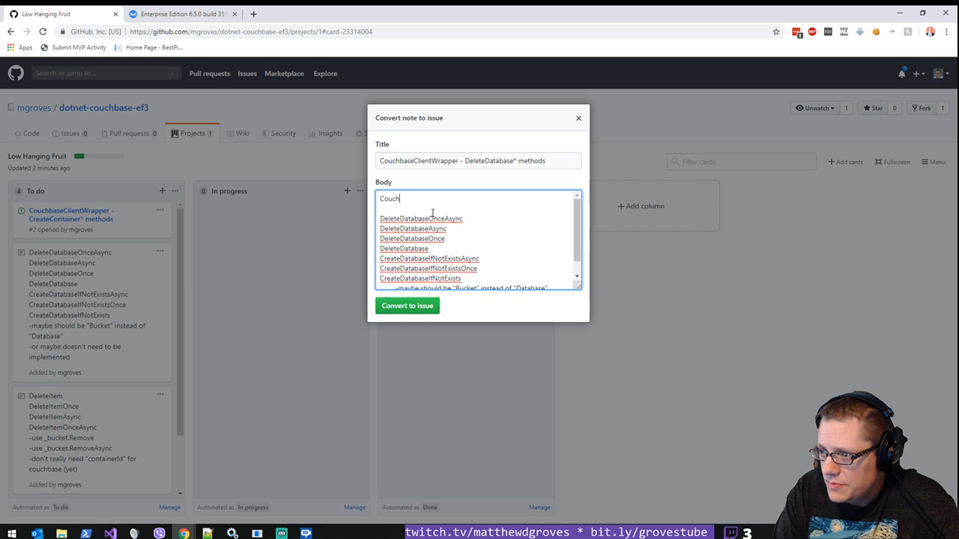
pyautogui.write('base has "buckets" instead of databases.')
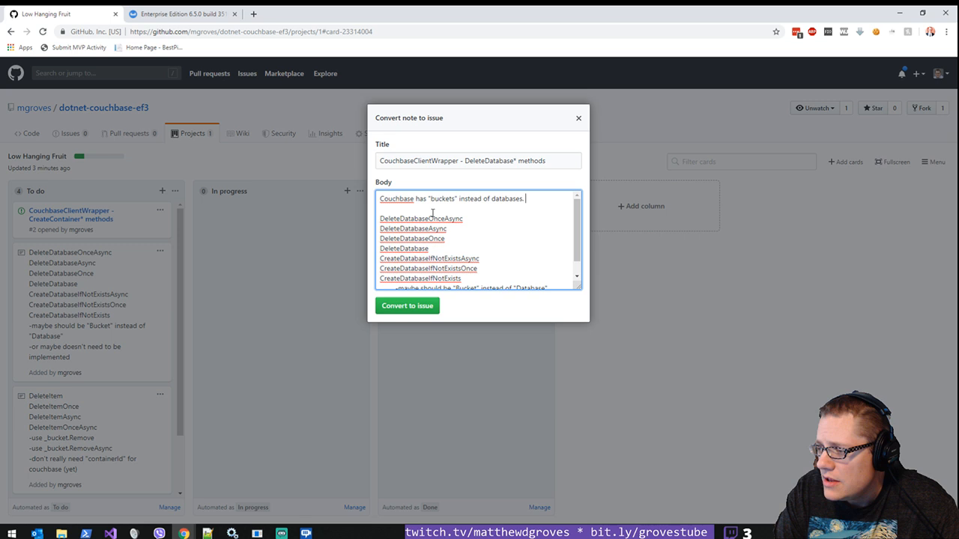
pyautogui.write('However, the Couchbase SDK')
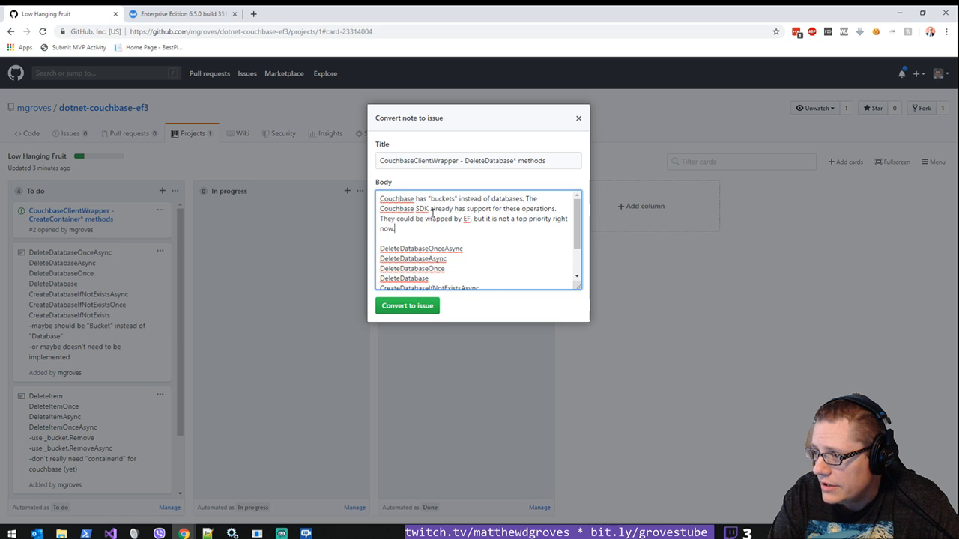
pyautogui.click(408, 305)
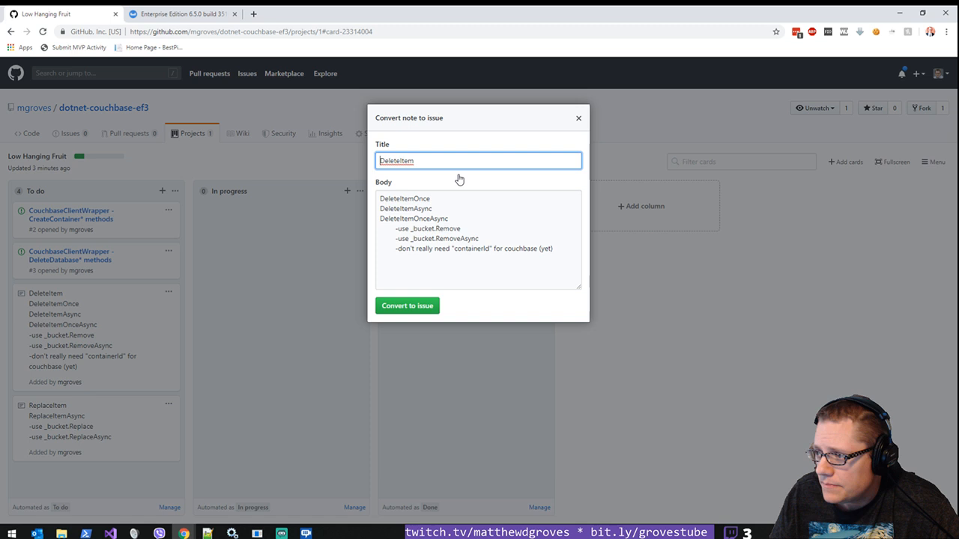
# Step: Convert the DeleteItem note to issue 'CouchbaseClientWrapper - DeleteItem* methods' recommending _bucket.Remove and _bucket.RemoveAsync
pyautogui.write('CouchbaseClient')
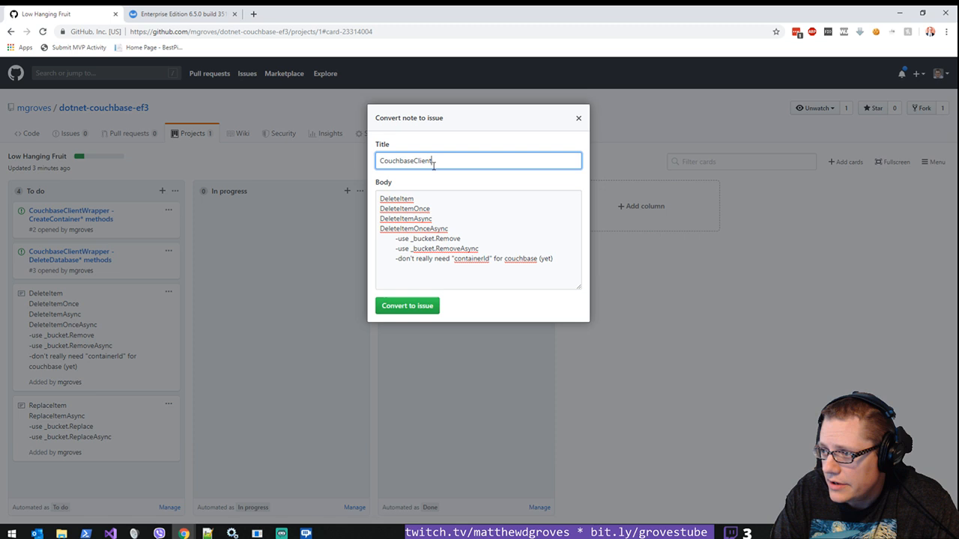
pyautogui.write('Wrapper - DeleteItem* methods')
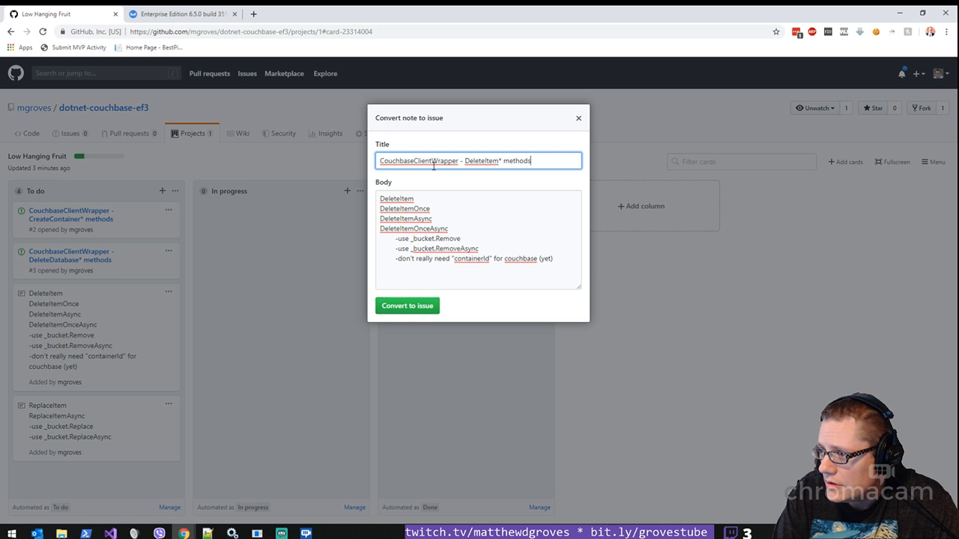
pyautogui.write('These methods shoud')
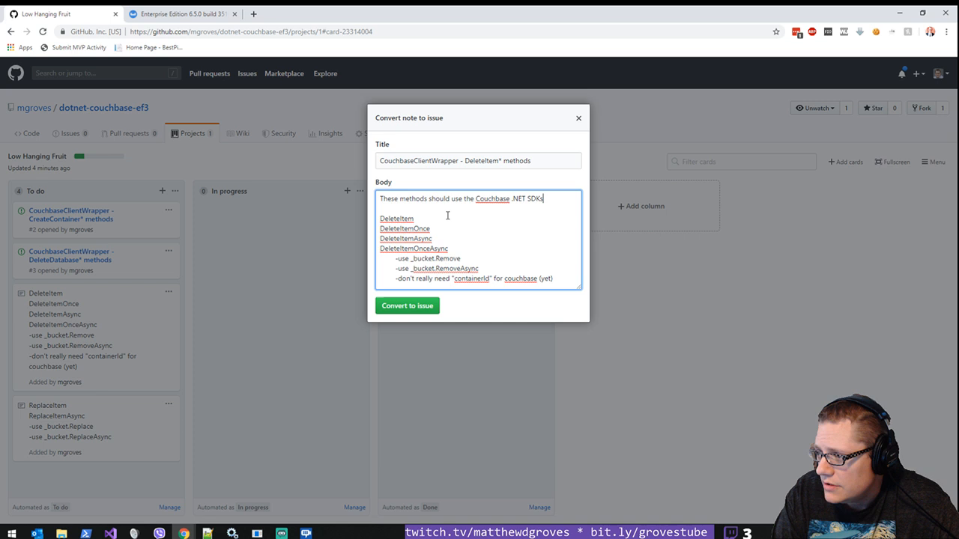
pyautogui.write('_bucket.Remove` and/or `_bucket.RemoveA')
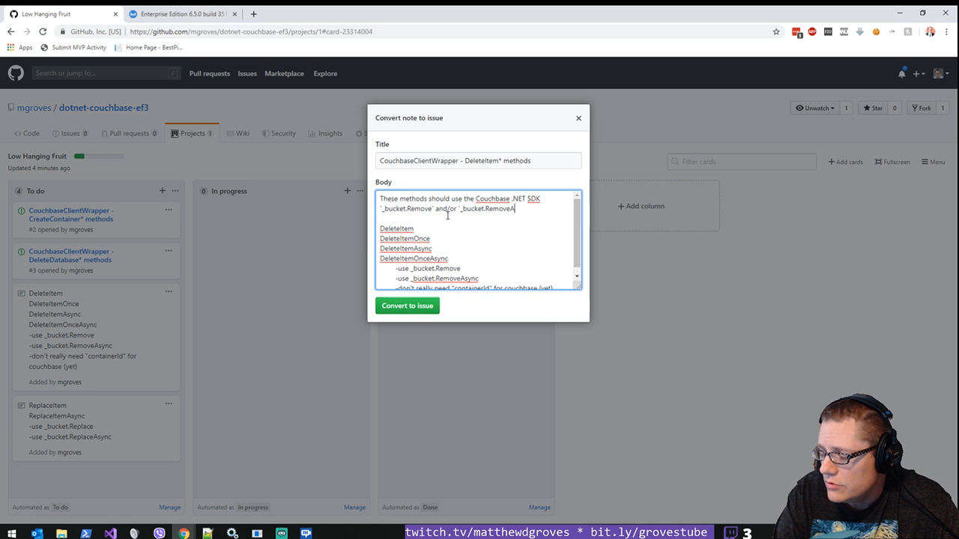
pyautogui.click(408, 306)
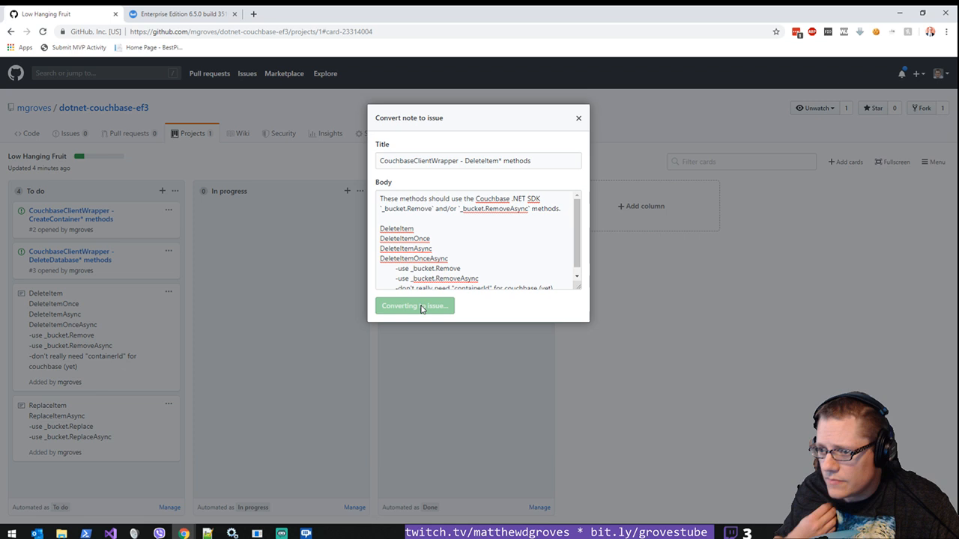
pyautogui.click(413, 305)
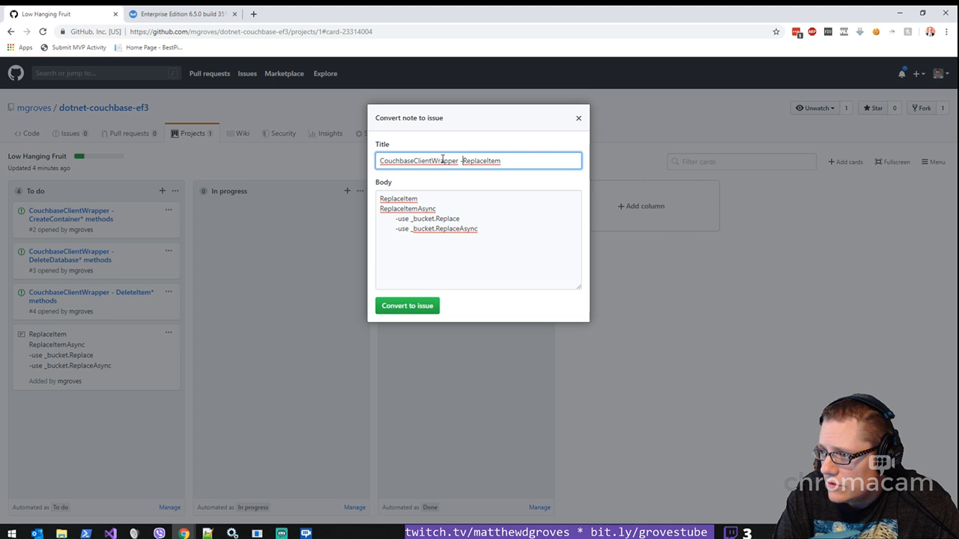
# Step: Convert the ReplaceItem note to issue 'CouchbaseClientWrapper - ReplaceItem* methods' with a body on the SDK's _bucket methods
pyautogui.write('These')
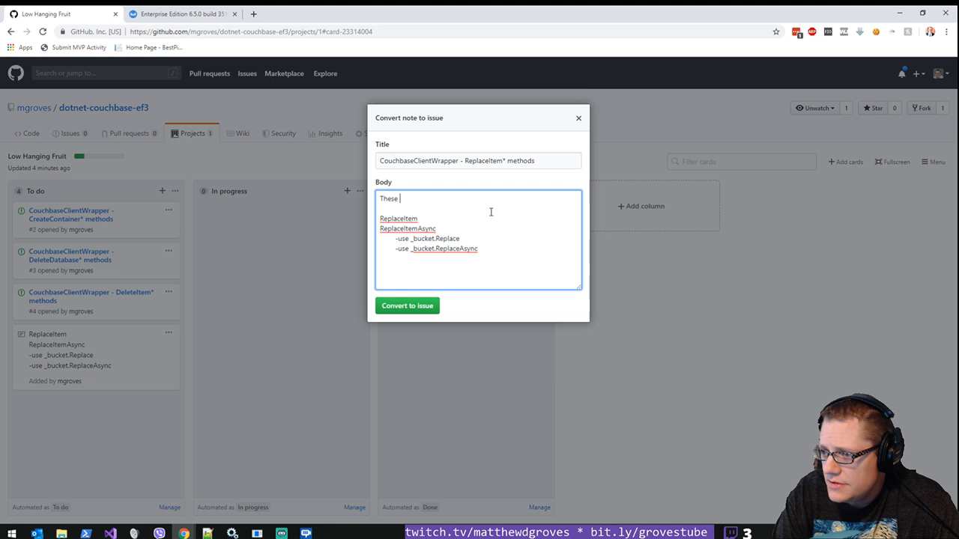
pyautogui.write('methods should use Couchbase .NET')
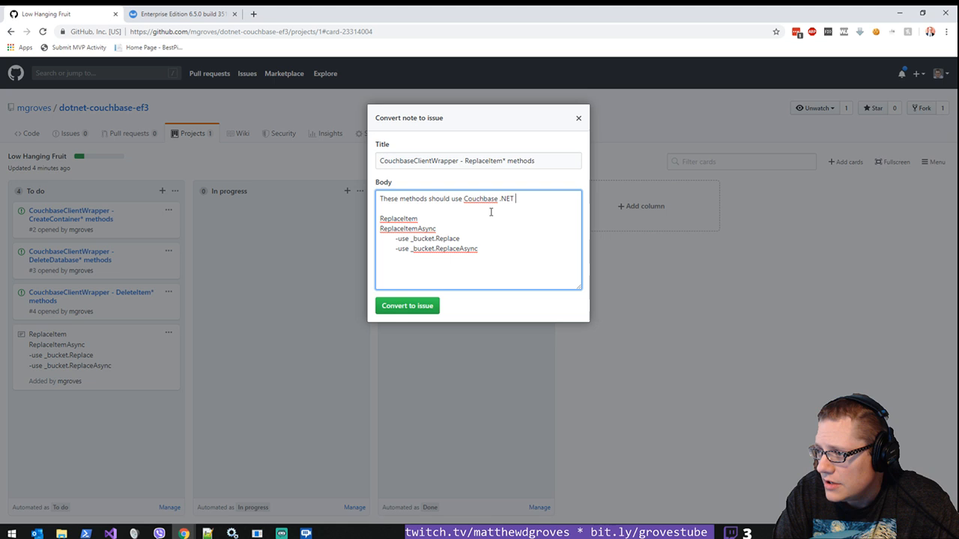
pyautogui.write("SDK's `_bucket.Remove` and/or")
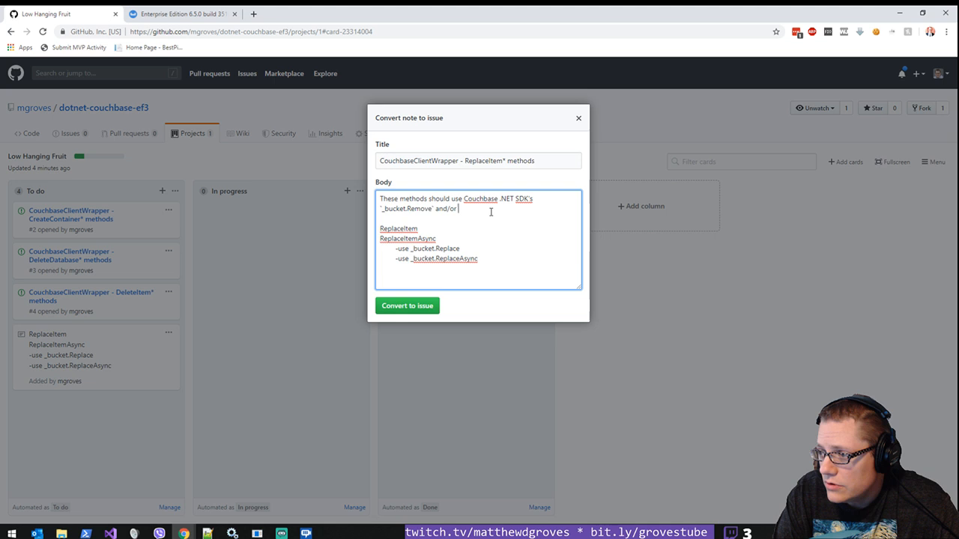
pyautogui.write('`_bucket.RemoveAsync` methods.')
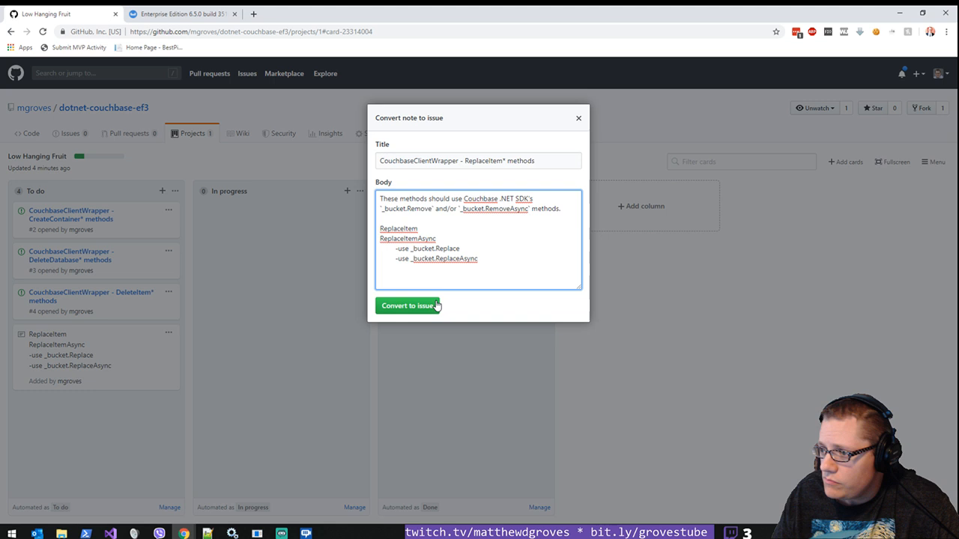
pyautogui.click(404, 306)
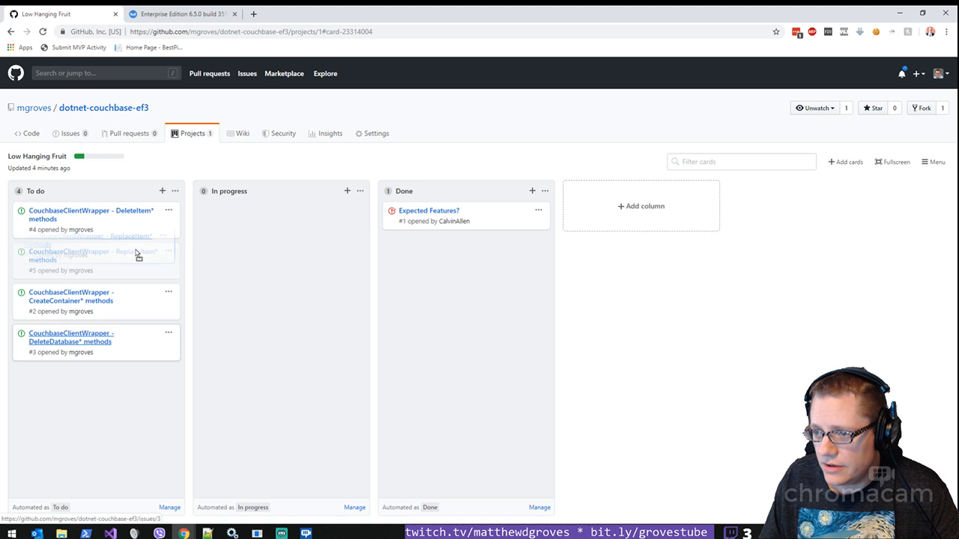
# Step: Create a light-coloured 'low priority' label from the CreateContainer* issue's Labels menu and apply it
pyautogui.click(70, 296)
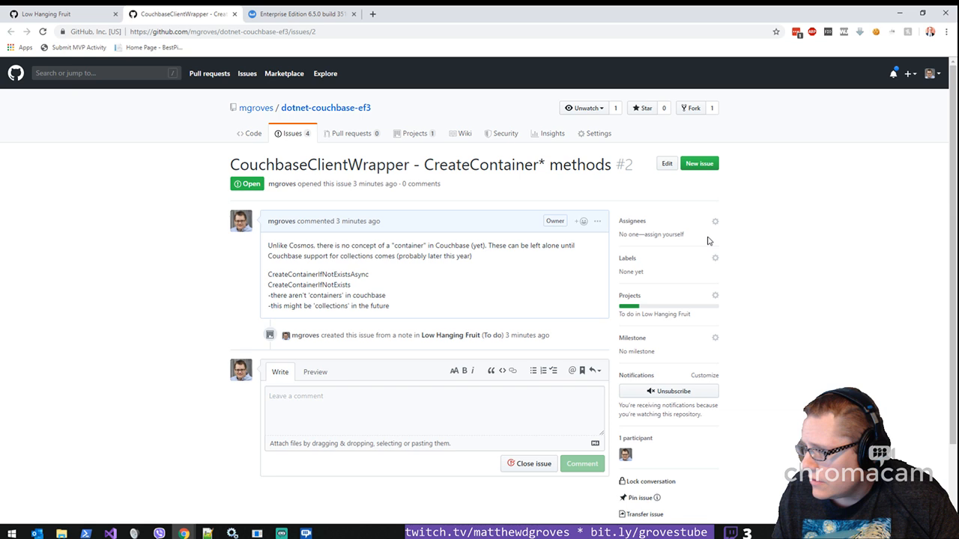
pyautogui.click(714, 258)
pyautogui.write('low priority')
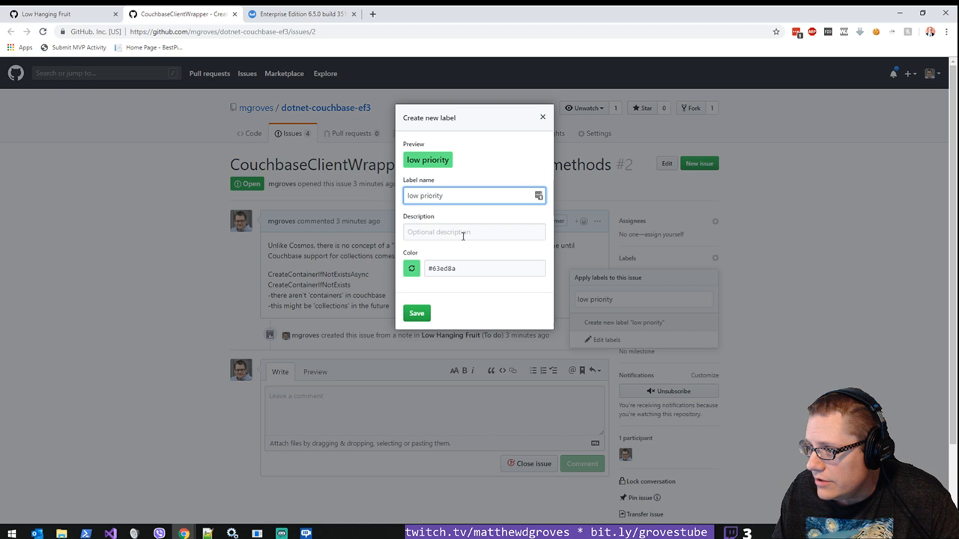
pyautogui.click(484, 268)
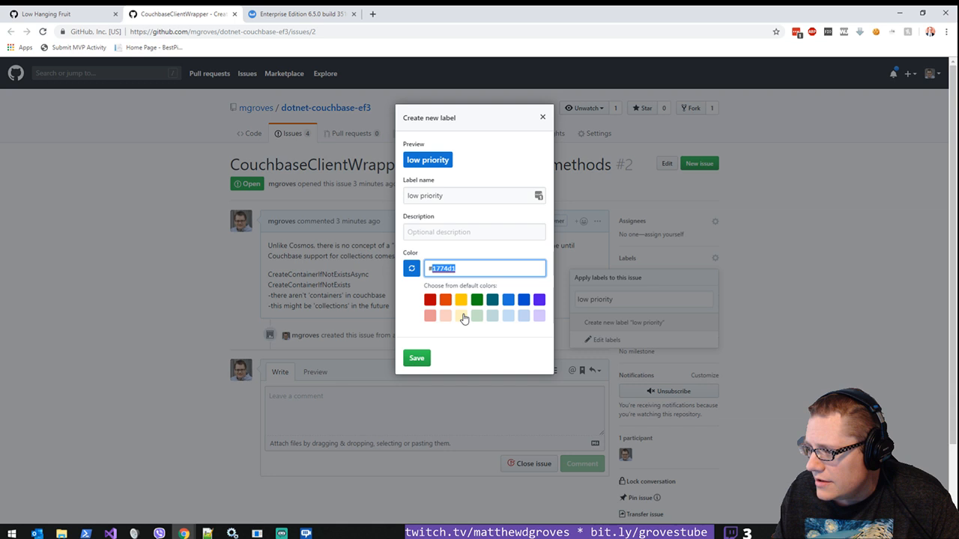
pyautogui.click(417, 357)
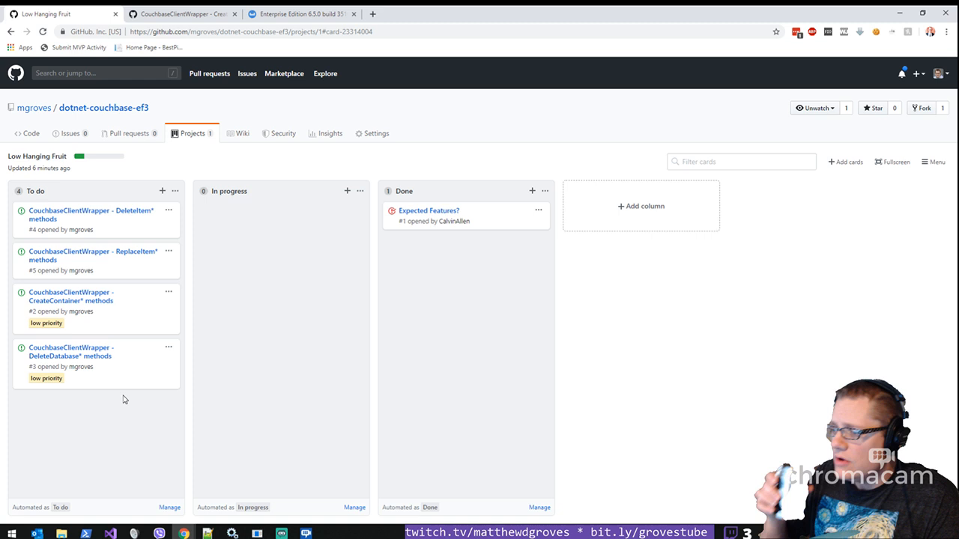
pyautogui.moveTo(138, 417)
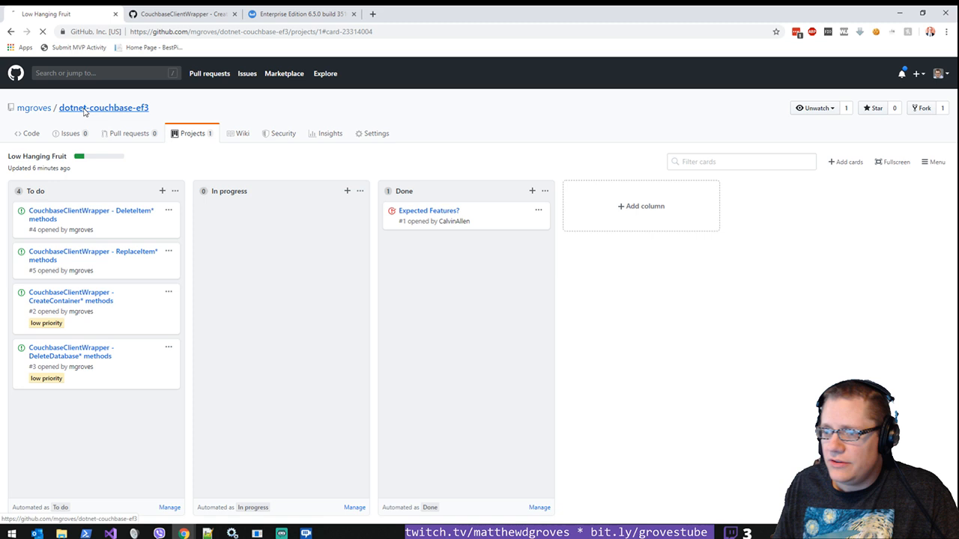
# Step: Return to the dotnet-couchbase-ef3 projects list showing Low Hanging Fruit
pyautogui.click(192, 133)
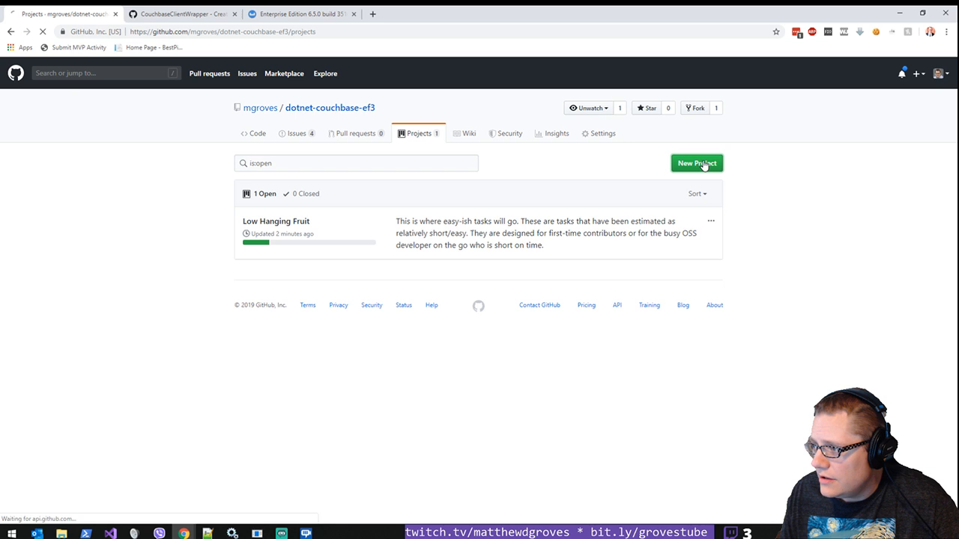
# Step: Create a Linq project board from the Basic kanban template, described as tracking Linq provider work for N1QL queries
pyautogui.click(695, 164)
pyautogui.write('This project ')
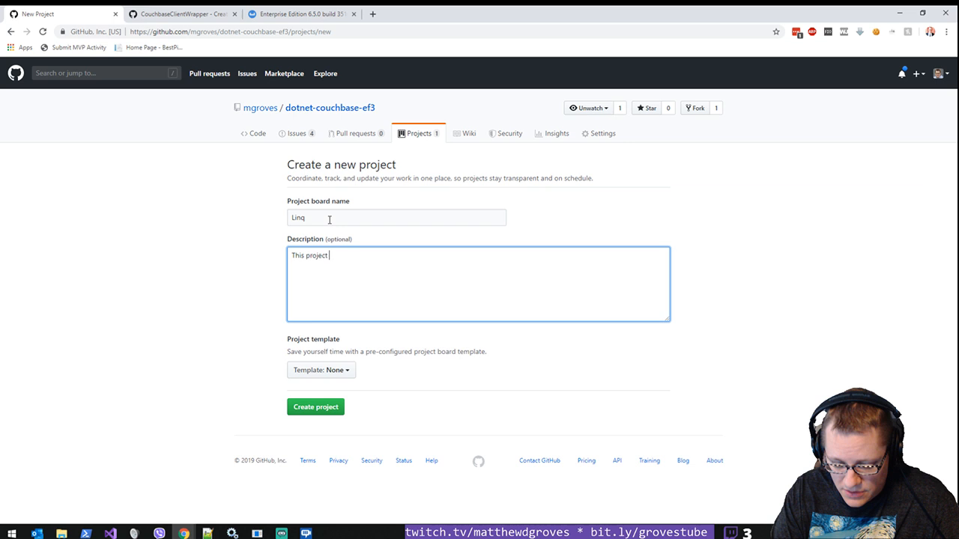
pyautogui.write('tracks all the tasks necessary to create a Linq provider within the EFCore')
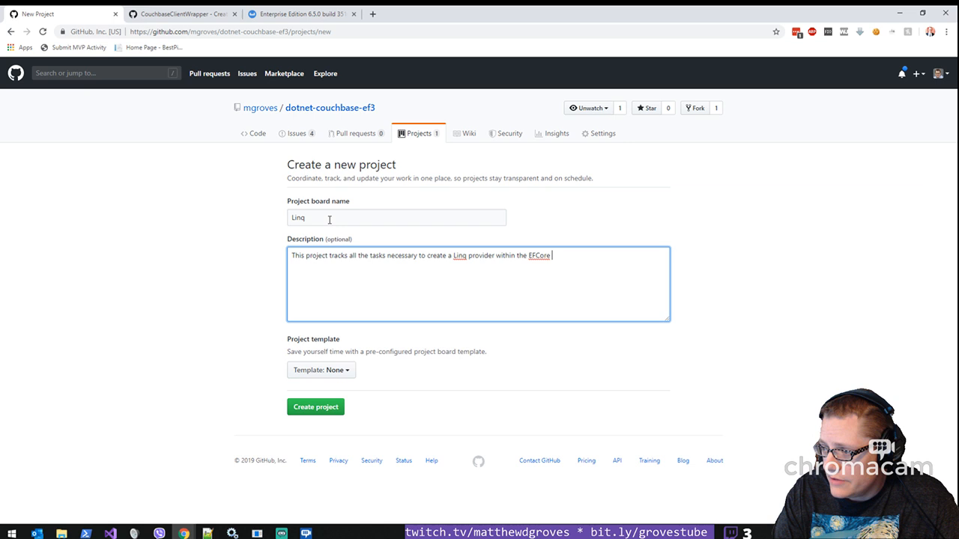
pyautogui.write('3 Couchbase provider.')
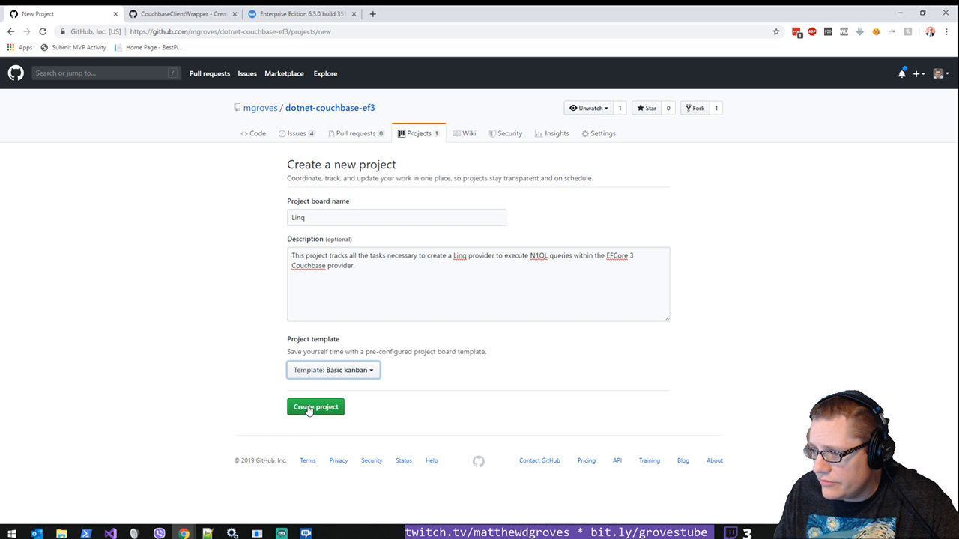
pyautogui.click(314, 407)
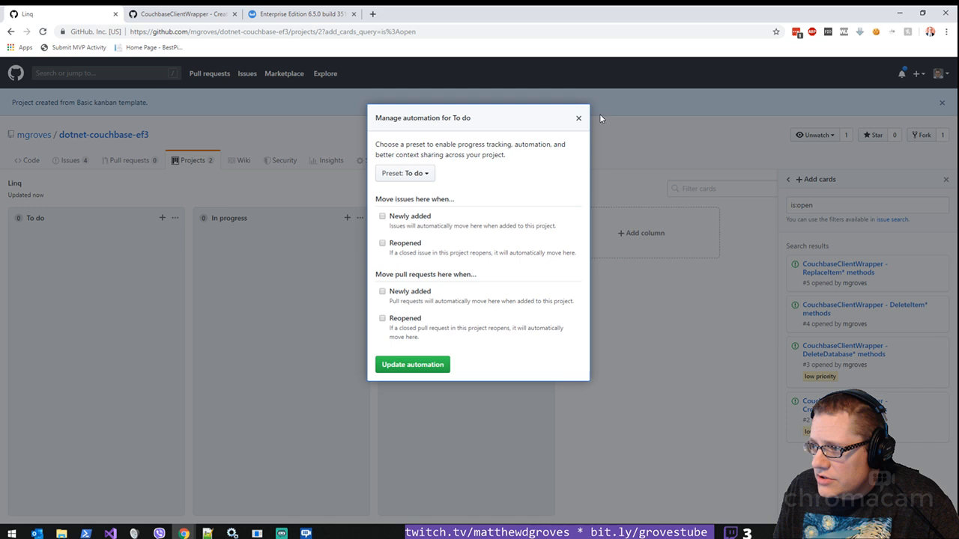
# Step: Automate Done to collect closed issues, confirming the rule moves away from In progress
pyautogui.click(405, 174)
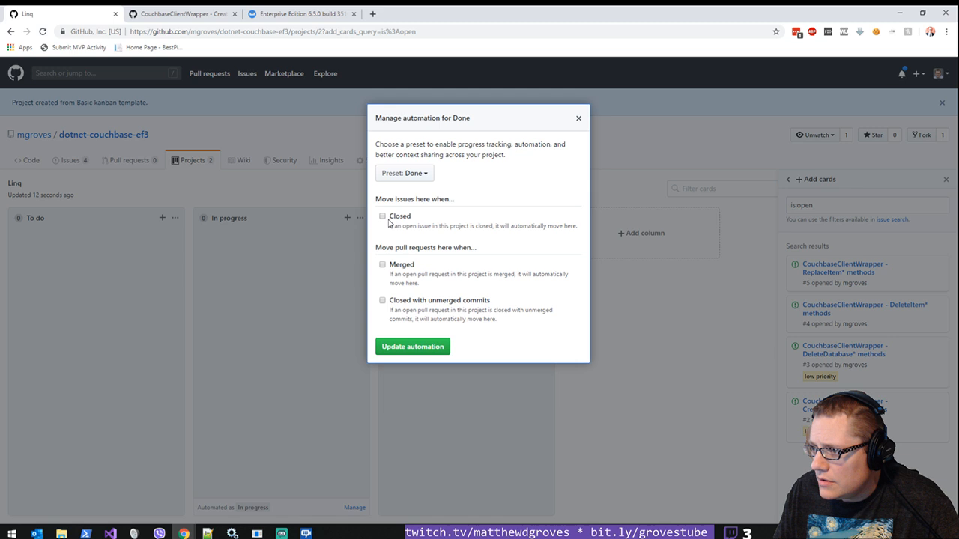
pyautogui.click(404, 174)
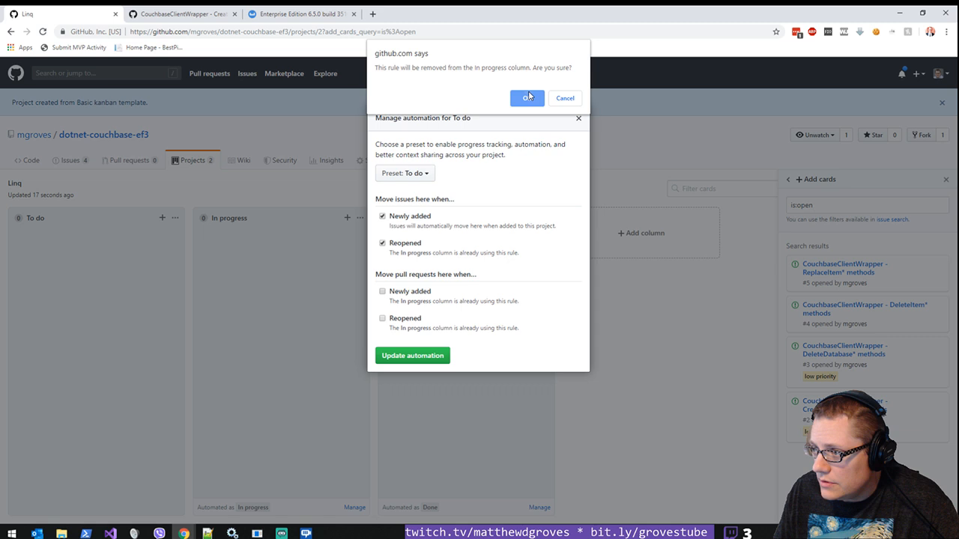
pyautogui.click(527, 99)
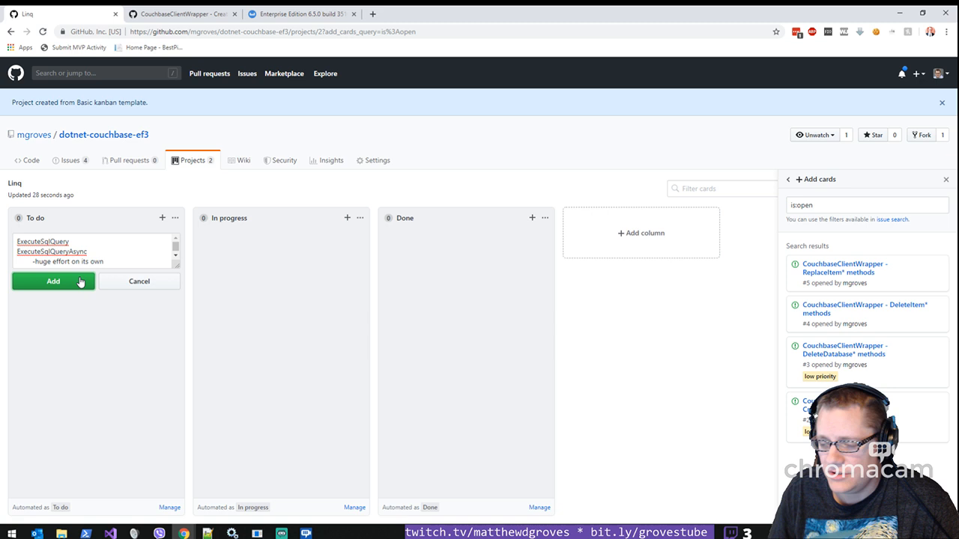
# Step: Add the ExecuteSqlQuery note to To do and start editing it
pyautogui.click(53, 282)
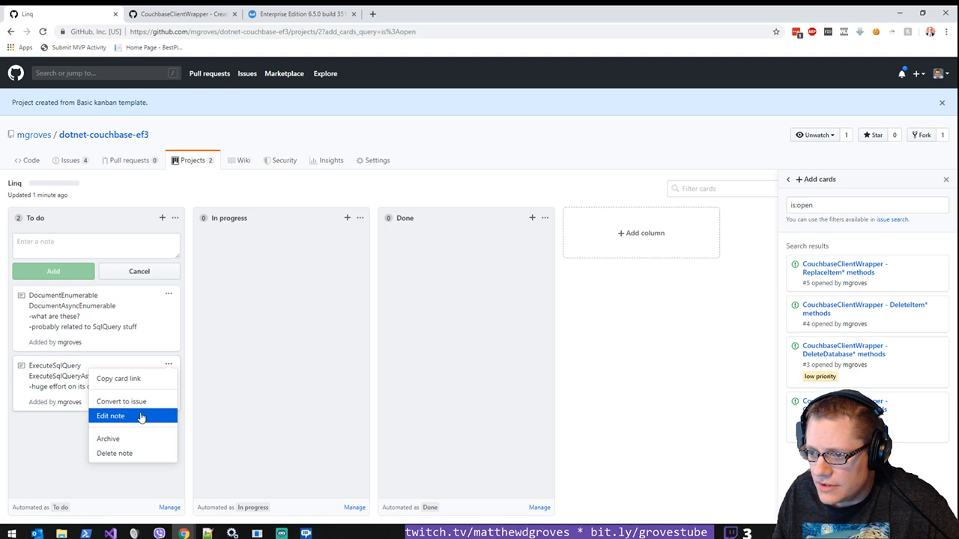
pyautogui.click(120, 401)
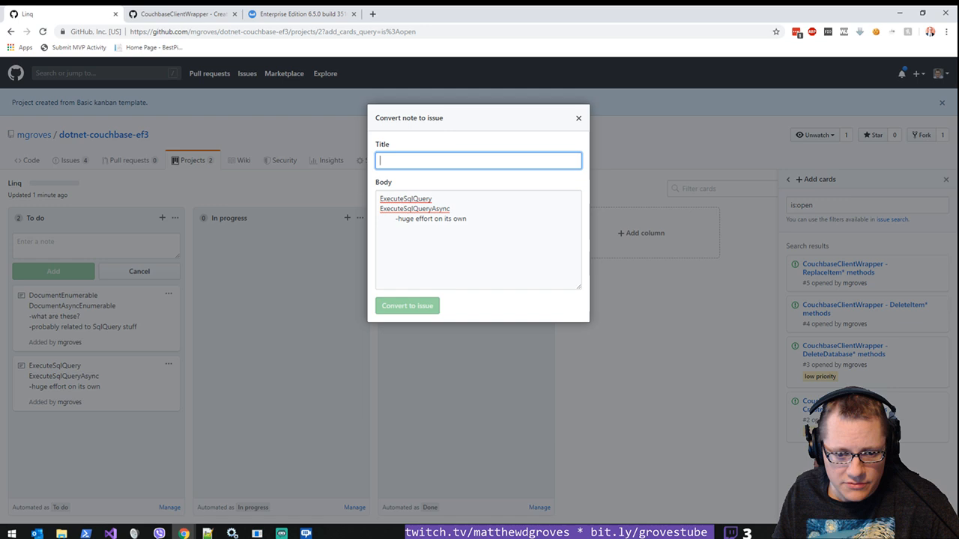
# Step: Convert the note to issue 'CouchbaseClientWrapper - ExecuteSqlQuery* methods' with a body about analysing the N1QL work
pyautogui.write('CouchbaseClientWrapper - ExecuteSqlQuery* methods')
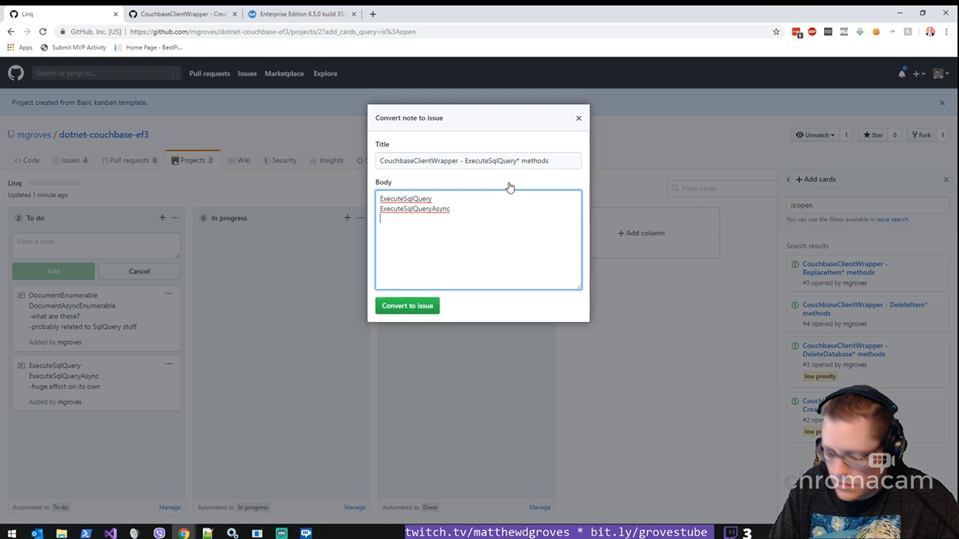
pyautogui.write('The methods ExecuteSqlQuery and ExecuteSqlQueryAsync')
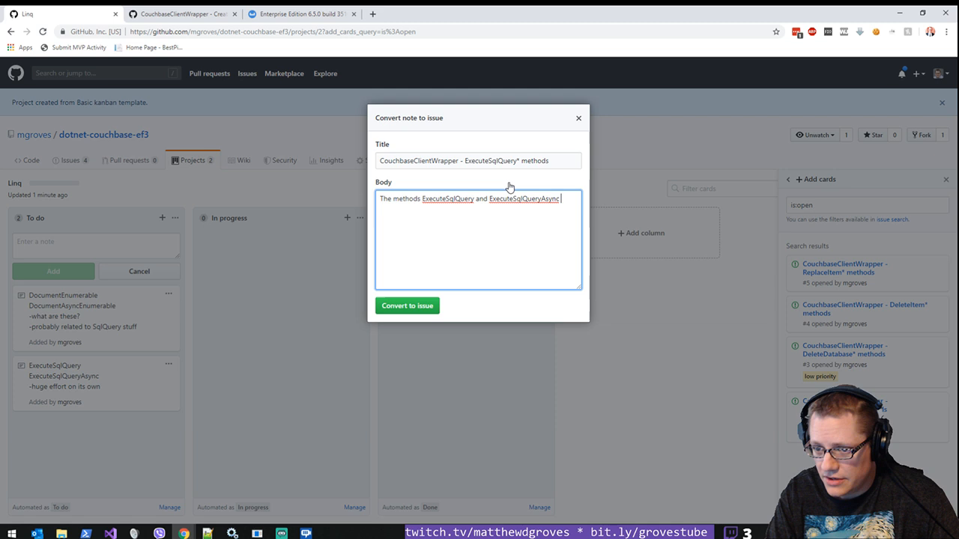
pyautogui.write('need to be implemented to support Linq in EFCore for COuc')
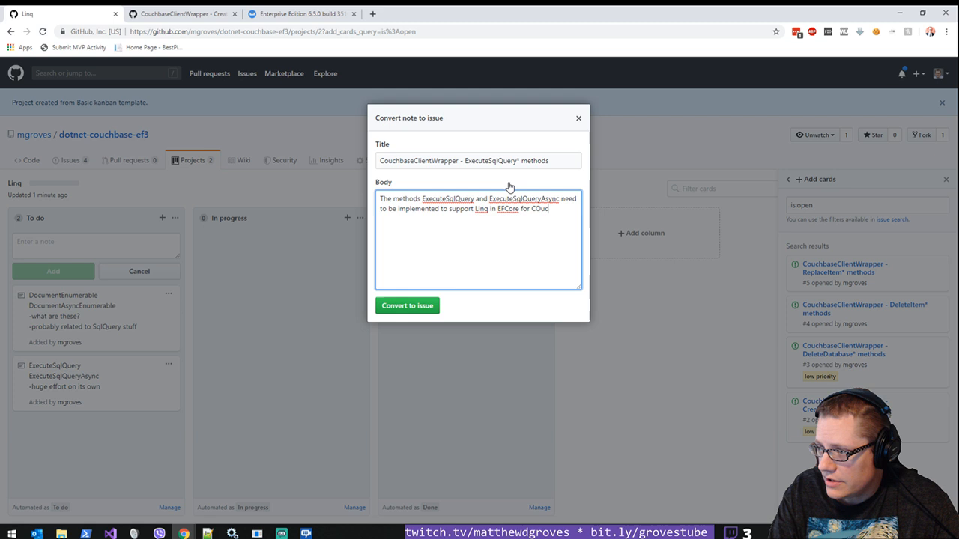
pyautogui.write("Couchbase's N1QL. Th")
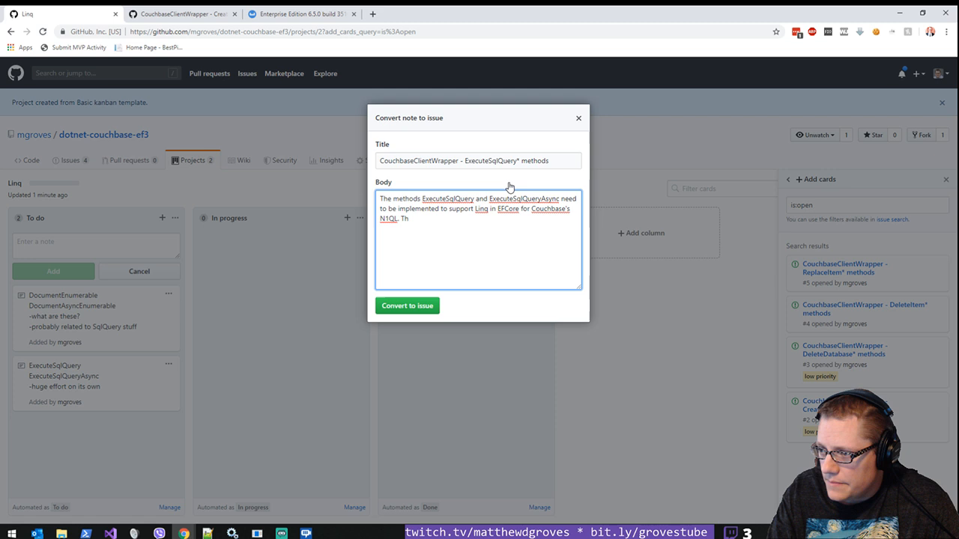
pyautogui.write('THIS card is not to complete that work.')
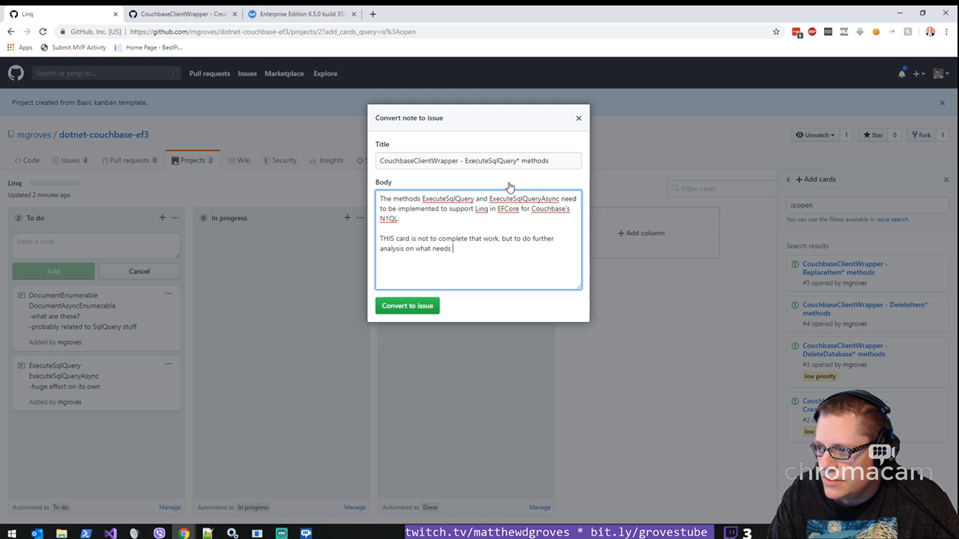
pyautogui.write('to be do')
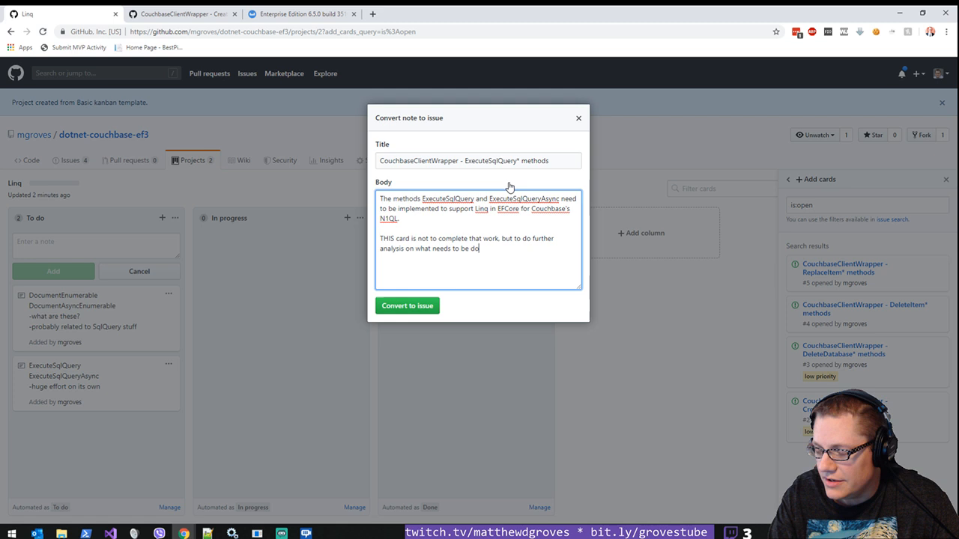
pyautogui.write('ne and to create a breakdown of remaining tasks to implement the E')
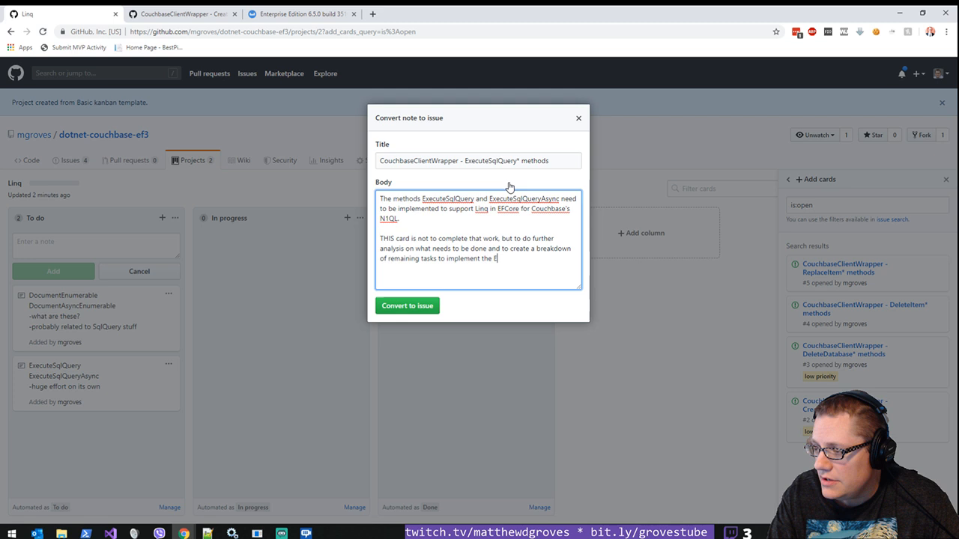
pyautogui.click(408, 305)
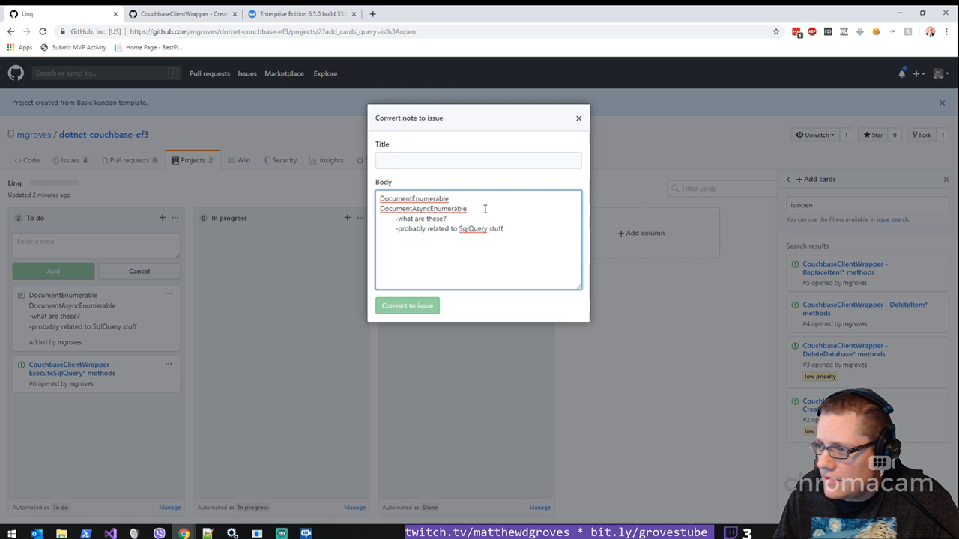
# Step: Convert the DocumentEnumerable note to an issue asking to investigate the classes and break down the work
pyautogui.write('CouchbaseClientWrapper - Document*Enumerable classes')
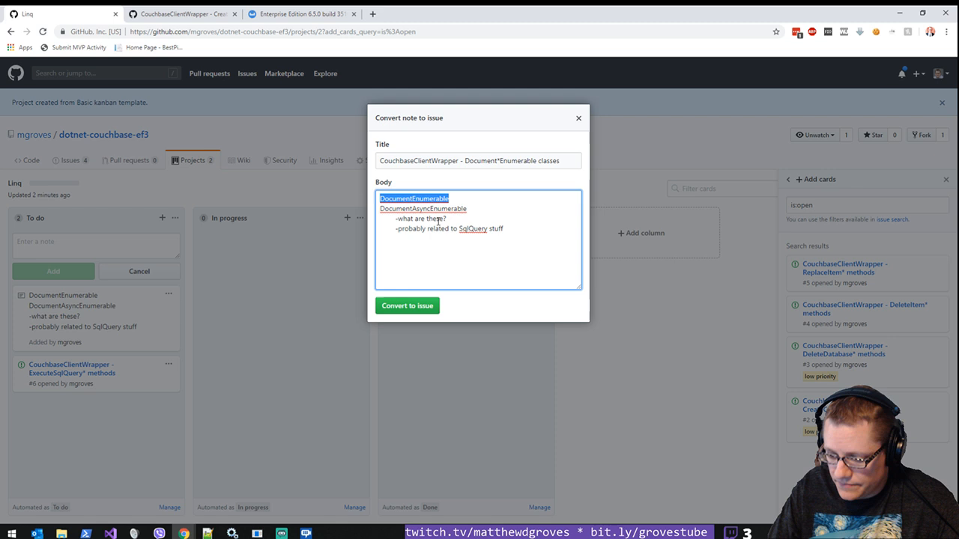
pyautogui.write('Investigate what these classes are for')
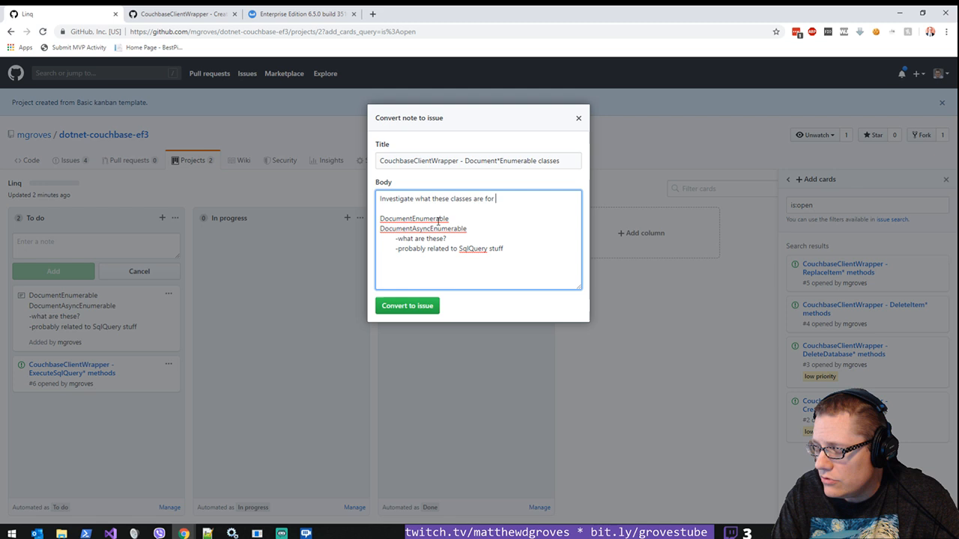
pyautogui.write('(they are probably related to #6) and break')
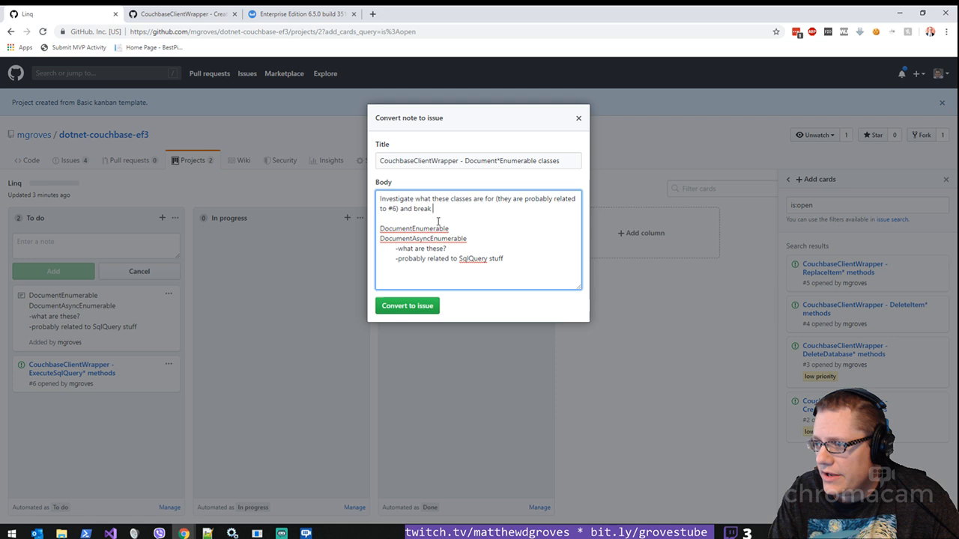
pyautogui.write('down work into ta')
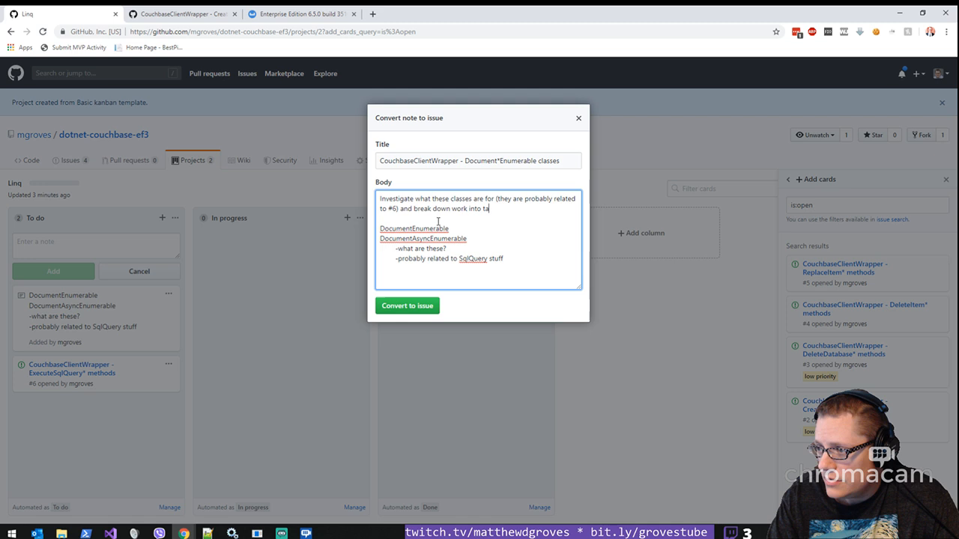
pyautogui.press('Backspace')
pyautogui.write('heir own cards/')
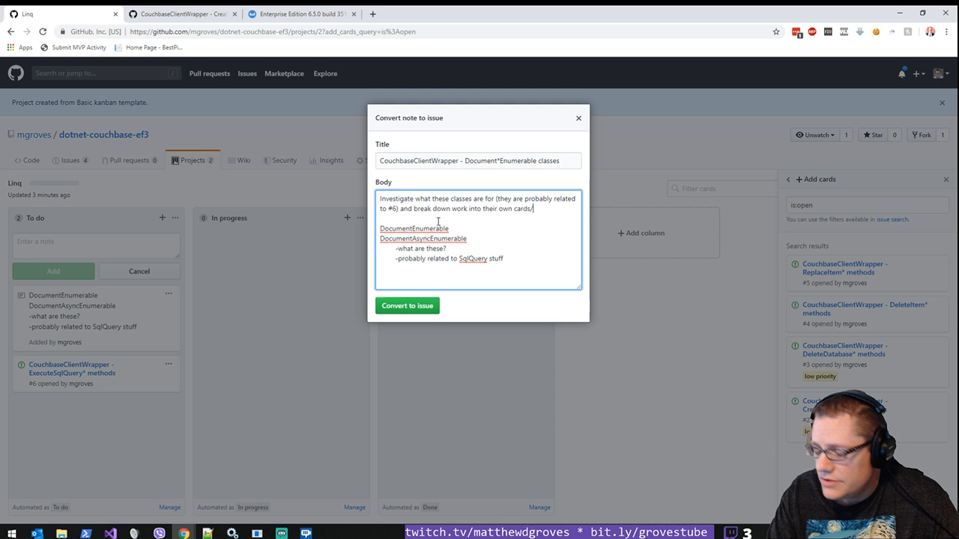
pyautogui.click(407, 305)
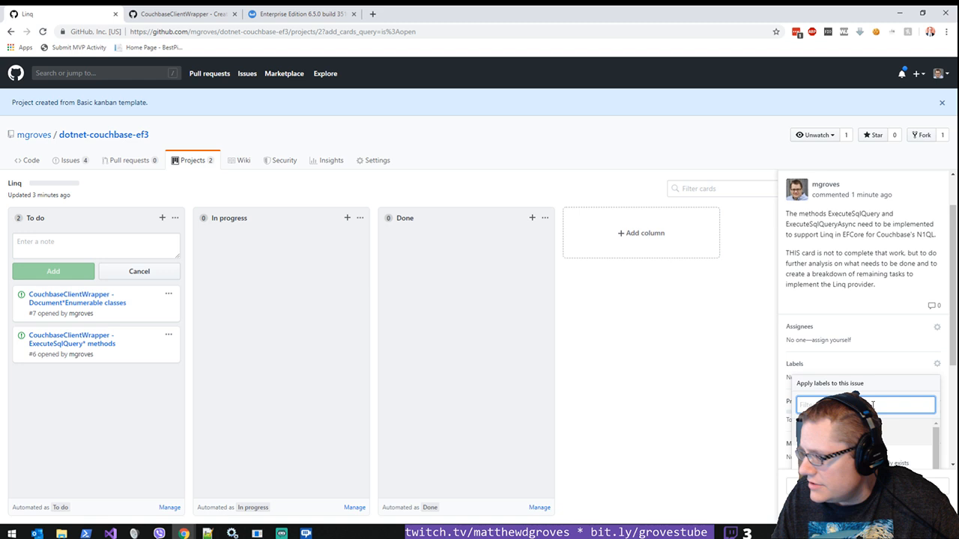
# Step: Create an 'investigate' label with a description and apply it to issues #6 and #7
pyautogui.write('investigate')
pyautogui.write('These cards')
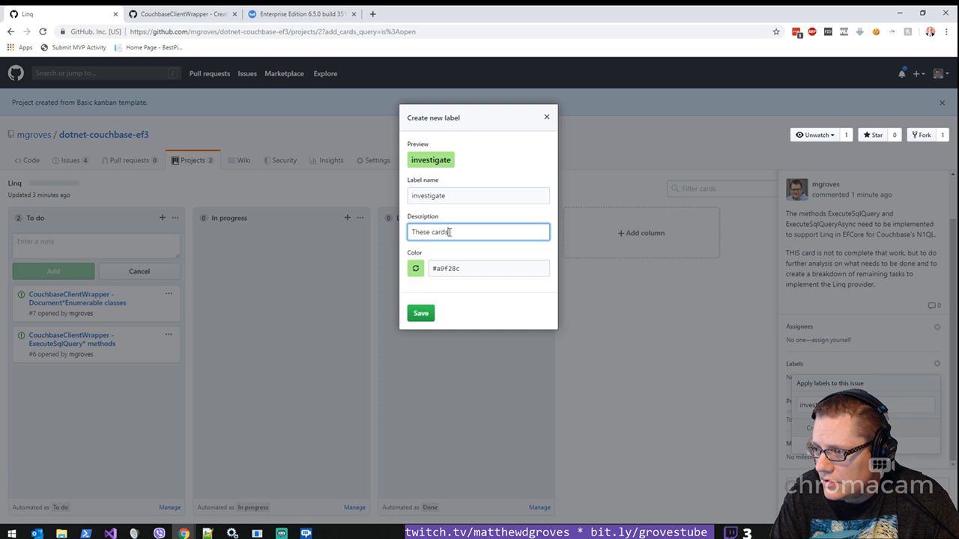
pyautogui.write('These issues are not')
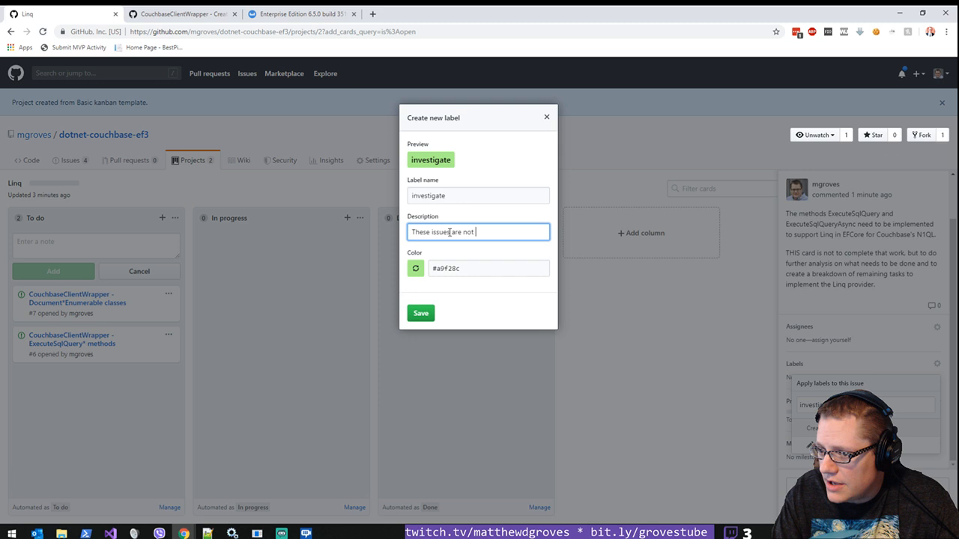
pyautogui.write('typically going to have OTHER')
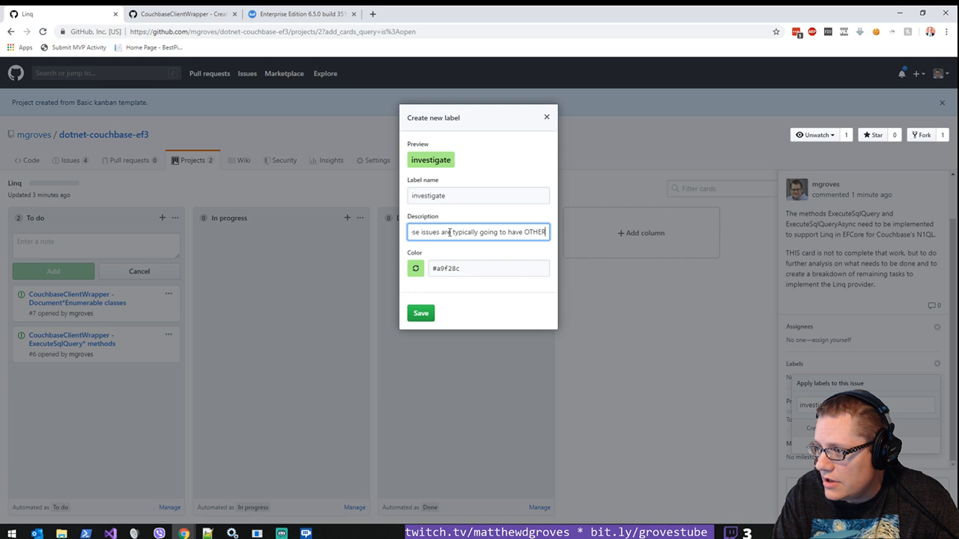
pyautogui.write('issues as the')
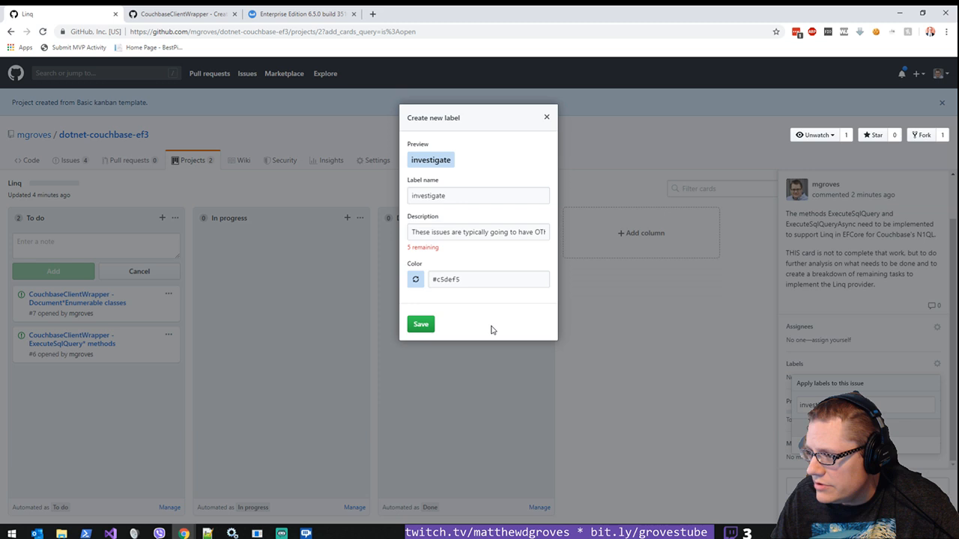
pyautogui.click(545, 117)
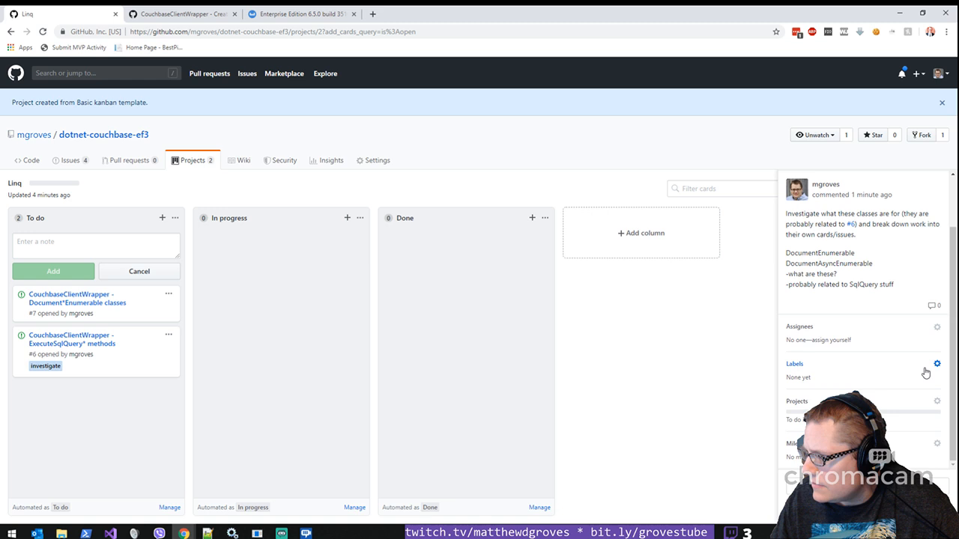
pyautogui.click(936, 364)
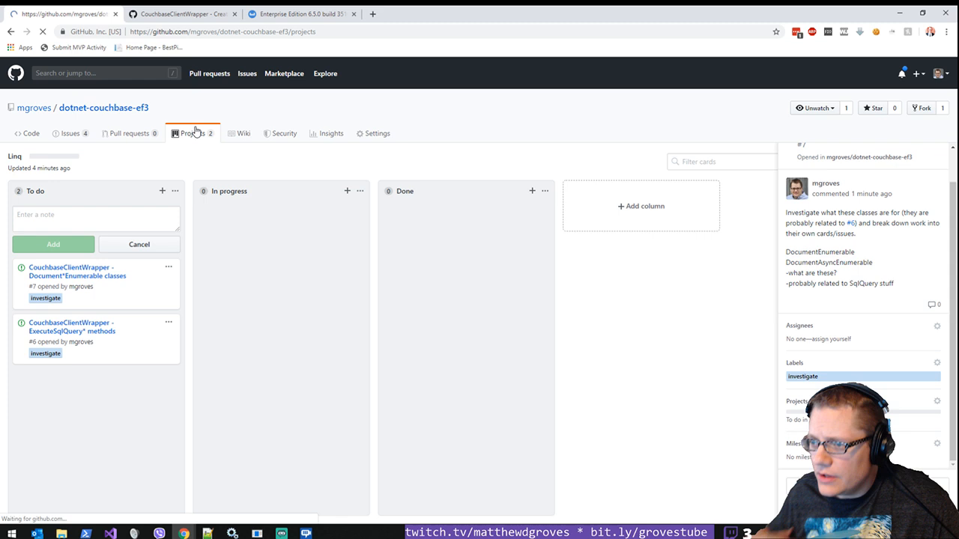
# Step: Return to the dotnet-couchbase-ef3 repository and open README.md for editing
pyautogui.click(192, 132)
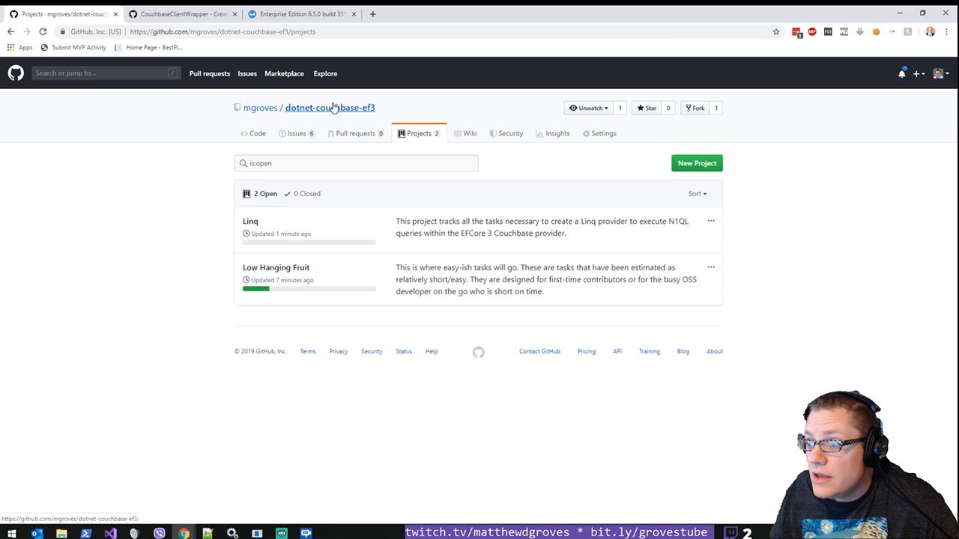
pyautogui.click(330, 108)
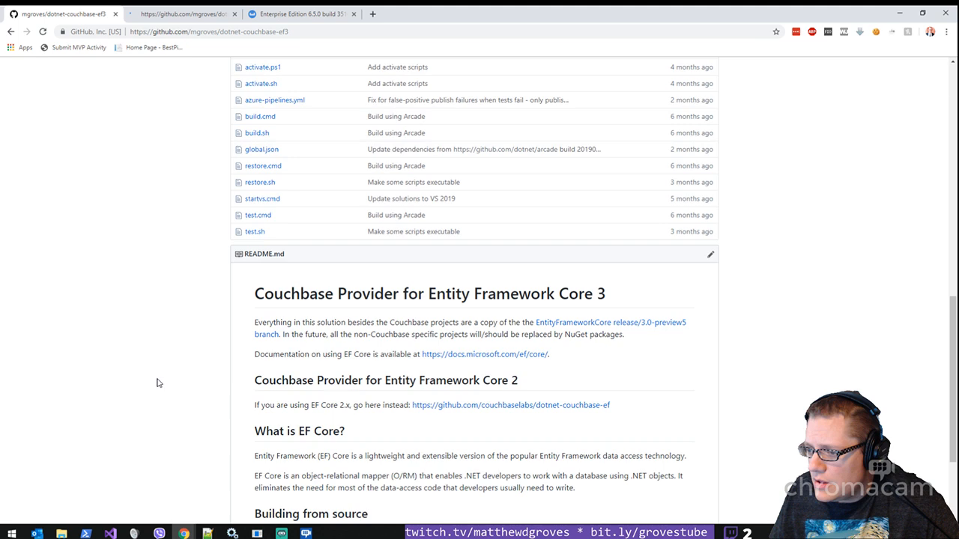
pyautogui.click(711, 255)
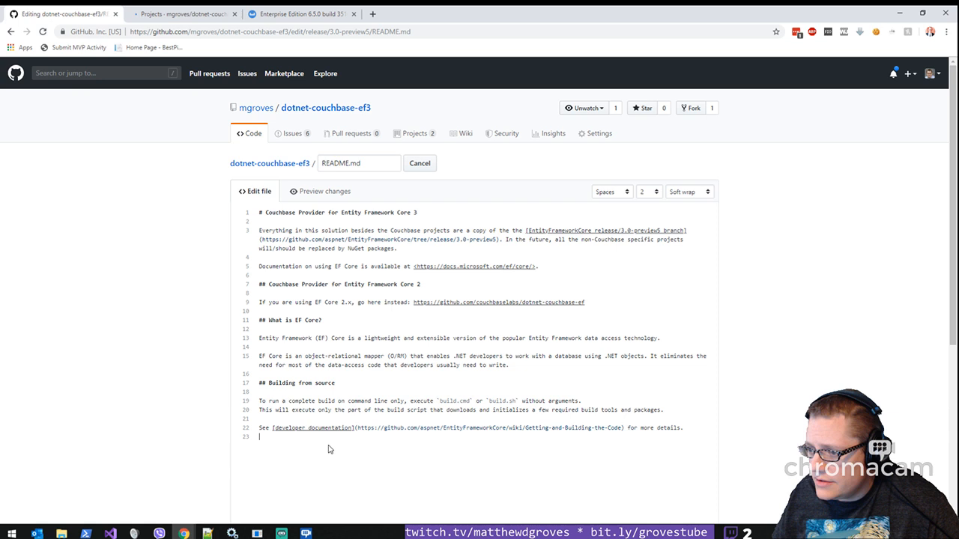
# Step: Add a '## Contributor's Guide' heading describing work divided among two projects, starting with Low Hanging Fruit
pyautogui.write("## Contributor's Guide")
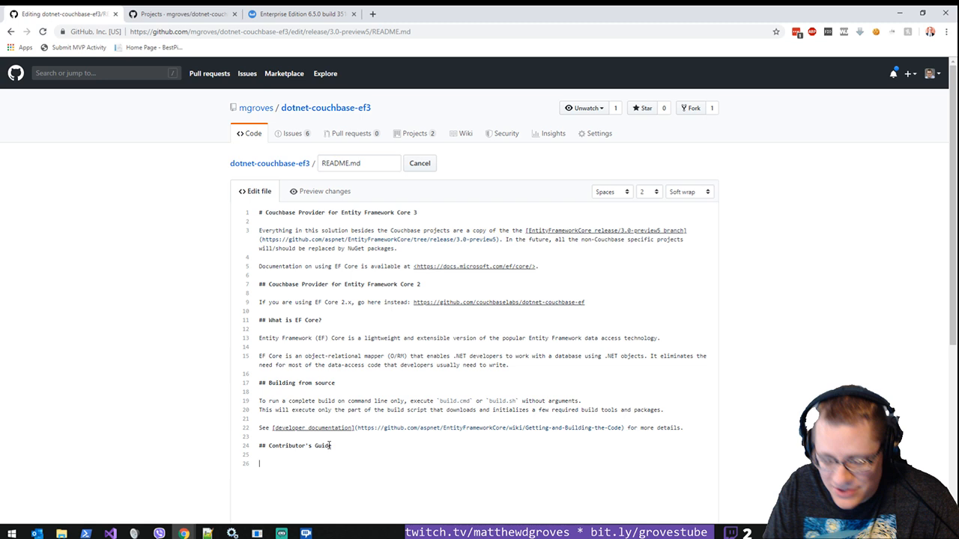
pyautogui.write('The remaining w')
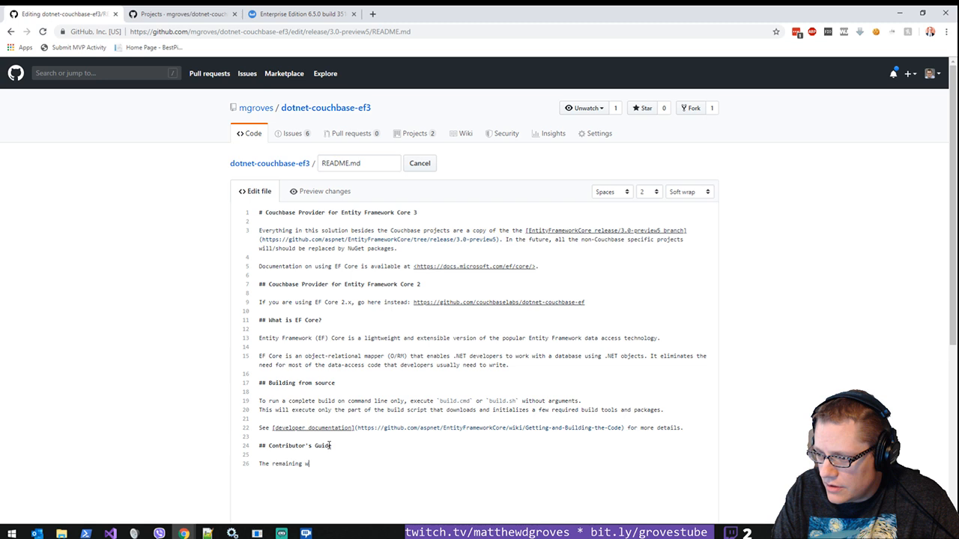
pyautogui.write('ork is currently divided')
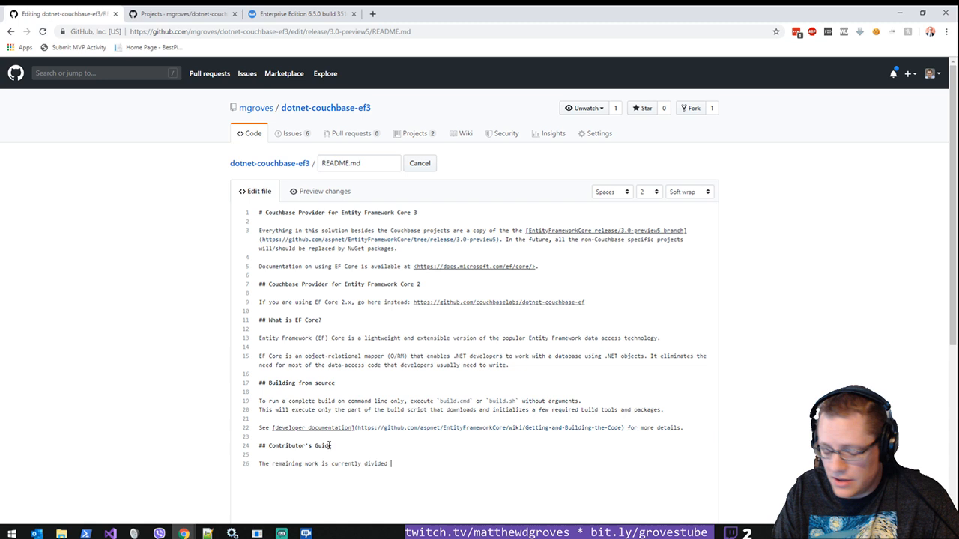
pyautogui.write('among two GitHub projects.')
pyautogui.write('* The first project is called "Low Hanging Fruit" and these represent relatively')
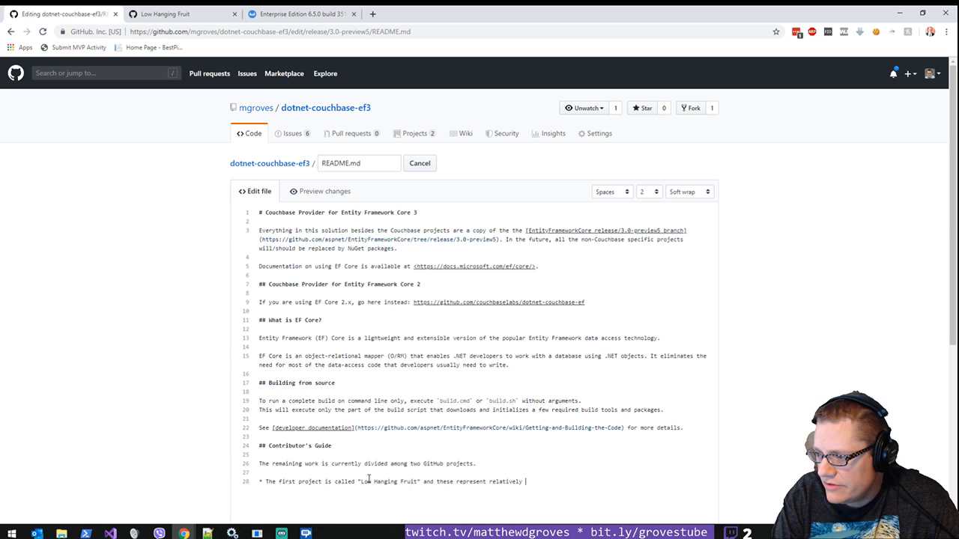
pyautogui.write('easy/small')
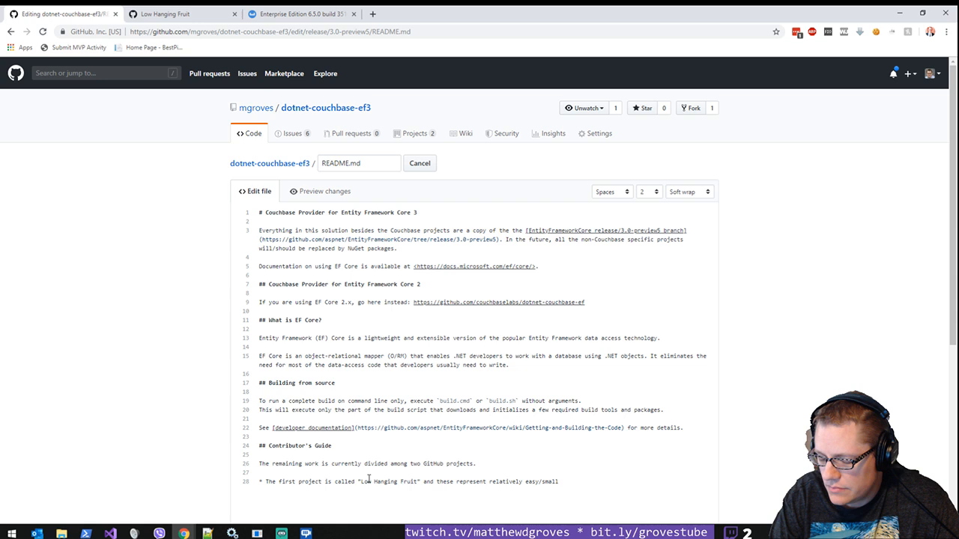
pyautogui.write('pieces of work that are r')
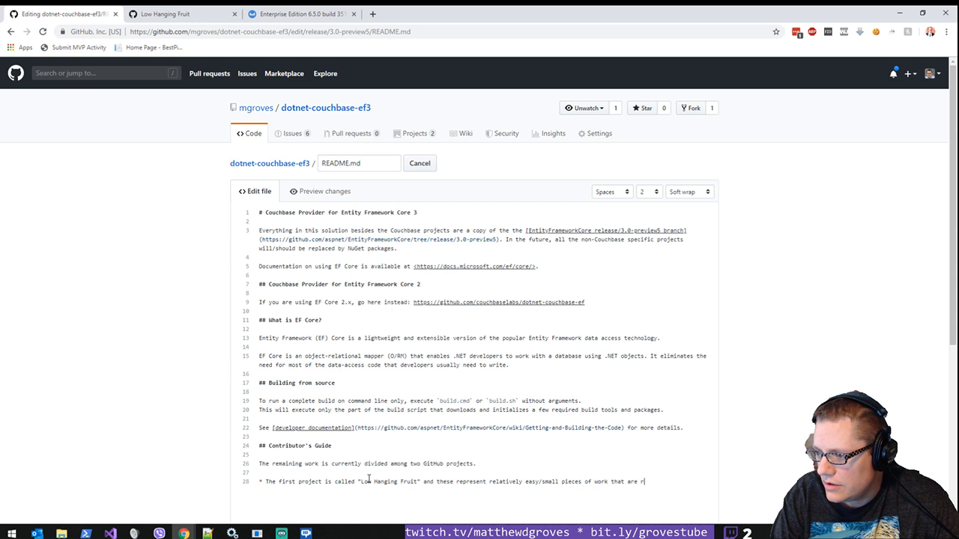
pyautogui.write('io')
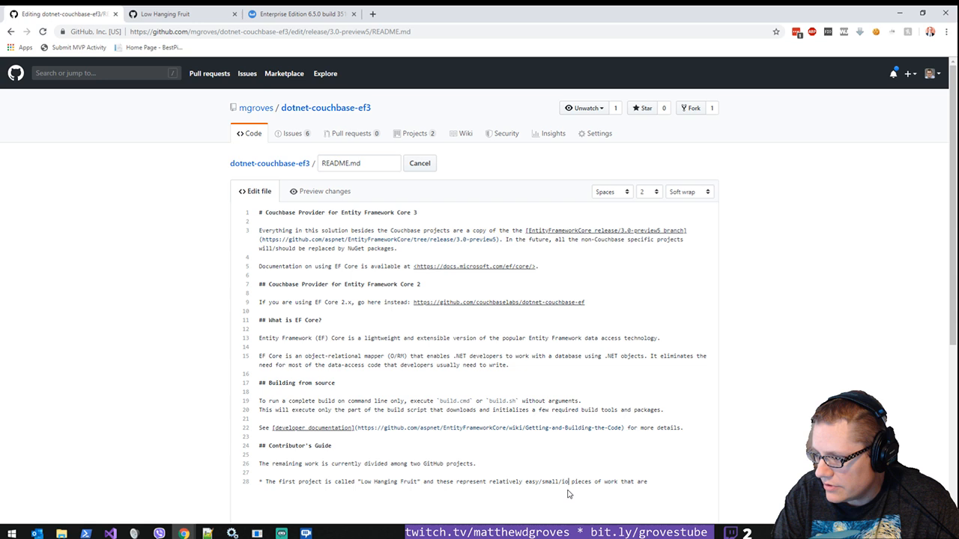
pyautogui.write("solated pieces of work that don't req")
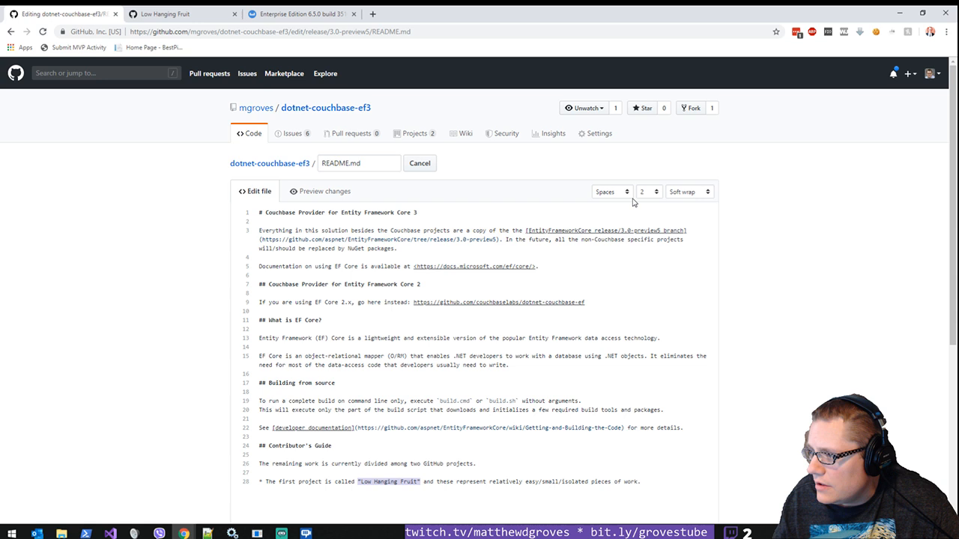
# Step: Describe the Linq project and ask contributors to create an issue for missing work
pyautogui.scroll(-3)
pyautogui.write('* The second project is called ["Linq"](https://github.com/mgroves/dotnet-couchbase-ef3/projects/2) and it is stric')
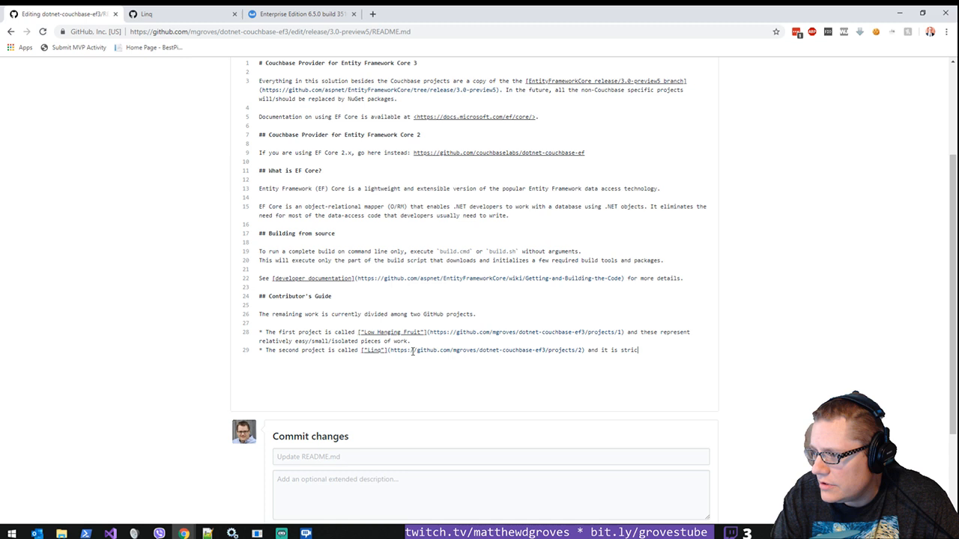
pyautogui.write('tly for tasks that are related to making EFCore 3 Couchbase Linq work.')
pyautogui.write('If you see')
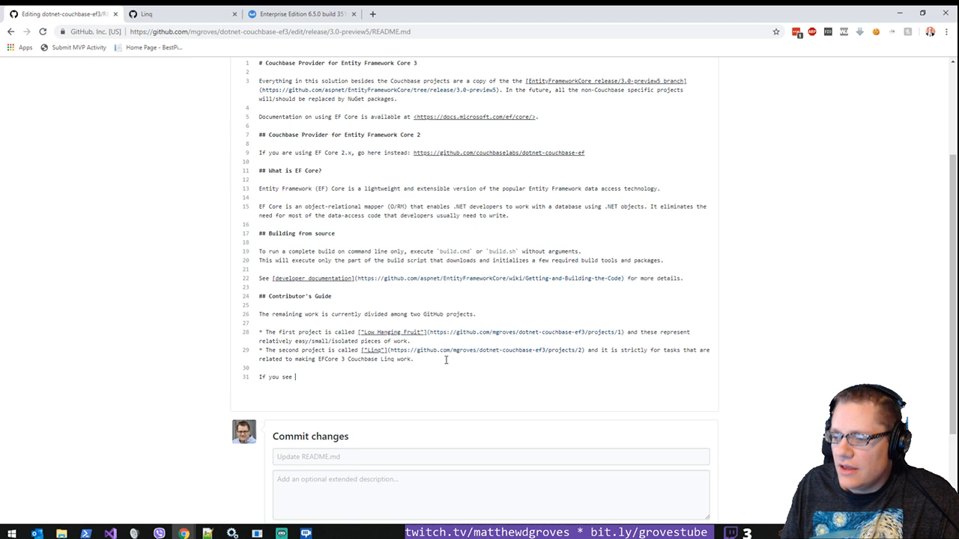
pyautogui.write('or can des')
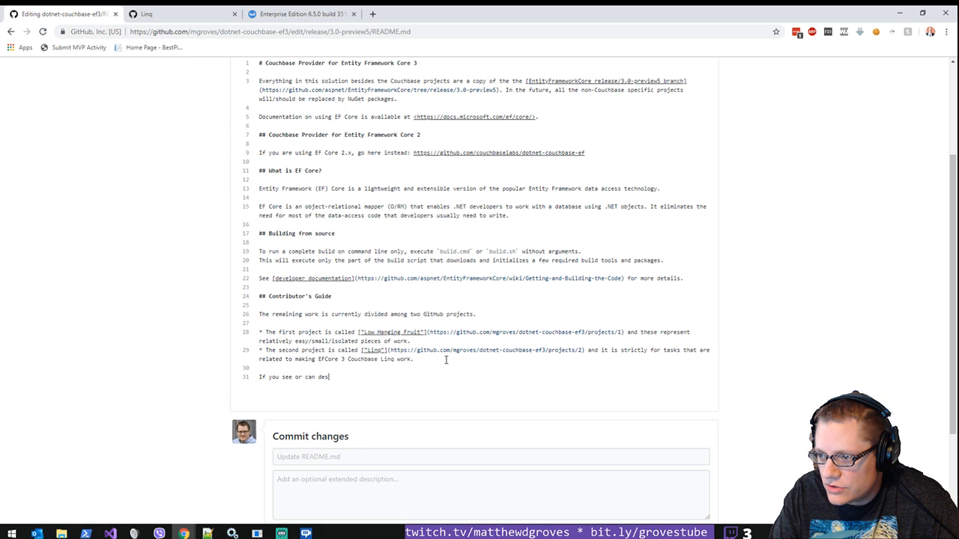
pyautogui.write('cribe some piece of work that needs to be added,')
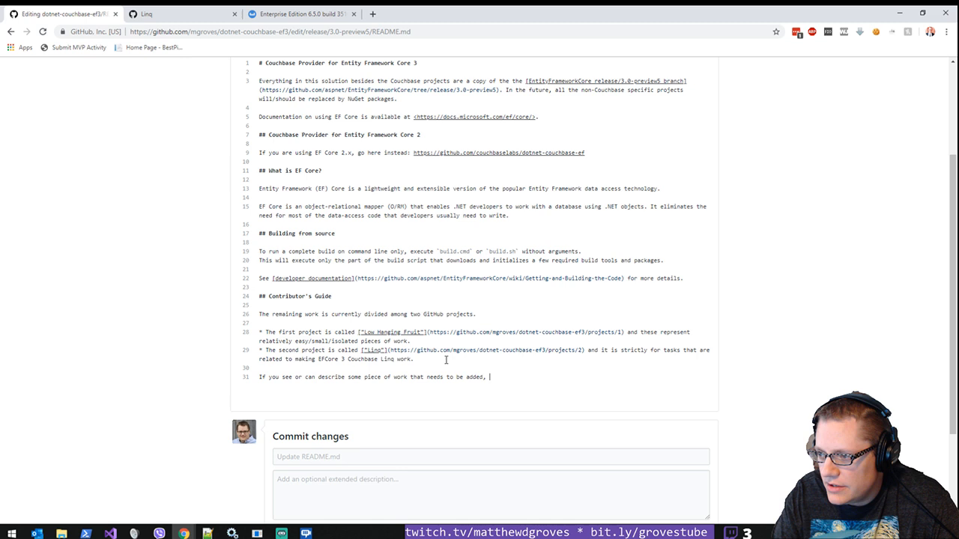
pyautogui.write('please create an issue and assign it to one')
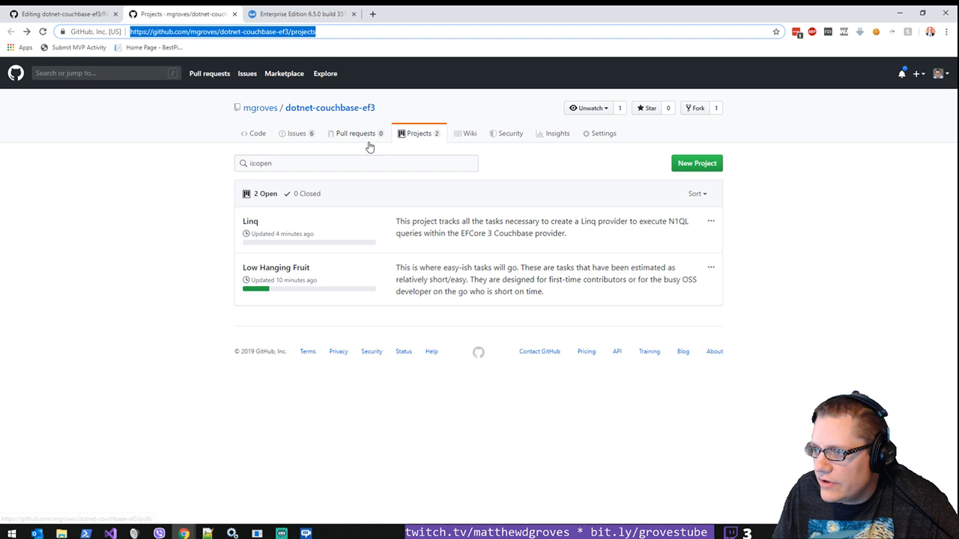
# Step: Check the repository's Issues page to verify the new-issue flow
pyautogui.click(297, 133)
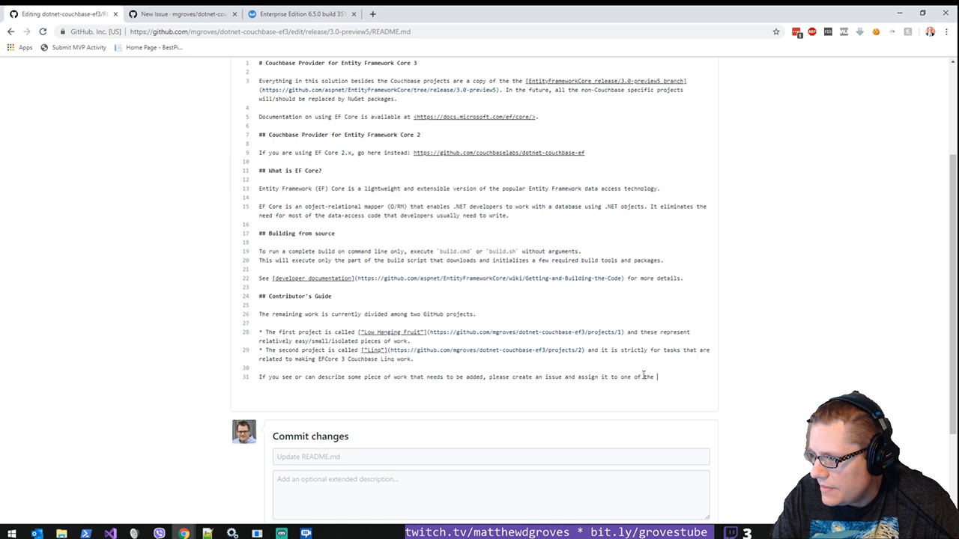
# Step: Finish with 'above Projects.' and add a paragraph that comments are not a promise of delivery
pyautogui.write('above Projects.')
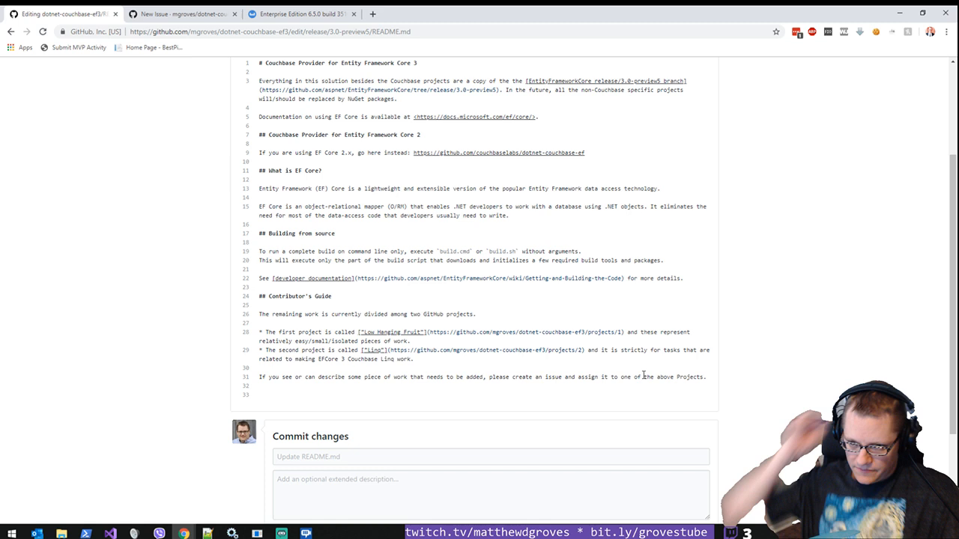
pyautogui.write('If you would like to or are already working on an issue, please leave a comment in the issue! Note')
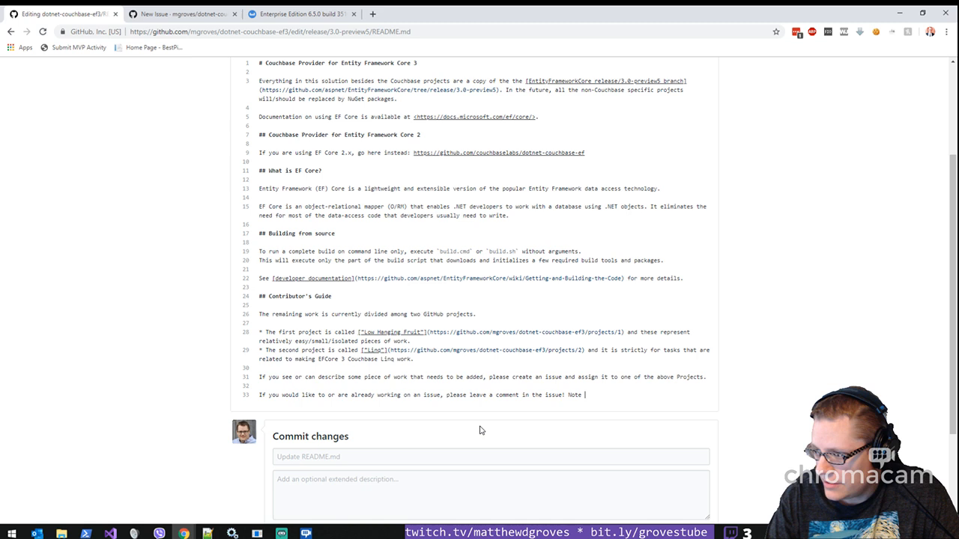
pyautogui.write('that a comment is not considered to be a pro')
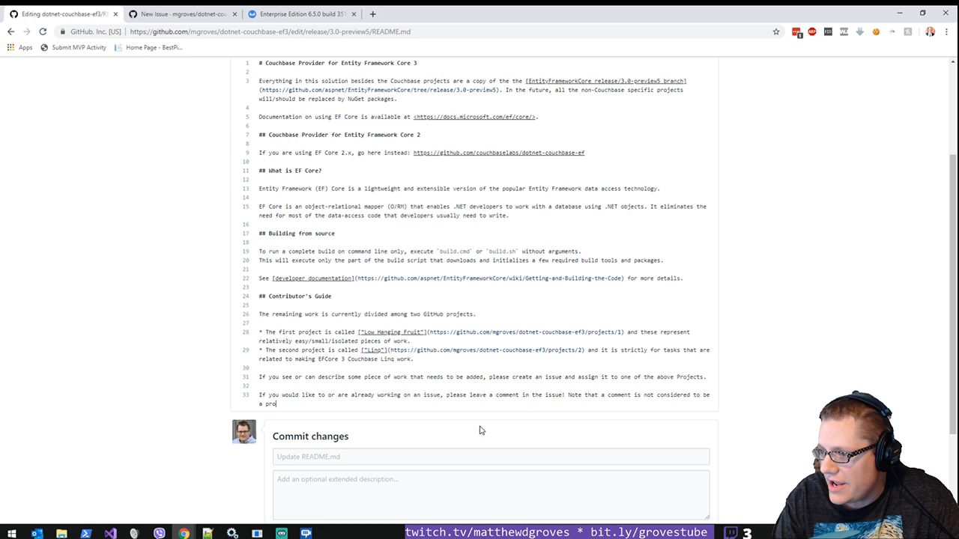
pyautogui.write('mise of delivery, so i')
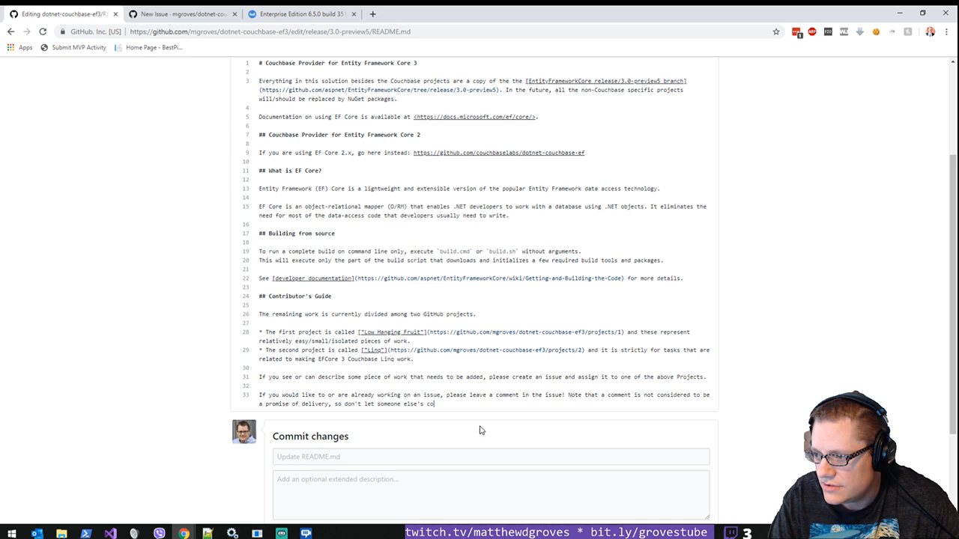
pyautogui.write('mment deter you from ALSO working on')
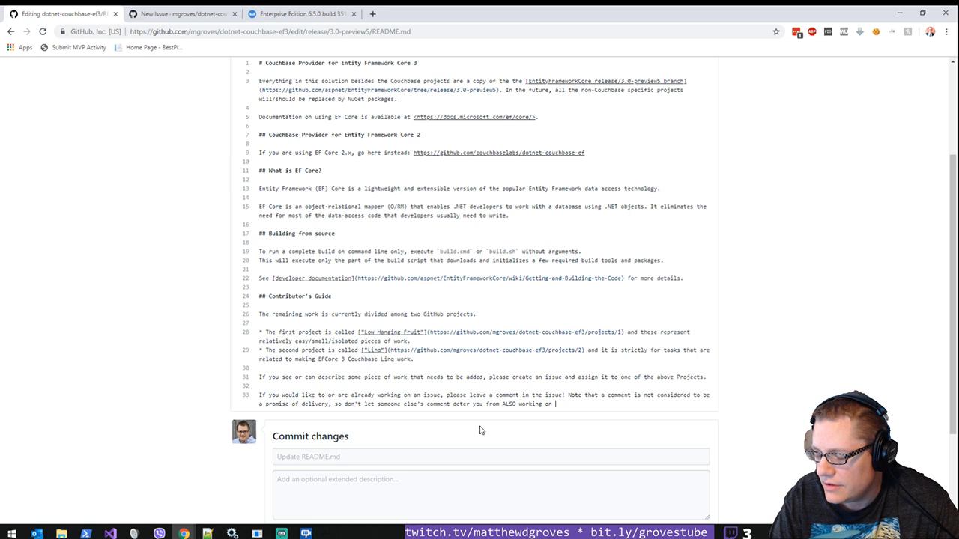
pyautogui.write('added')
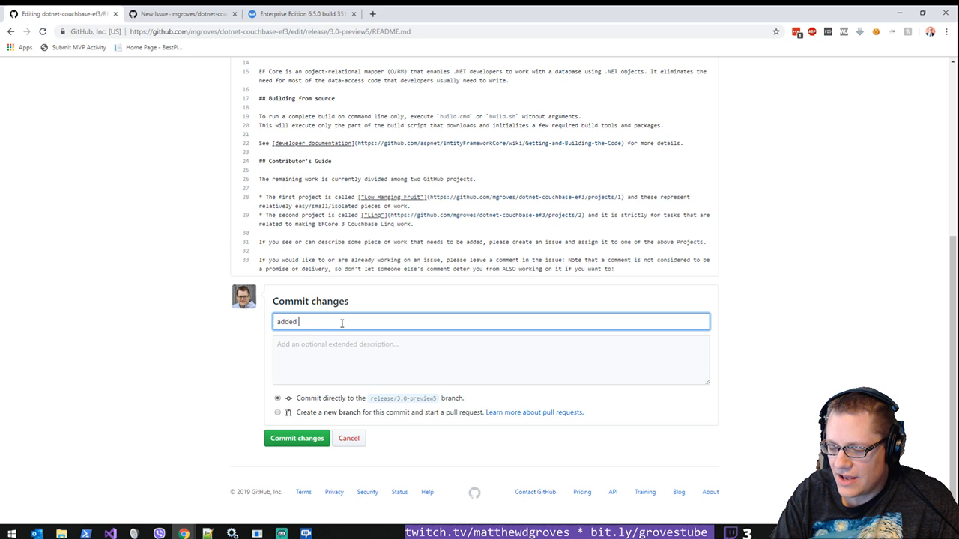
# Step: Commit the README as 'added a barebones contributor's guide' with a short description
pyautogui.write("a barebones contributor's guide")
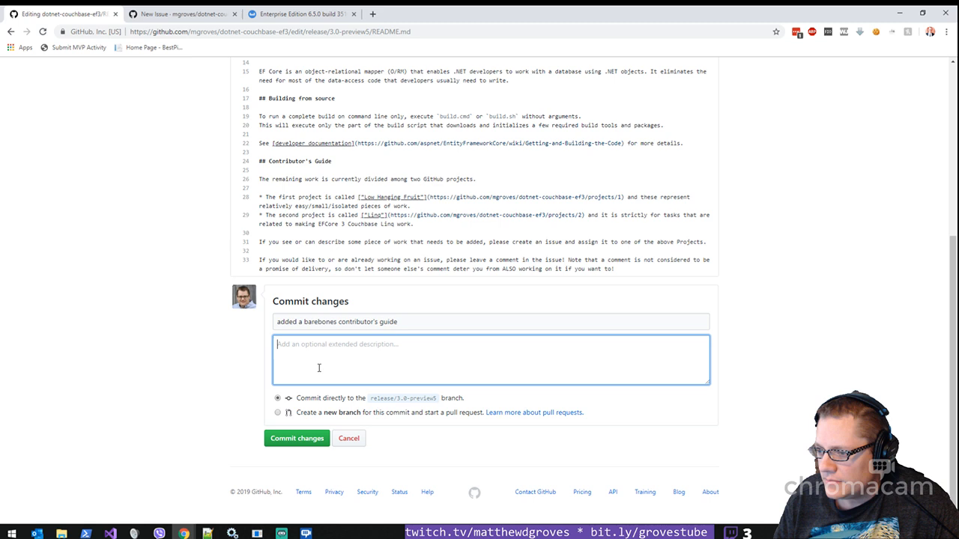
pyautogui.write('The bare minimum to hlep a')
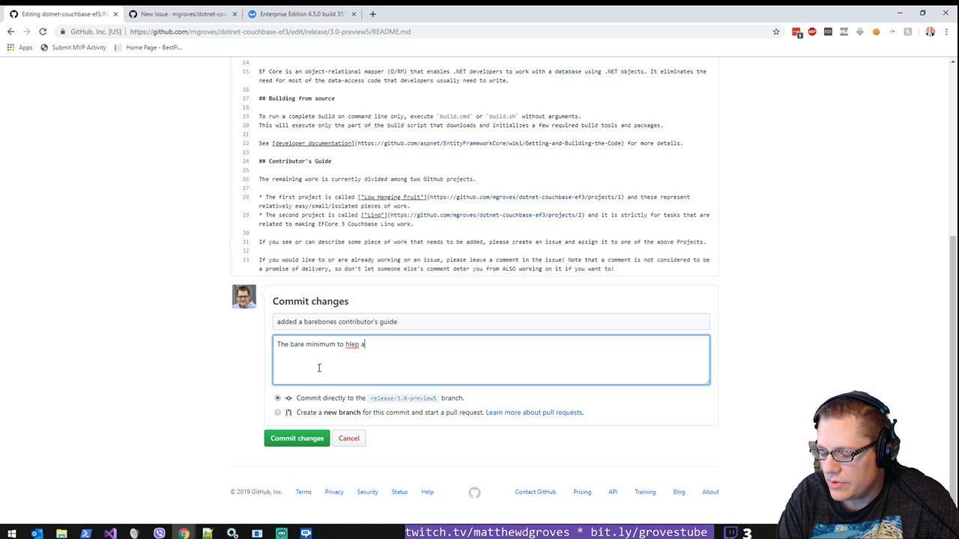
pyautogui.write('a prospective co')
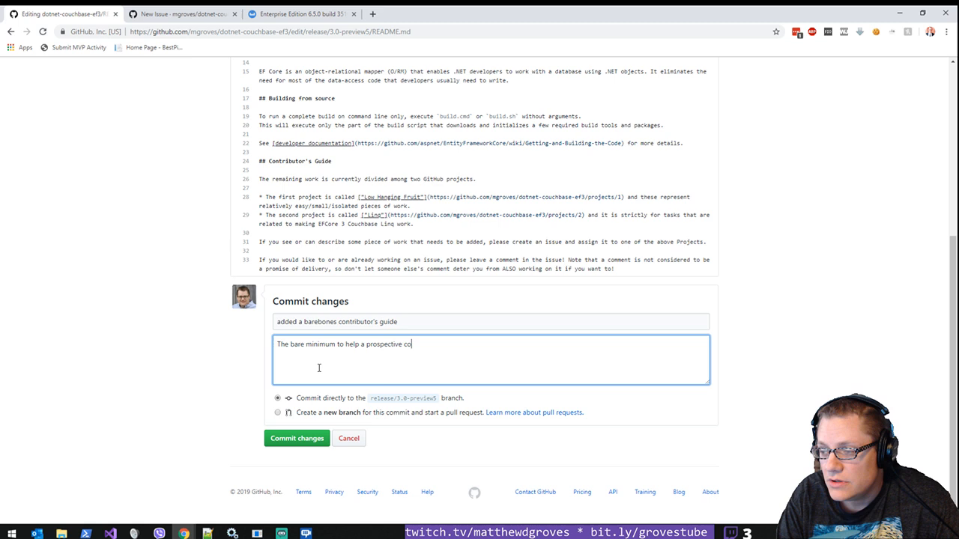
pyautogui.click(297, 438)
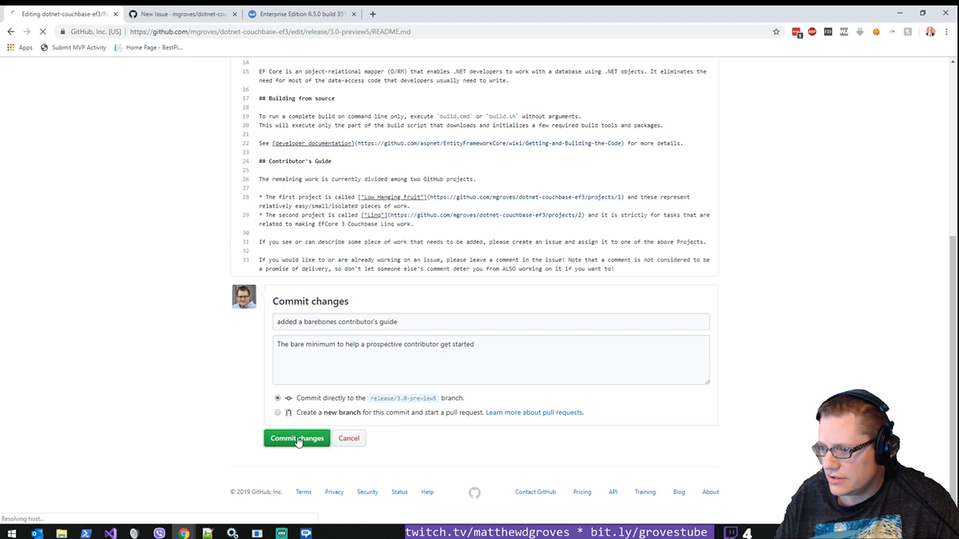
pyautogui.click(297, 438)
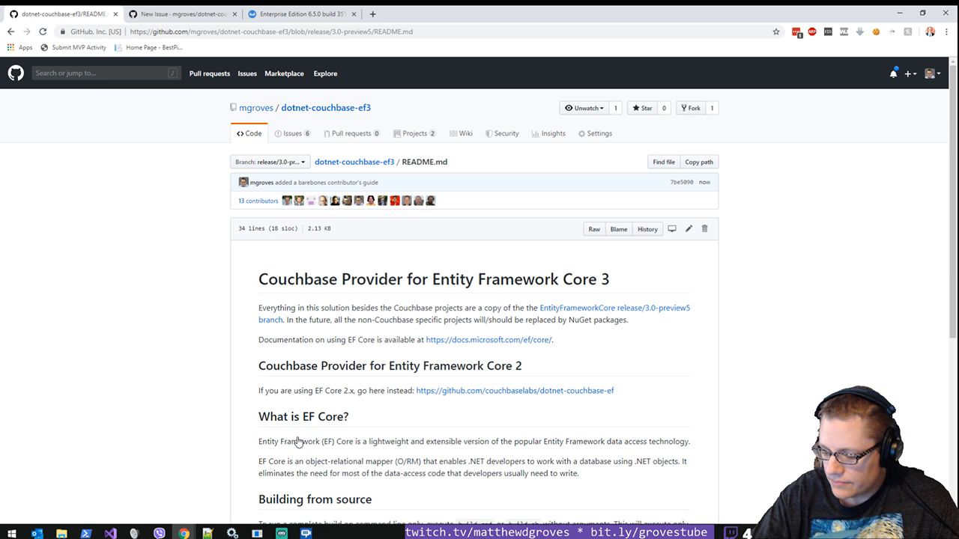
pyautogui.moveTo(210, 405)
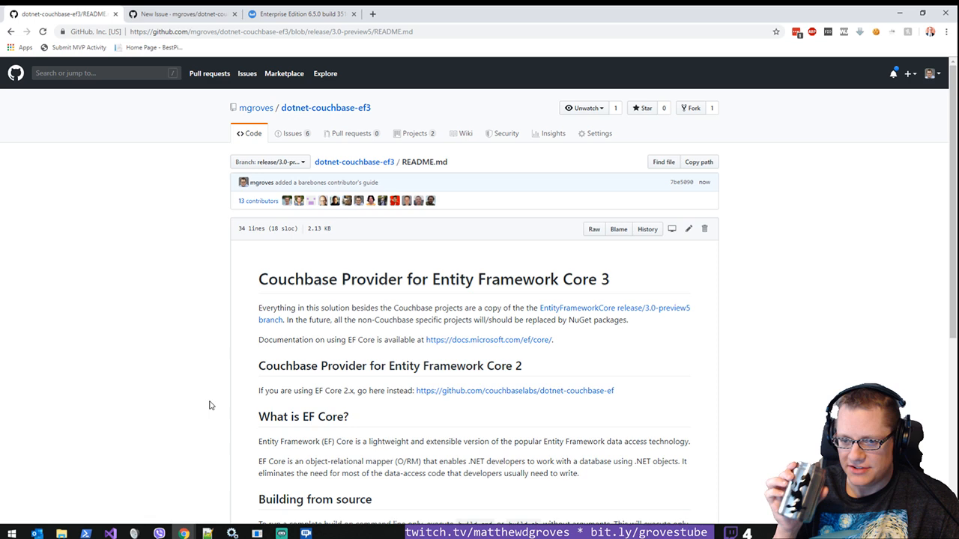
# Step: Review the rendered Contributor's Guide, then return to the prefilled new-issue form
pyautogui.scroll(-3)
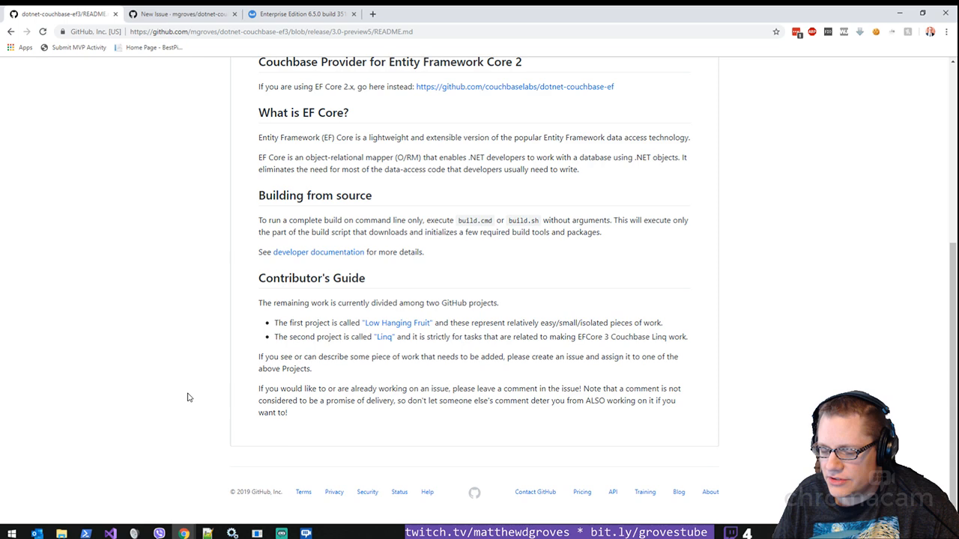
pyautogui.click(180, 14)
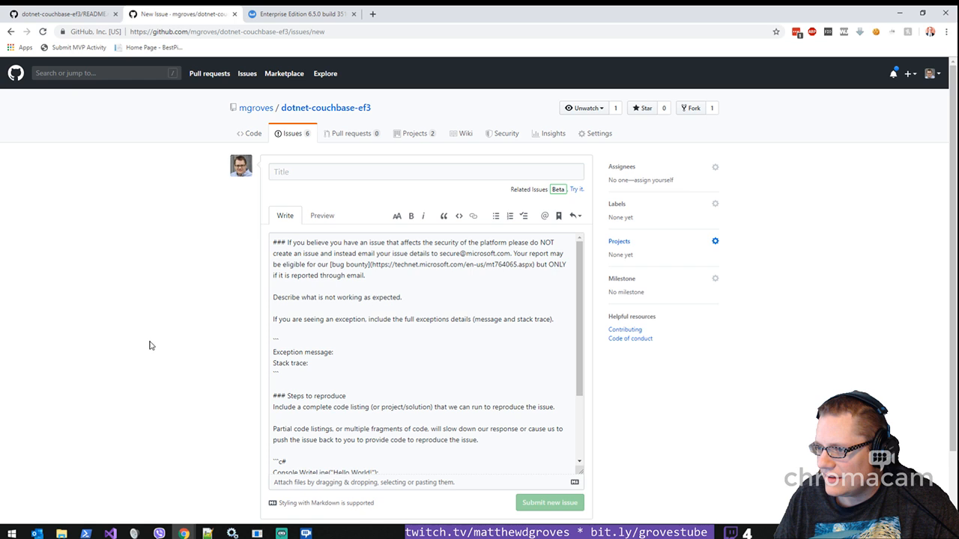
# Step: Discard the unused new-issue form and show the issue list with six open issues
pyautogui.click(252, 133)
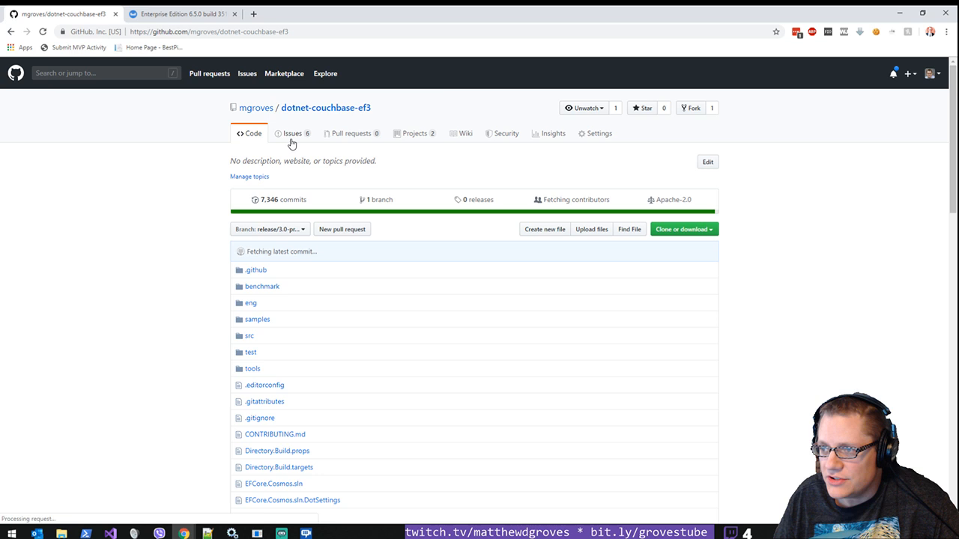
pyautogui.click(292, 132)
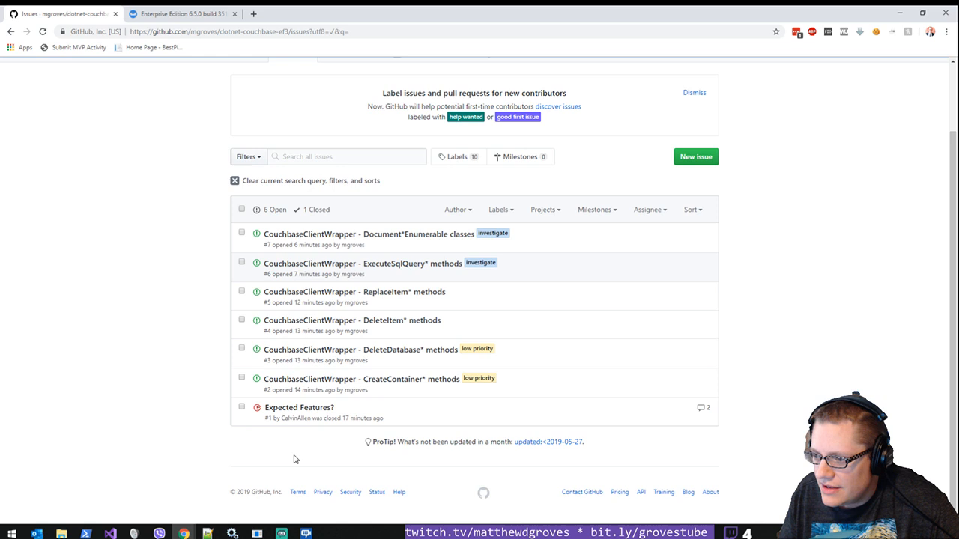